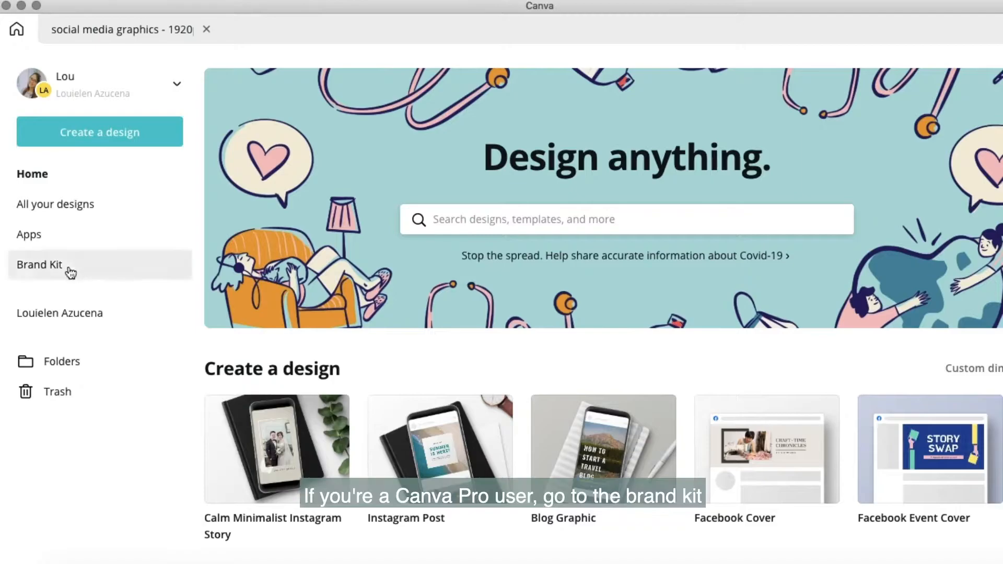
Create a Brand Kit palette named My color palette and add its colour swatches
click(39, 264)
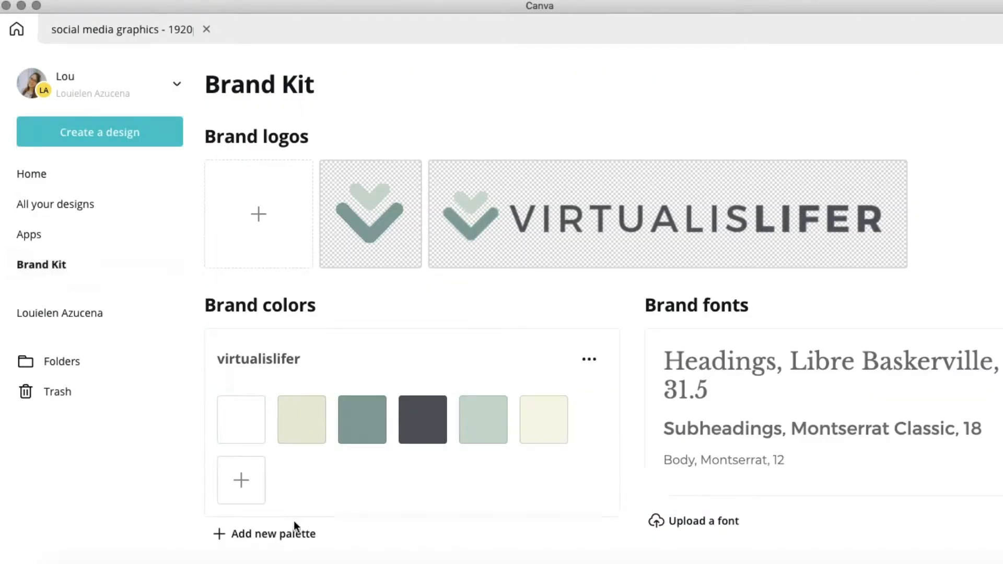
click(271, 534)
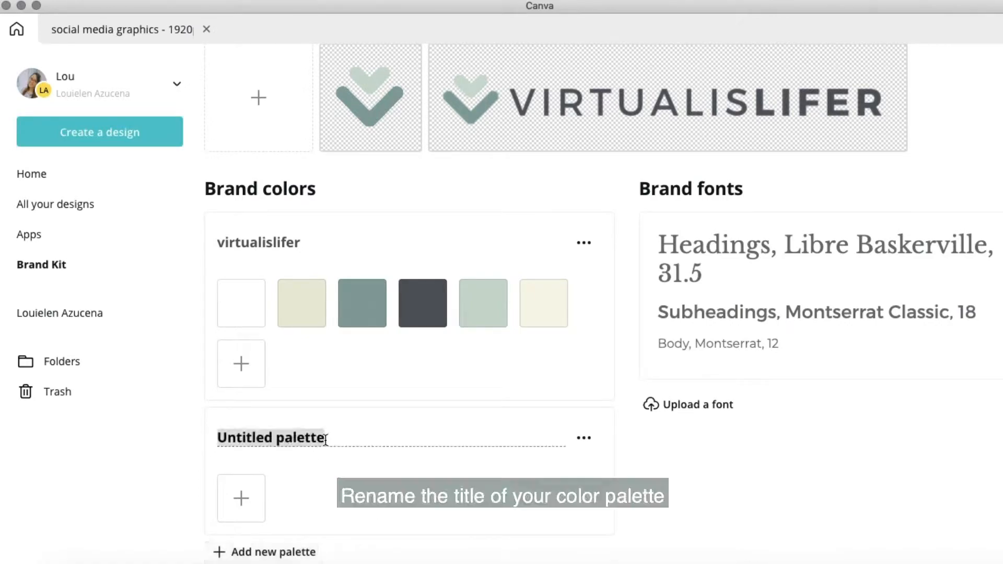
text(My color pale)
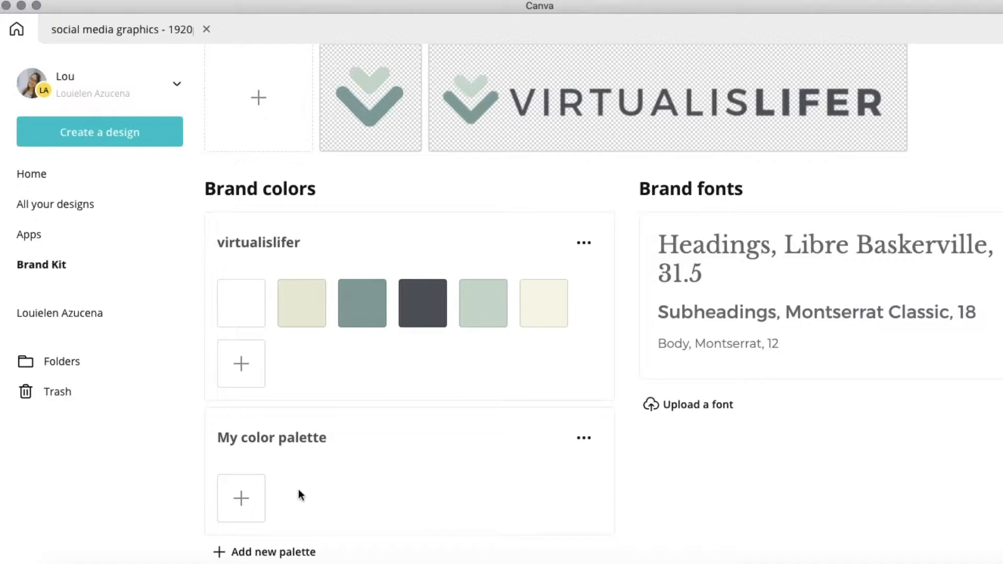
click(240, 498)
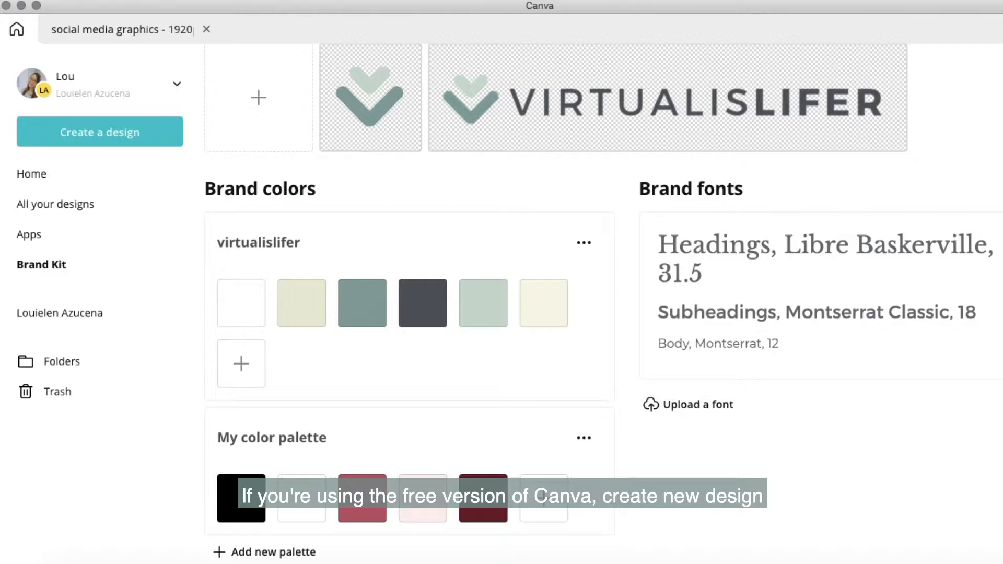
Create a custom 1000-pixel-wide design for the colour palette
click(99, 132)
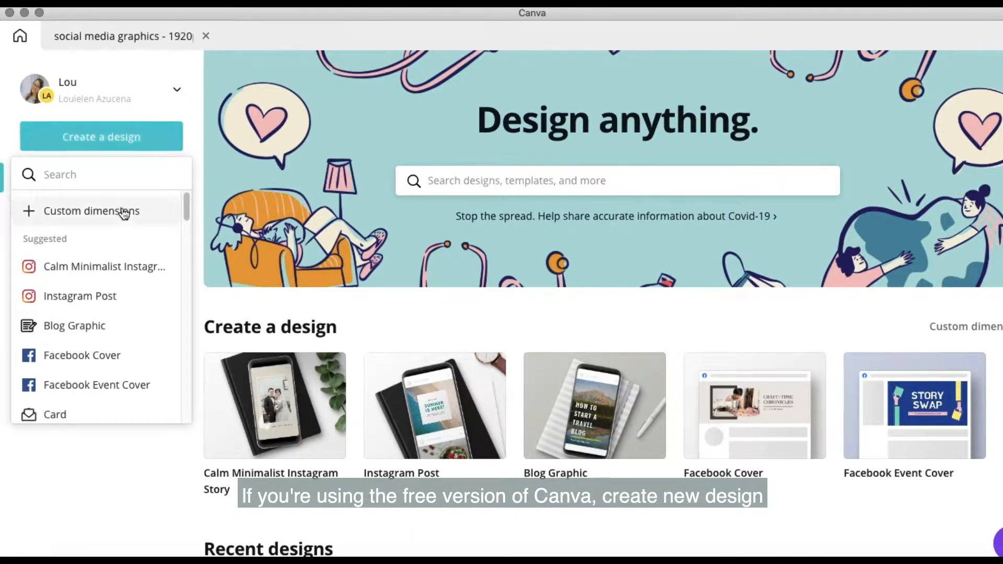
click(92, 211)
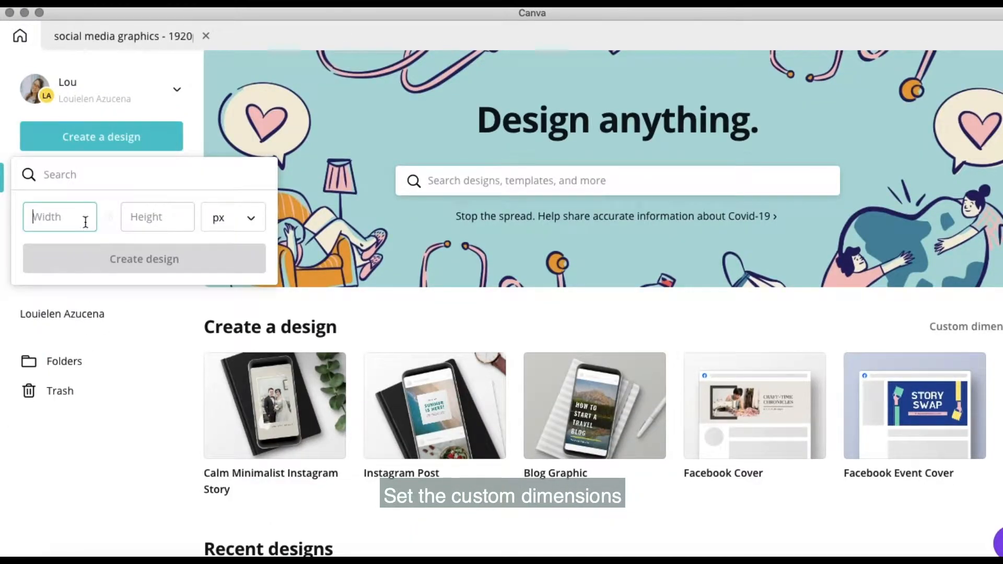
text(1000)
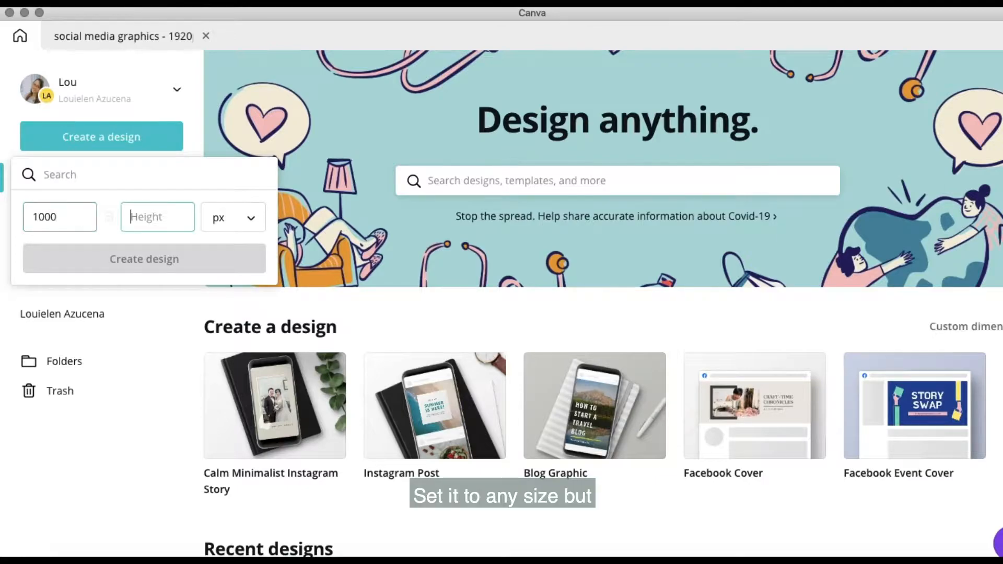
text(10)
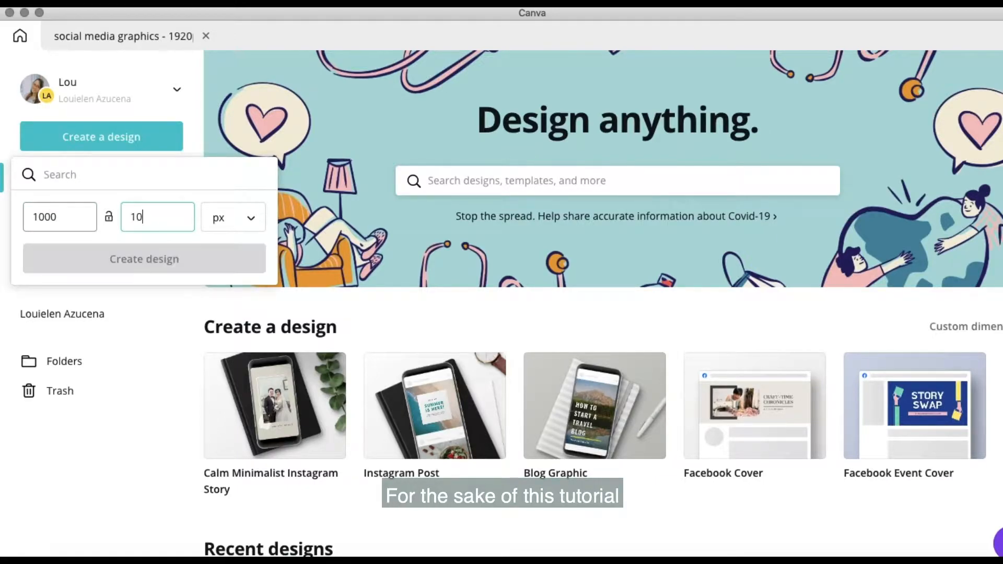
click(144, 259)
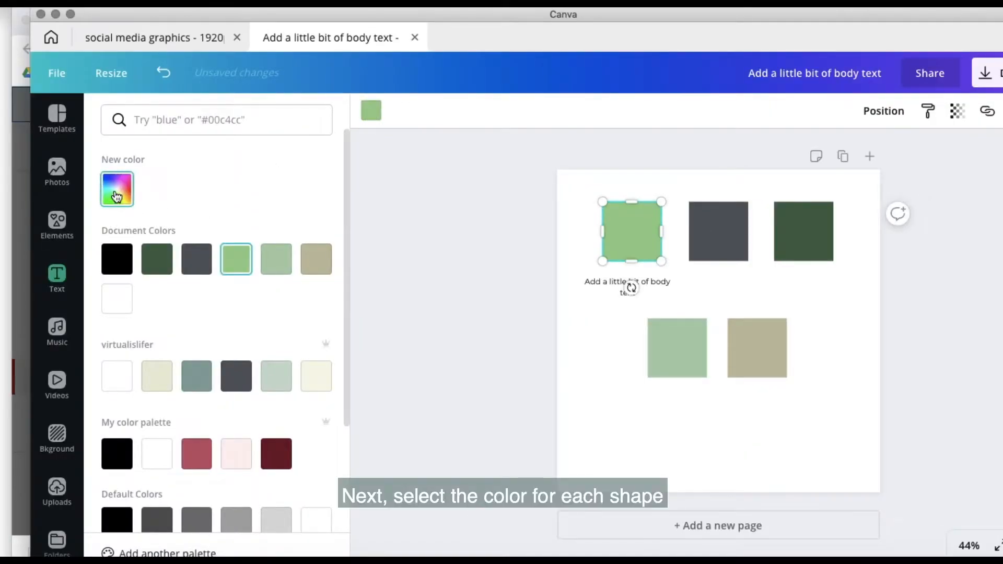
Recolour the swatch squares to black, rose, pale pink and maroon and check their hex codes
click(116, 188)
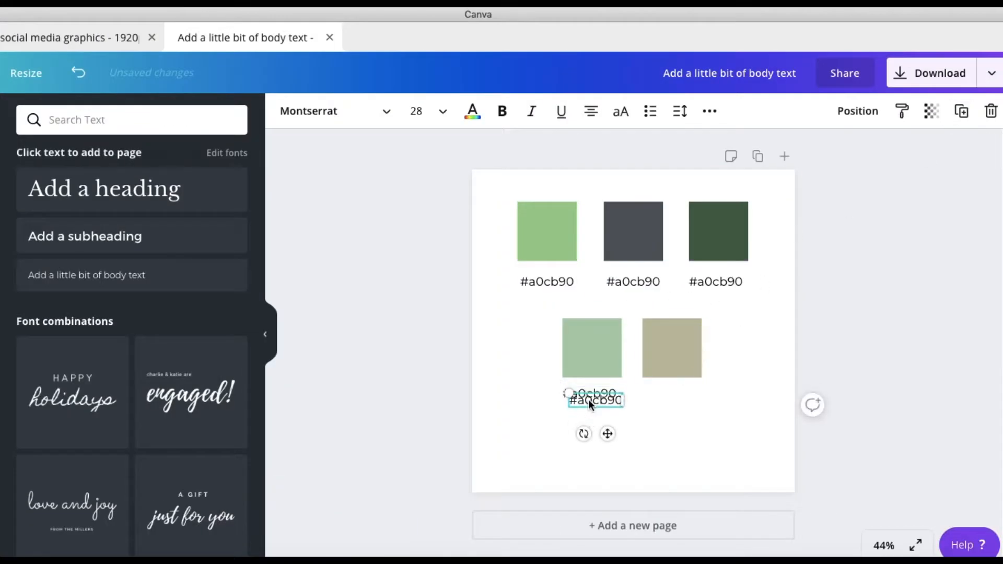
click(633, 231)
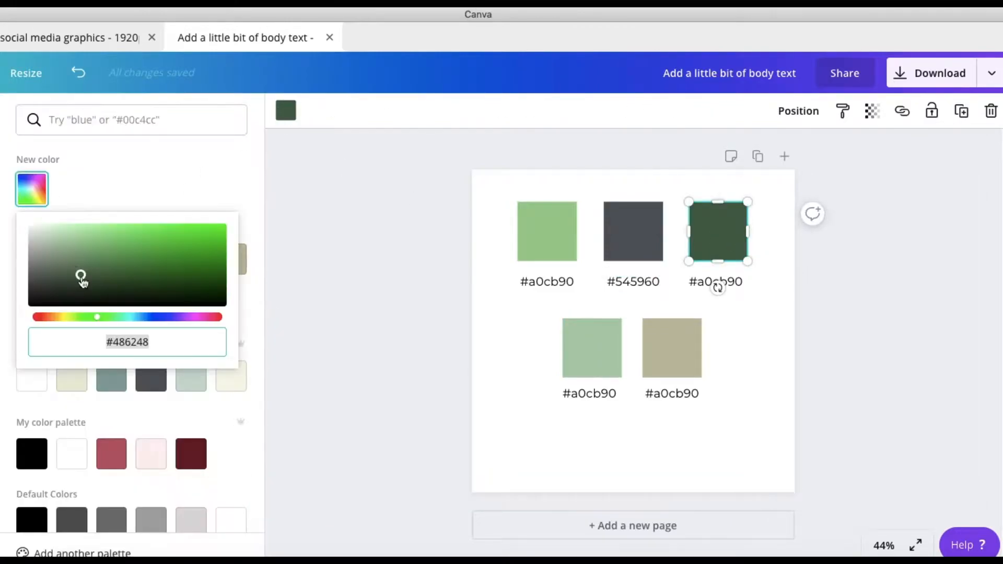
click(592, 348)
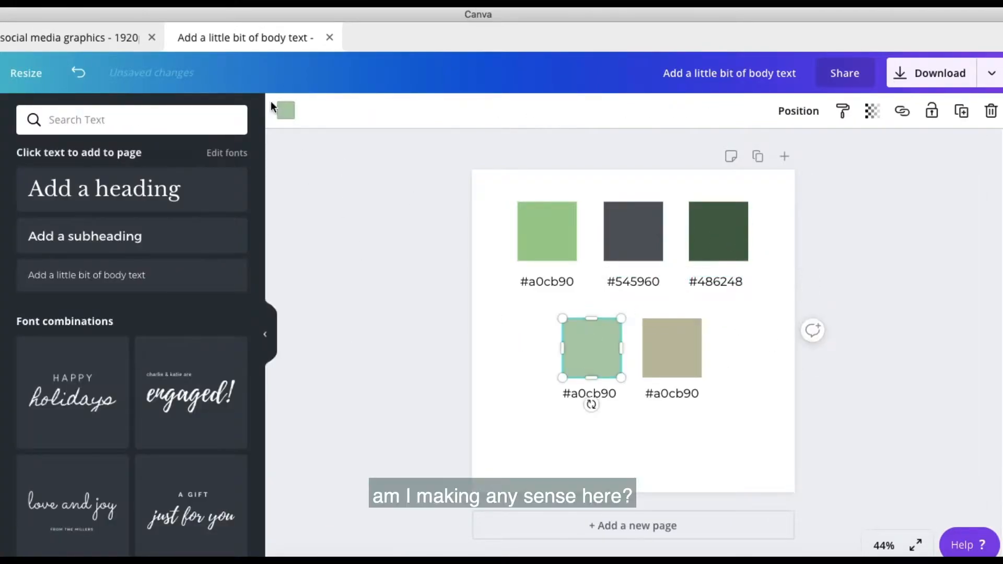
click(671, 347)
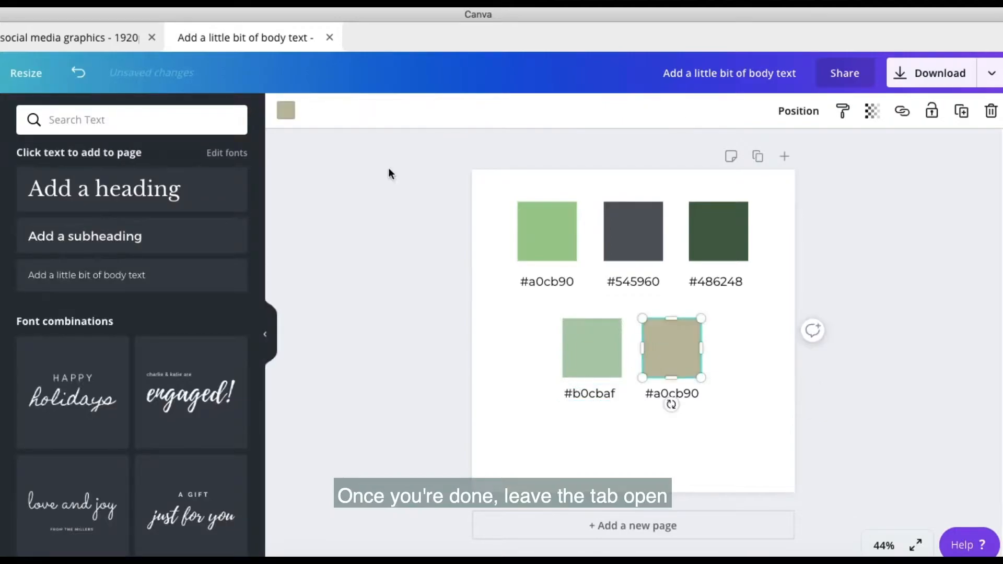
click(286, 110)
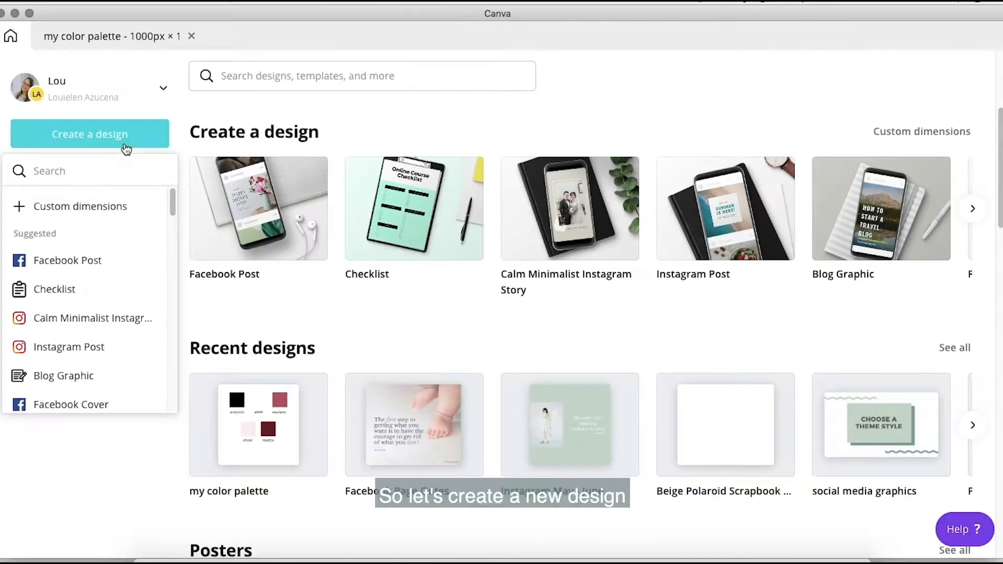
Start a 1920 × 1080 presentation and search templates for 'bright and girly'
text(prese)
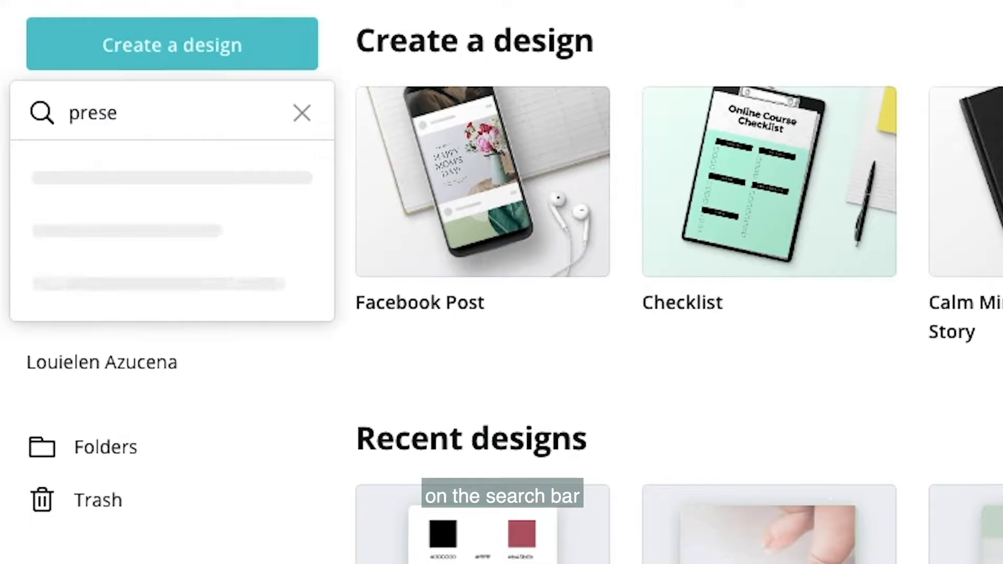
text(nt)
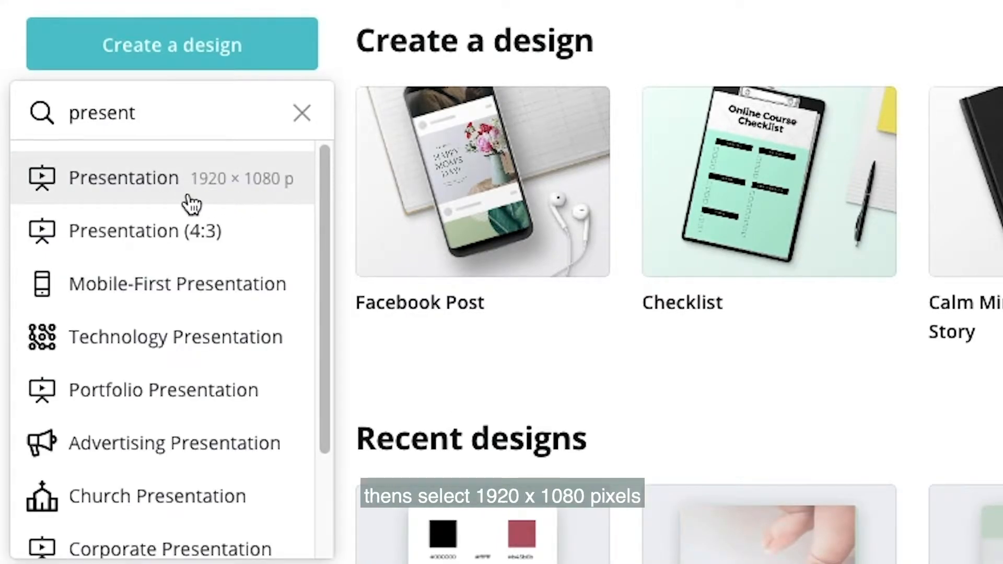
click(123, 178)
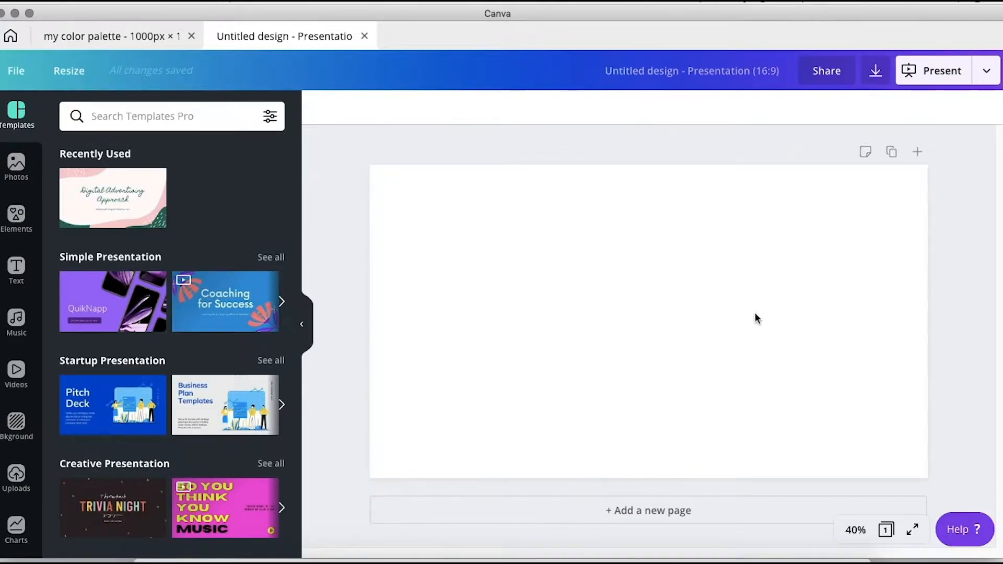
scroll(down, 3)
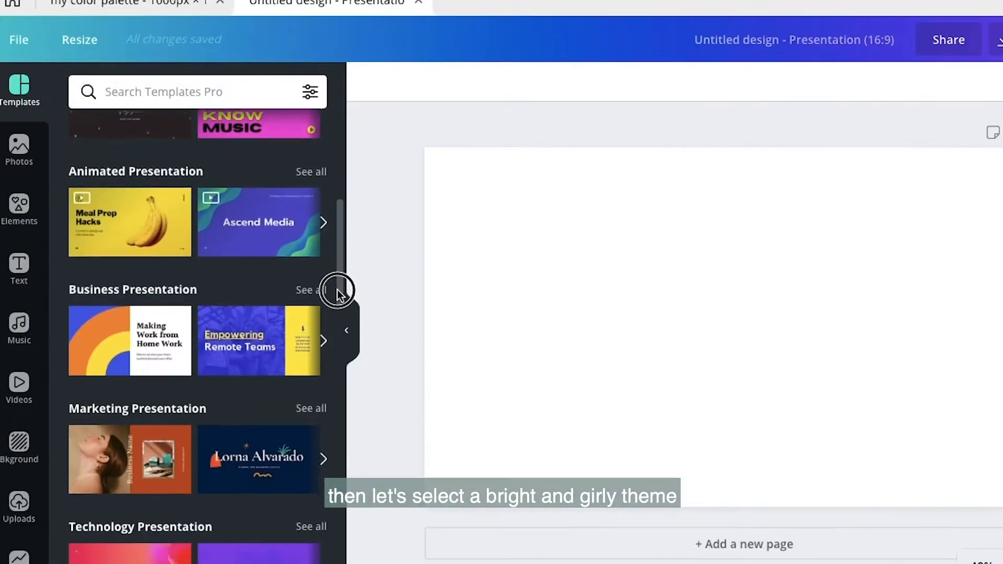
scroll(down, 3)
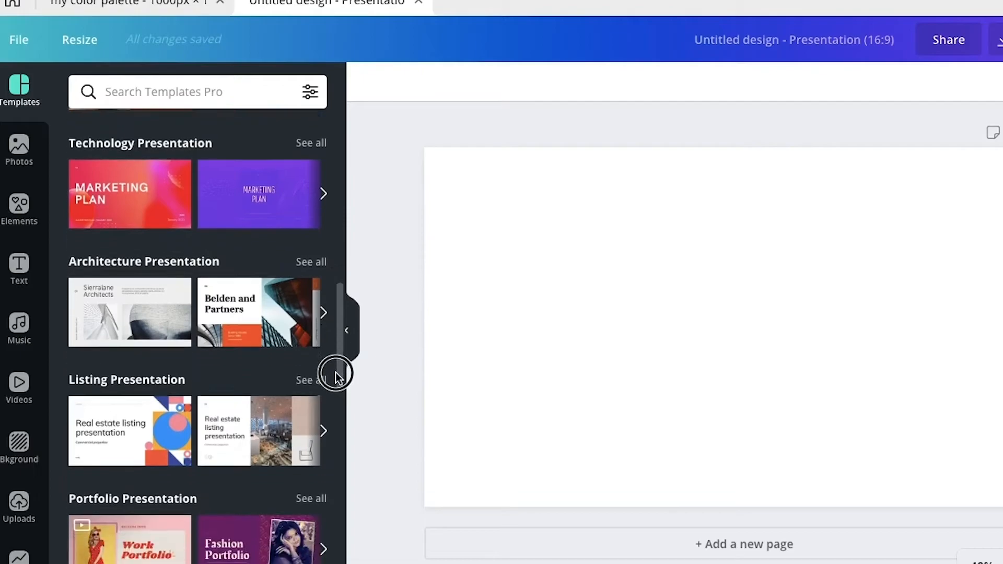
text(bright and girly)
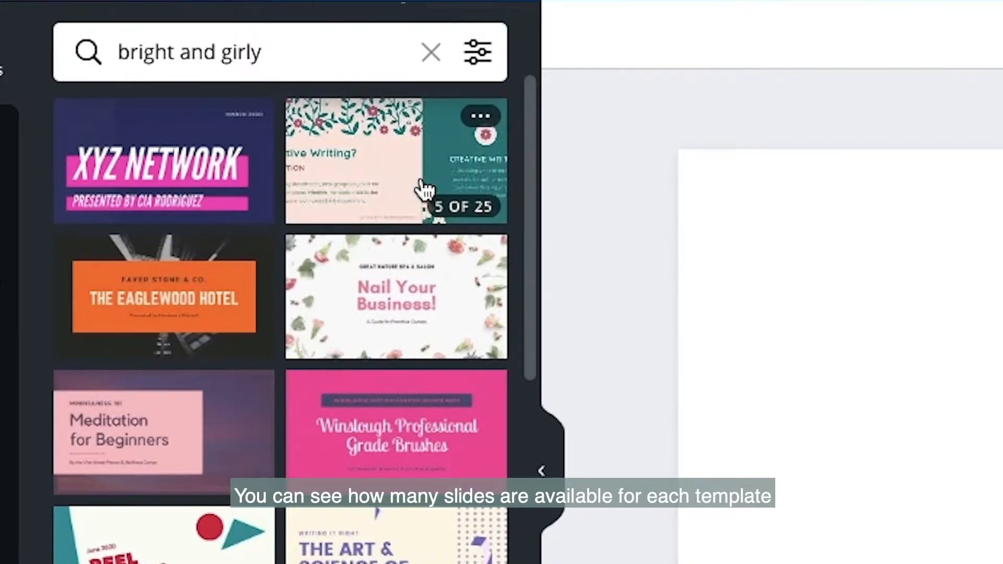
Apply all 25 pages of the Cream and Teal Flower School template
click(397, 160)
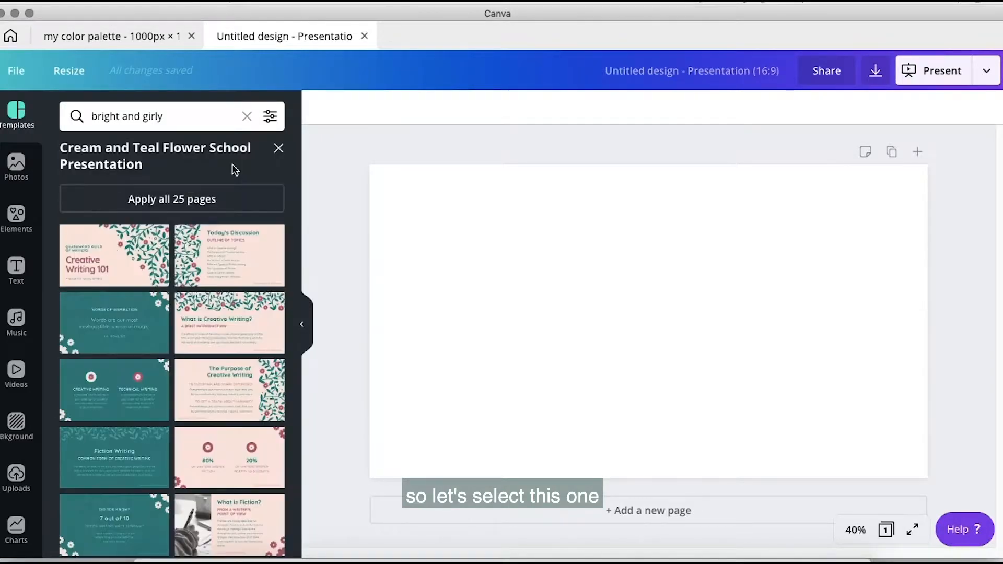
scroll(down, 3)
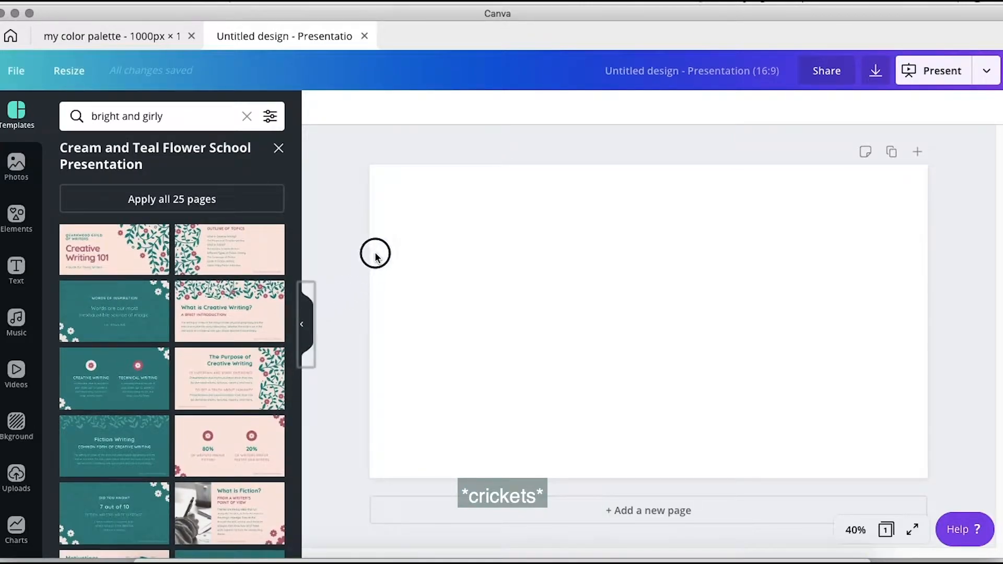
click(171, 198)
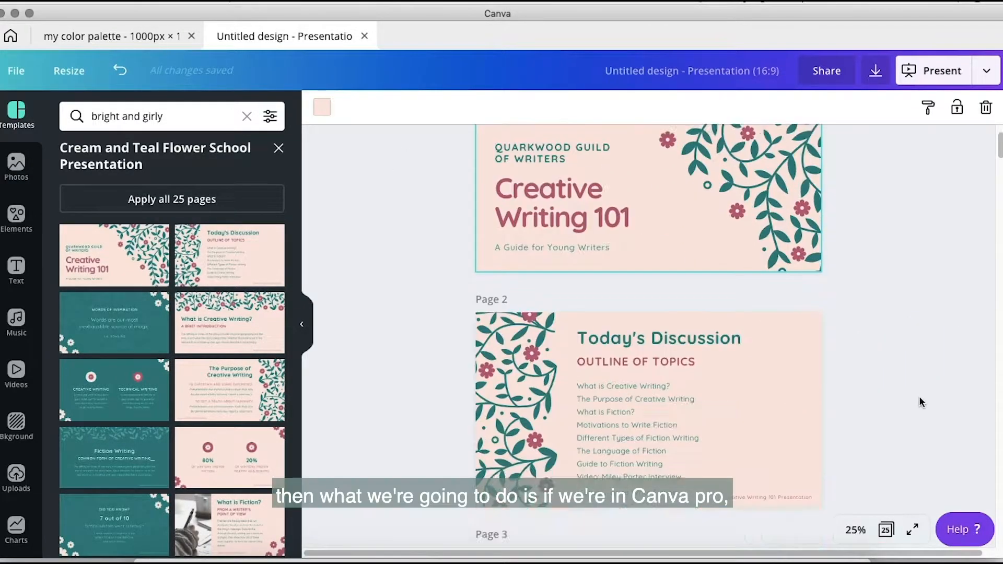
Copy & resize the presentation to a 1080 × 1080 Instagram Post and review the copy
scroll(down, 3)
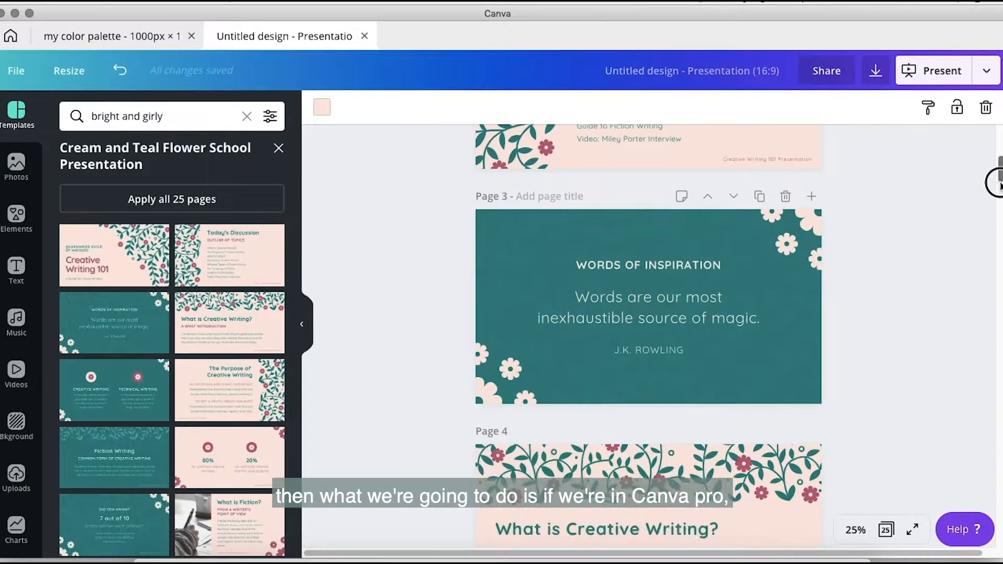
scroll(down, 3)
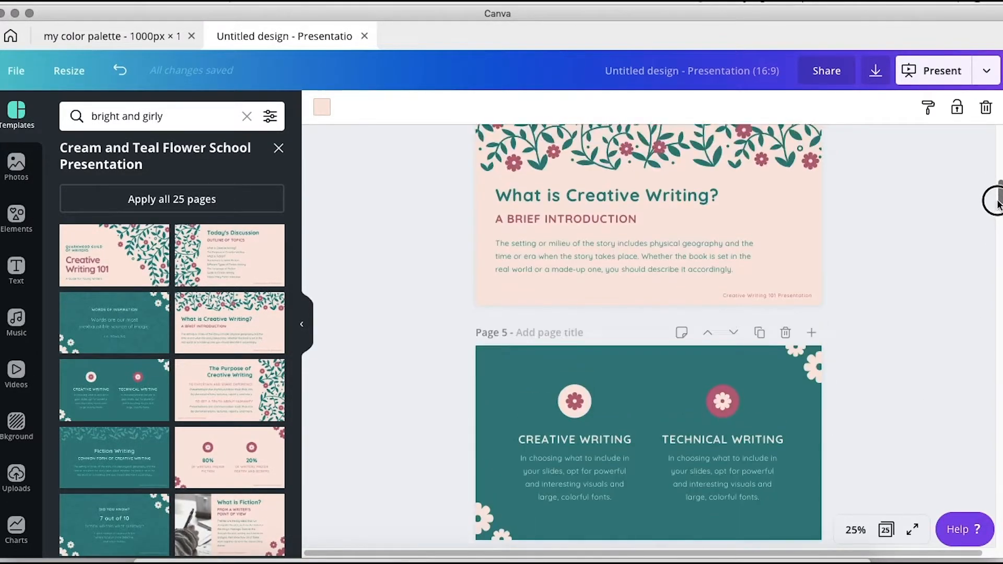
scroll(up, 3)
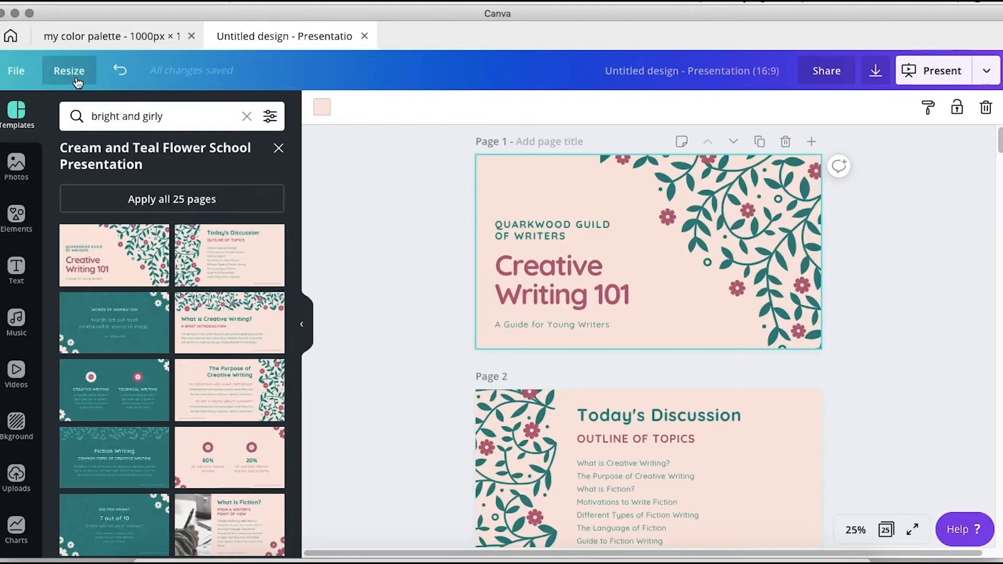
click(69, 70)
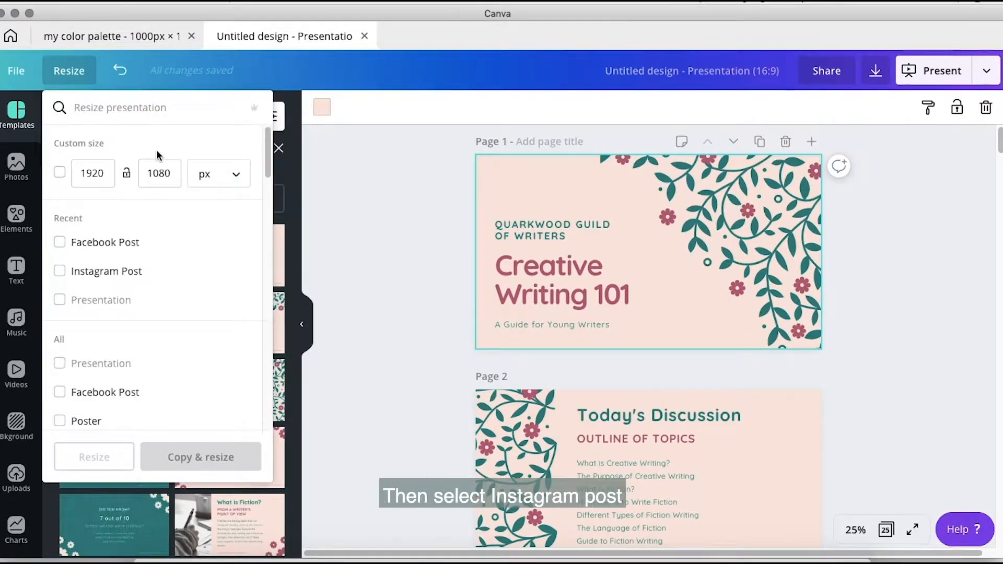
click(59, 271)
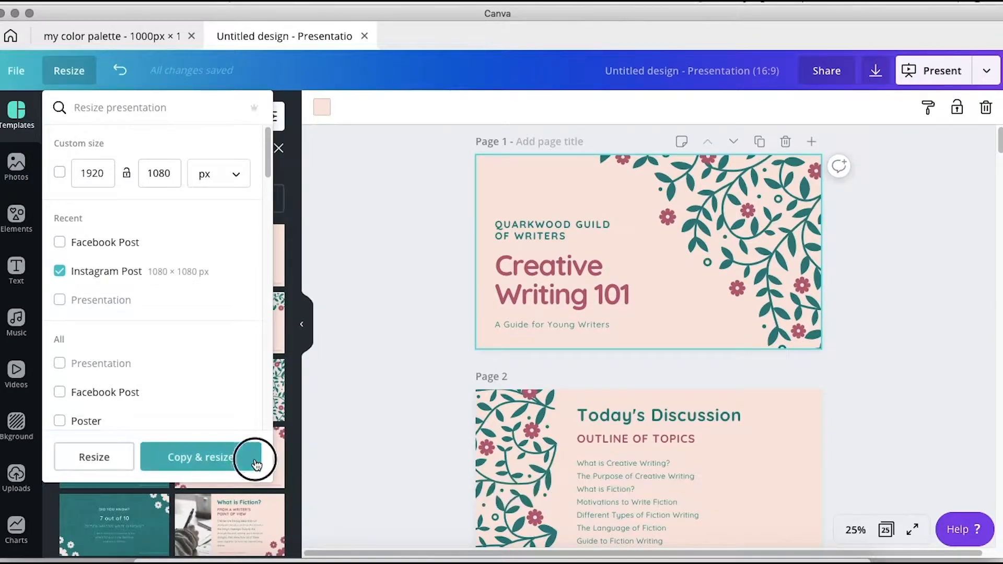
click(199, 457)
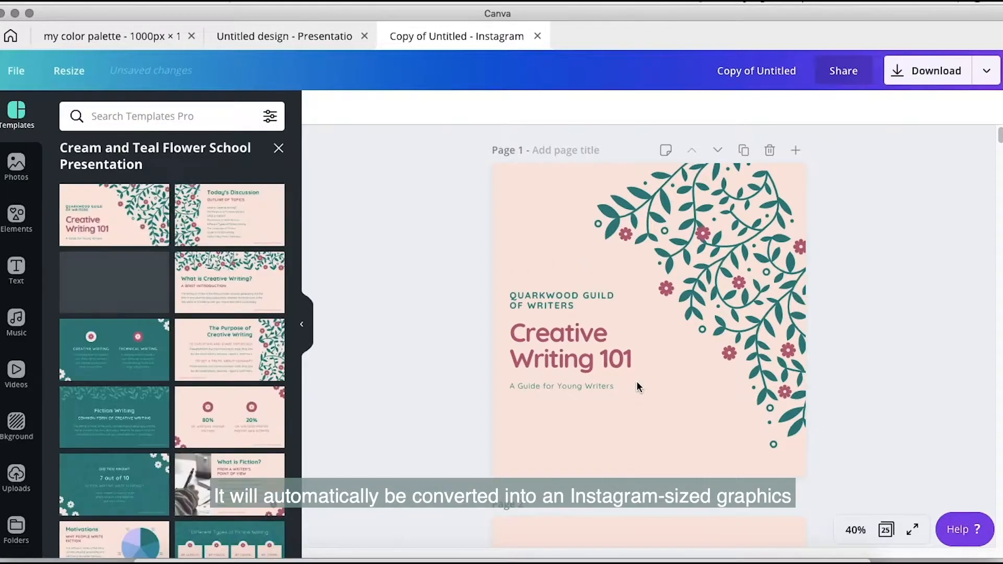
scroll(down, 3)
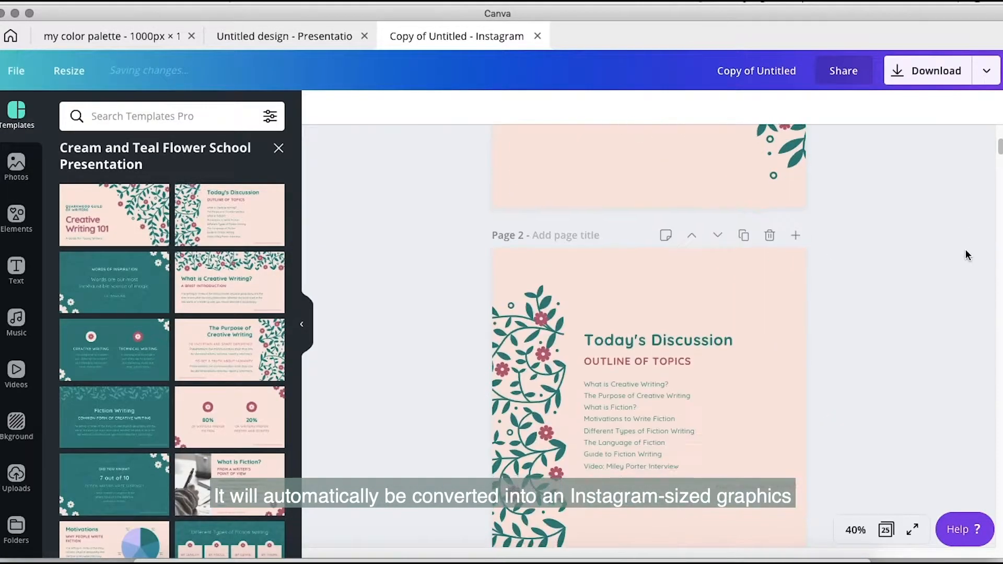
scroll(down, 3)
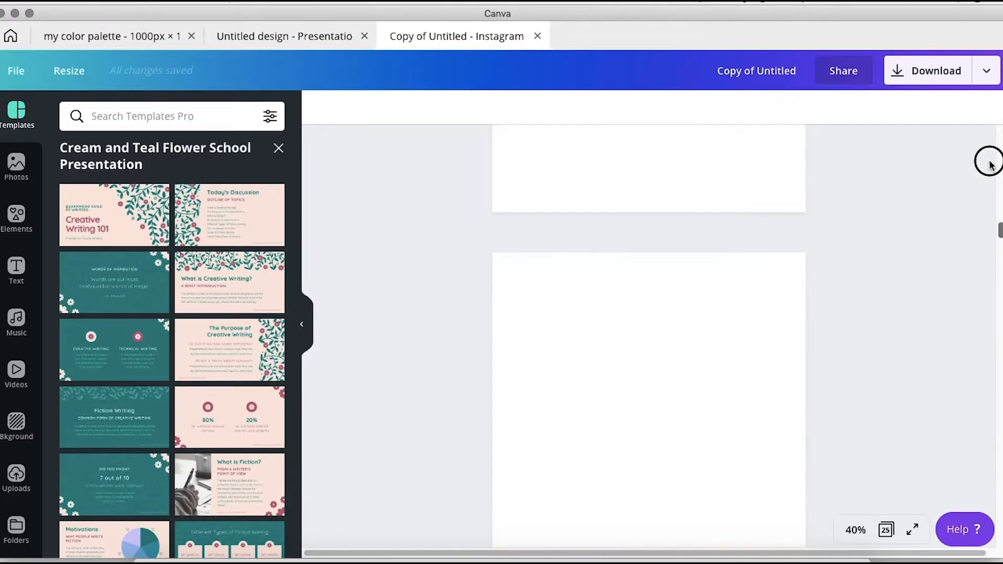
Create a new blank Instagram Post design from the File menu
click(25, 71)
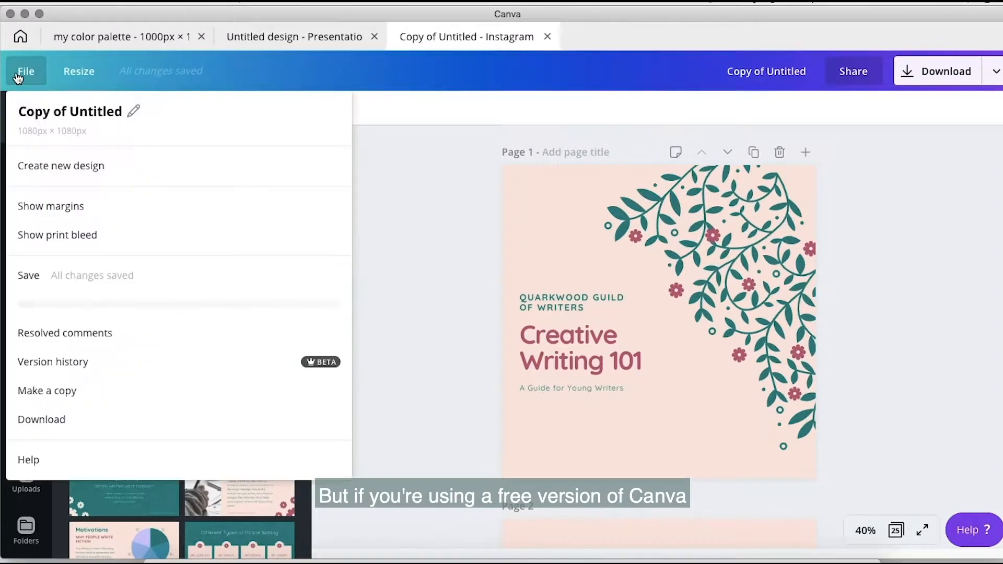
click(60, 166)
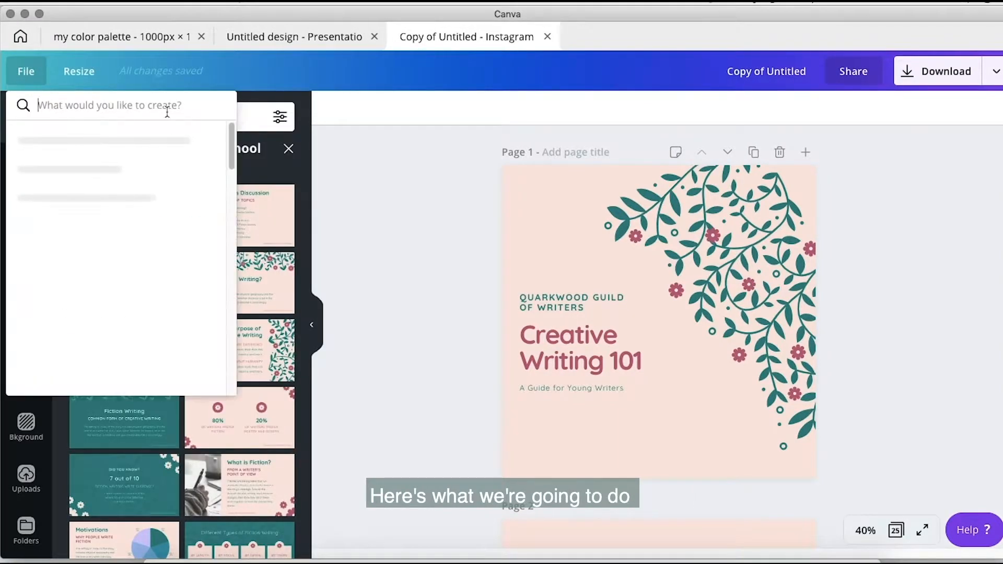
click(109, 104)
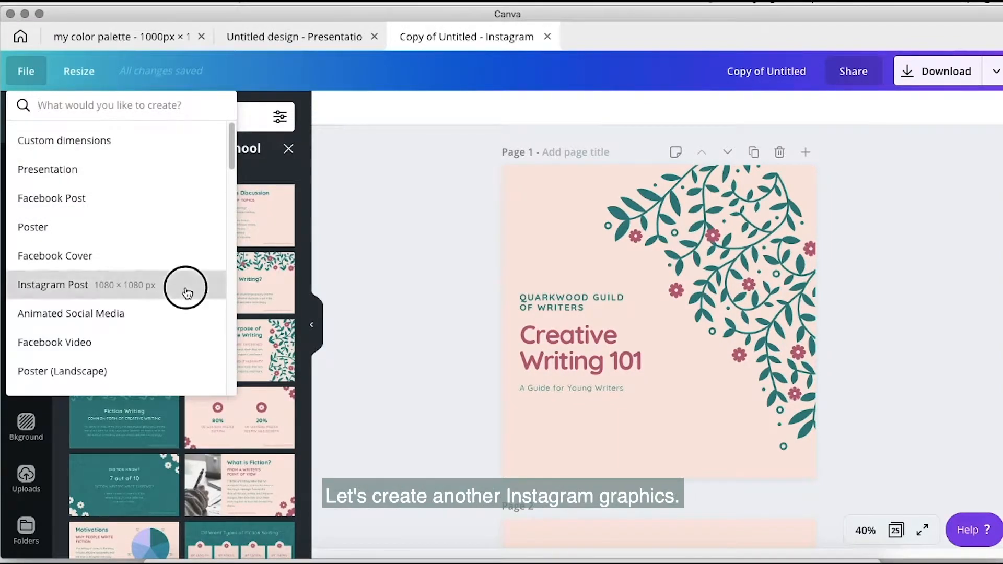
click(52, 284)
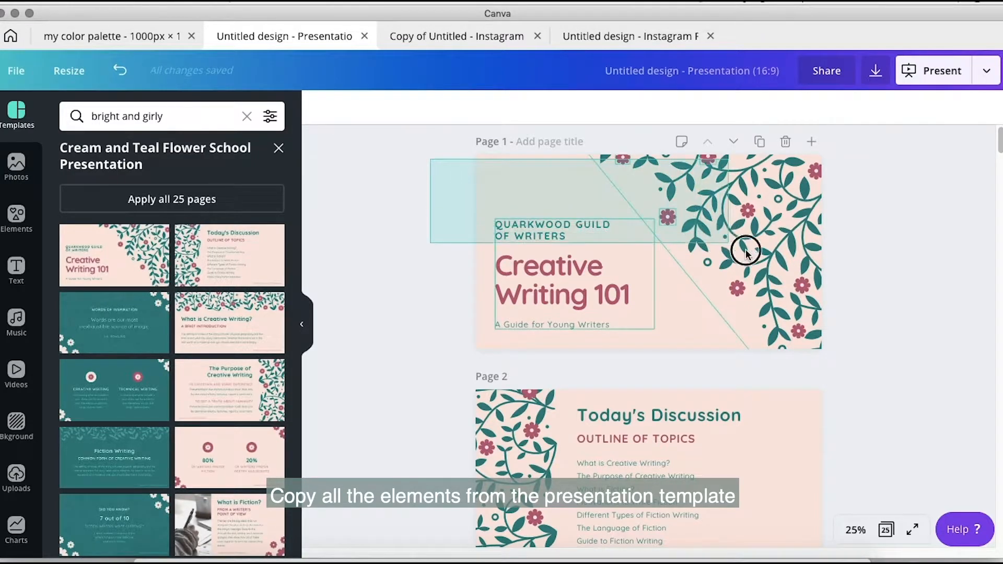
Copy the title and quote slide elements into the Instagram design and position them
key(cmd+a)
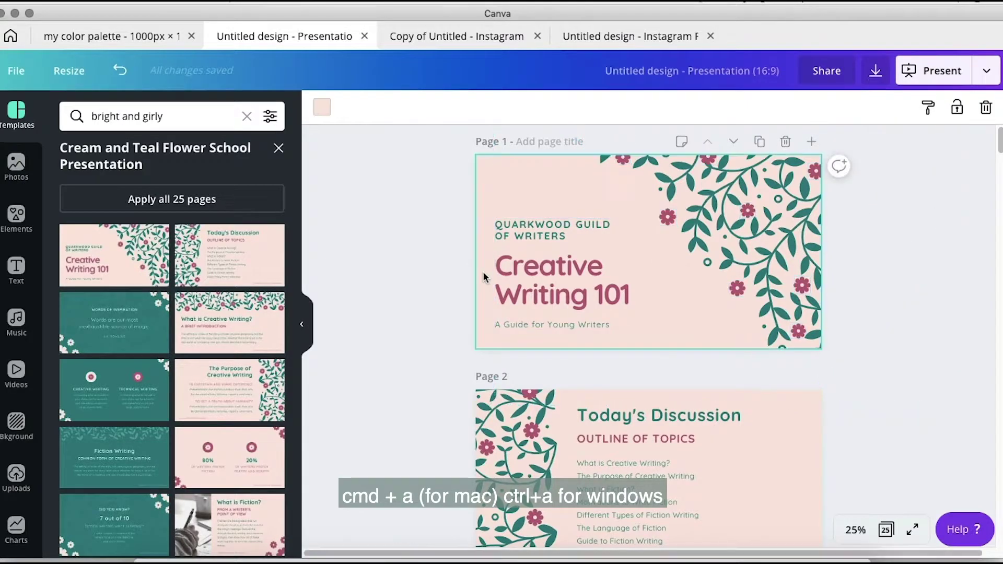
key(cmd+a)
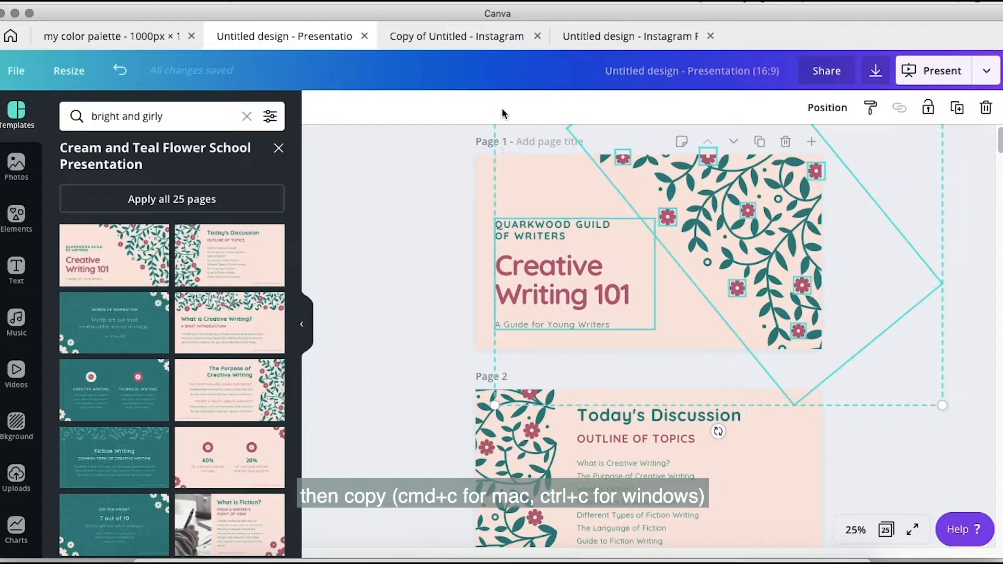
click(633, 35)
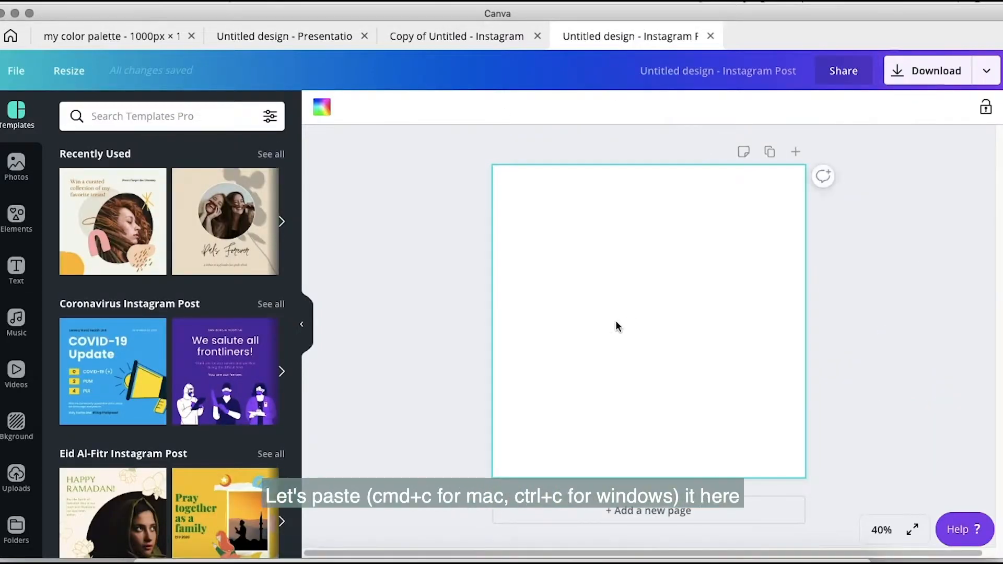
key(cmd+v)
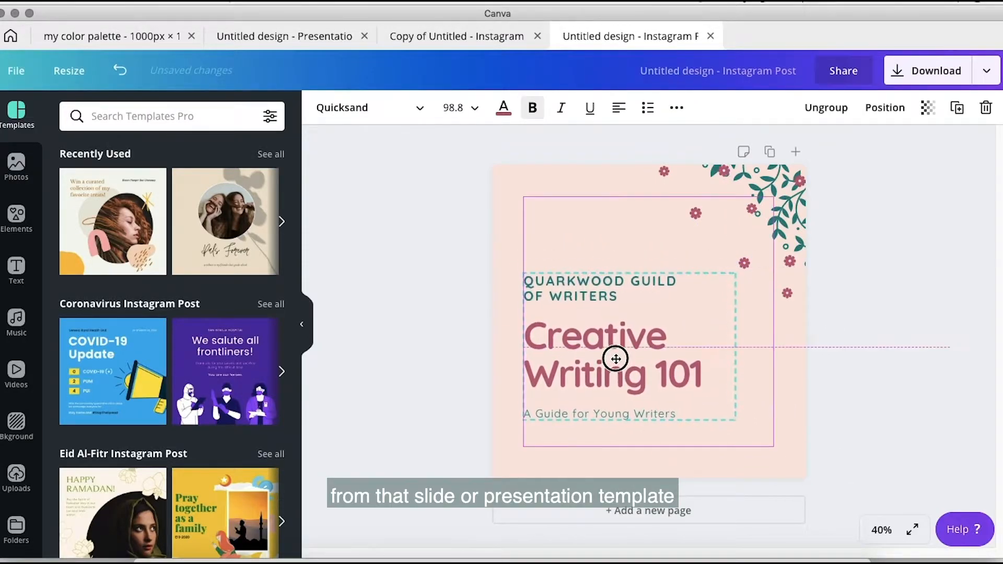
click(647, 511)
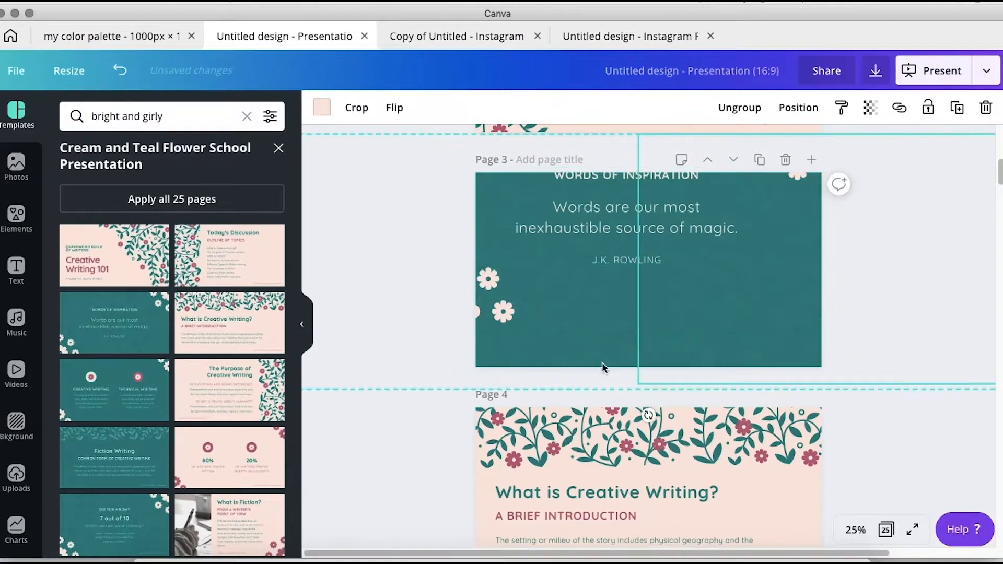
click(630, 35)
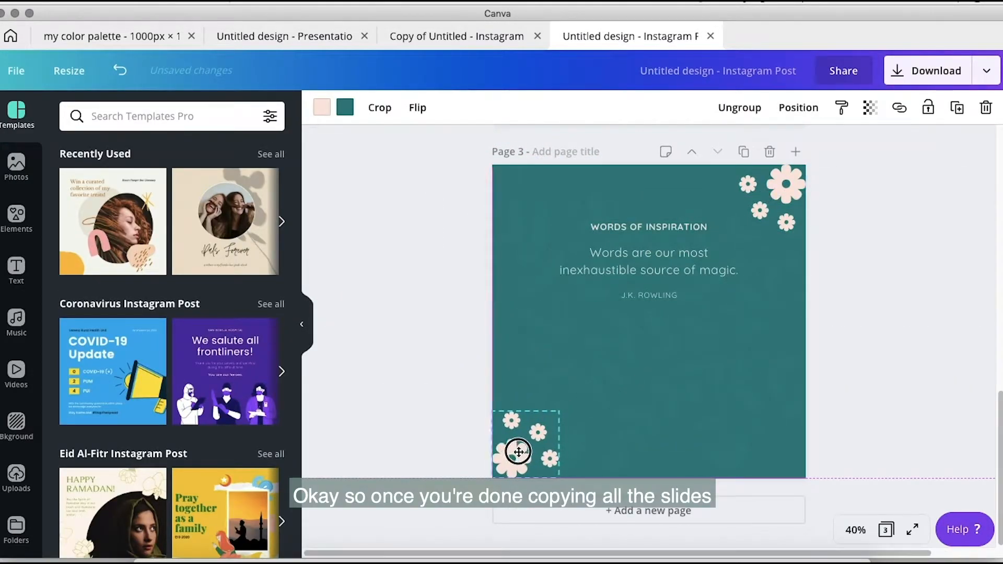
click(648, 269)
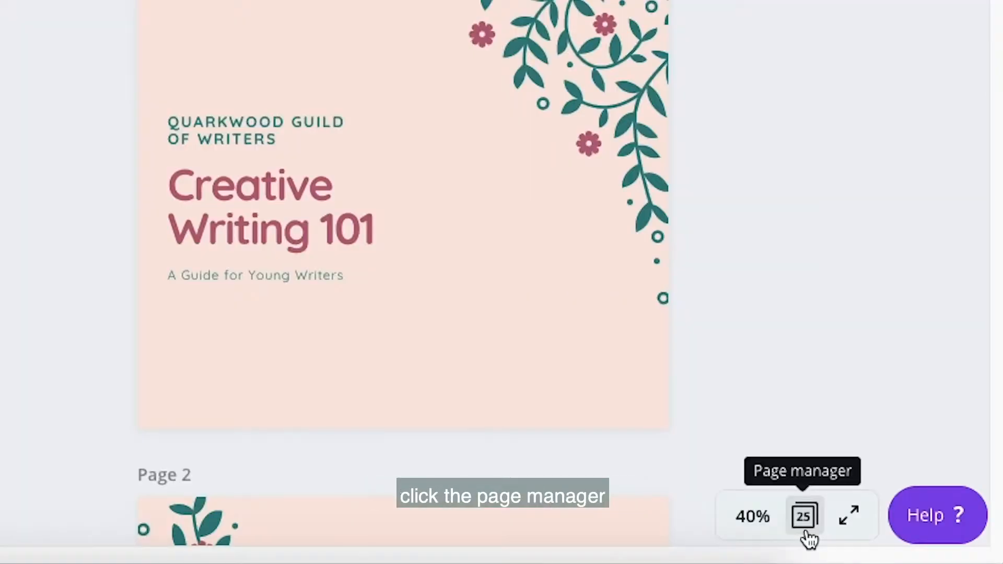
In grid view, duplicate the photo page and delete the What is Creative Writing and another text page
click(804, 515)
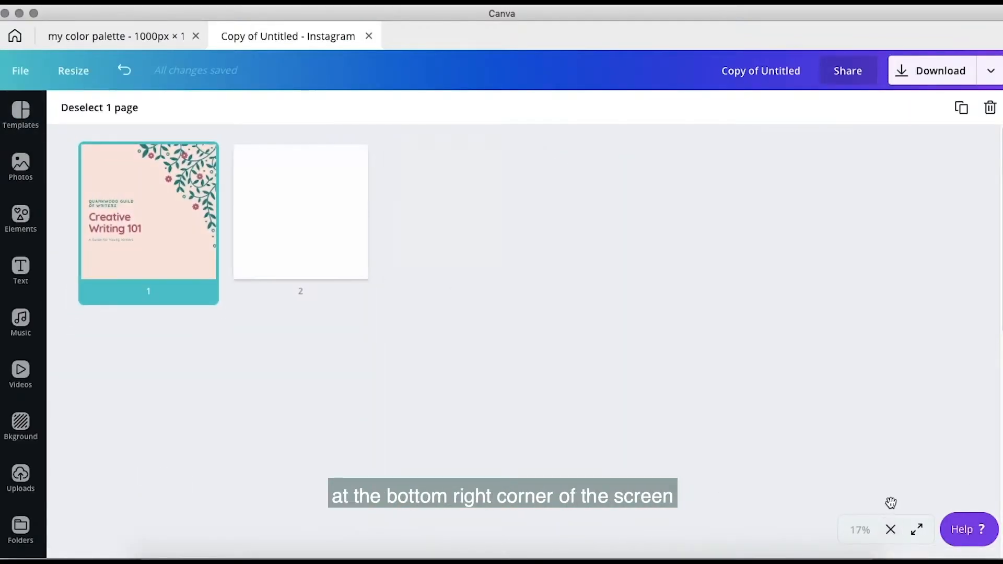
click(917, 530)
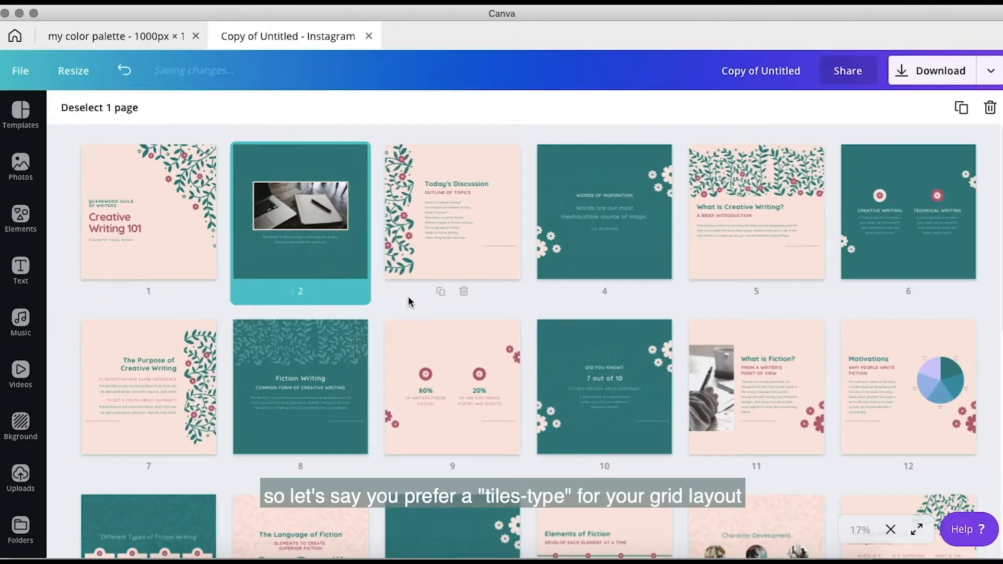
click(452, 212)
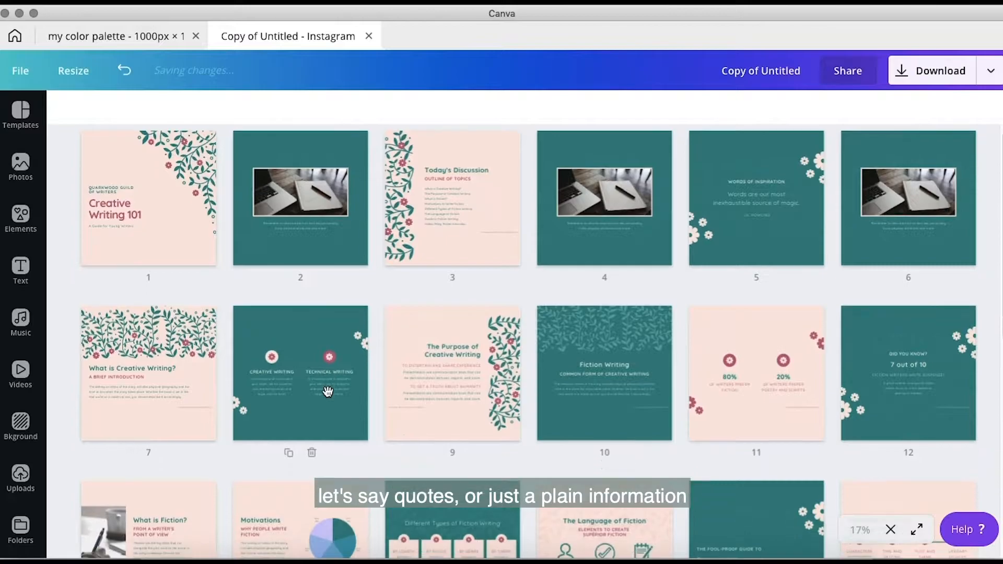
click(312, 453)
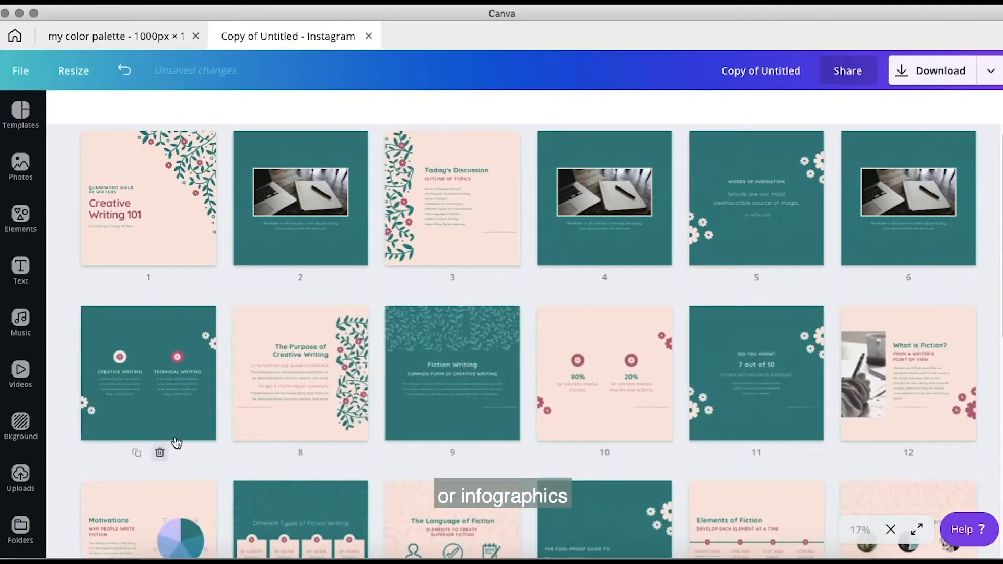
click(300, 199)
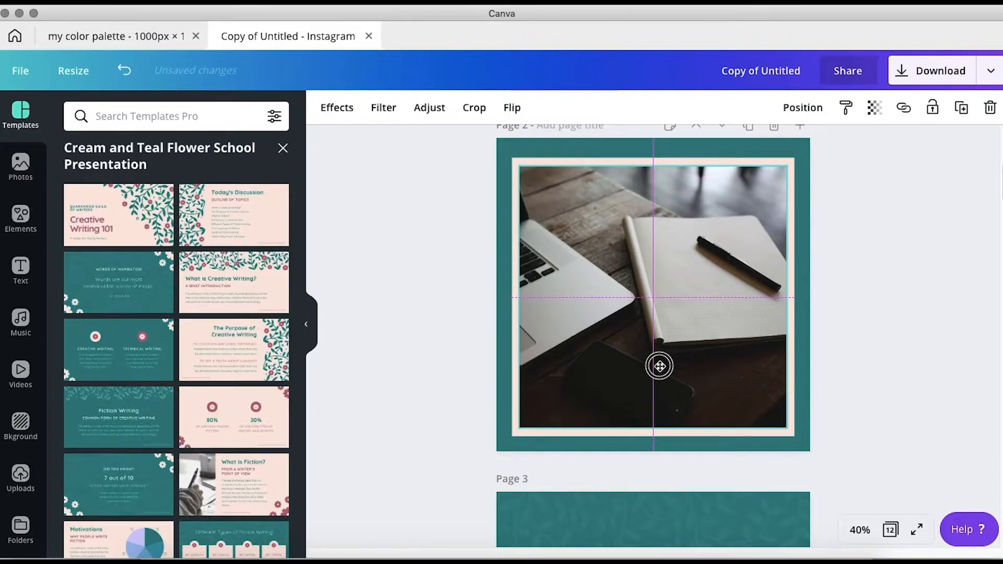
click(659, 366)
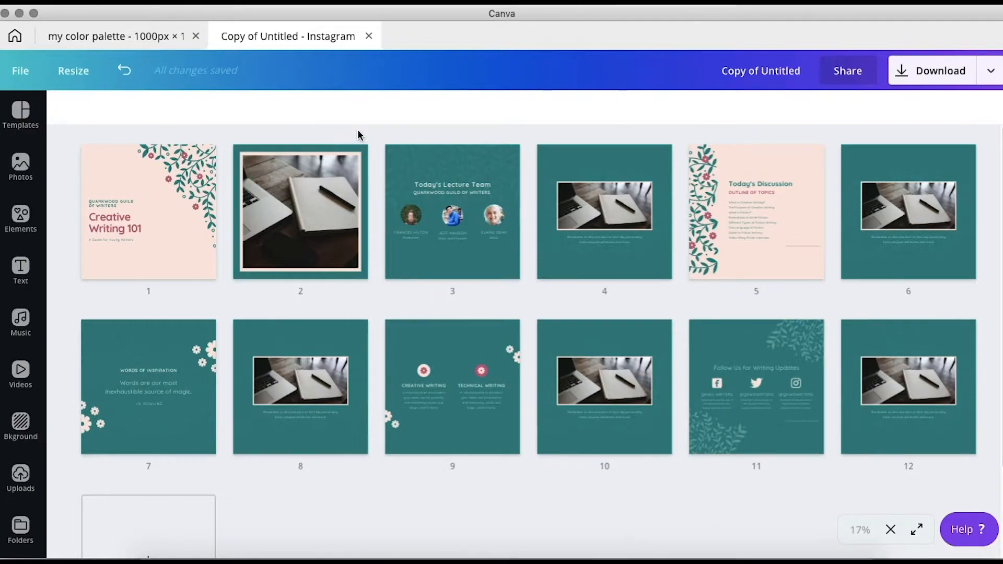
mouse_move(617, 293)
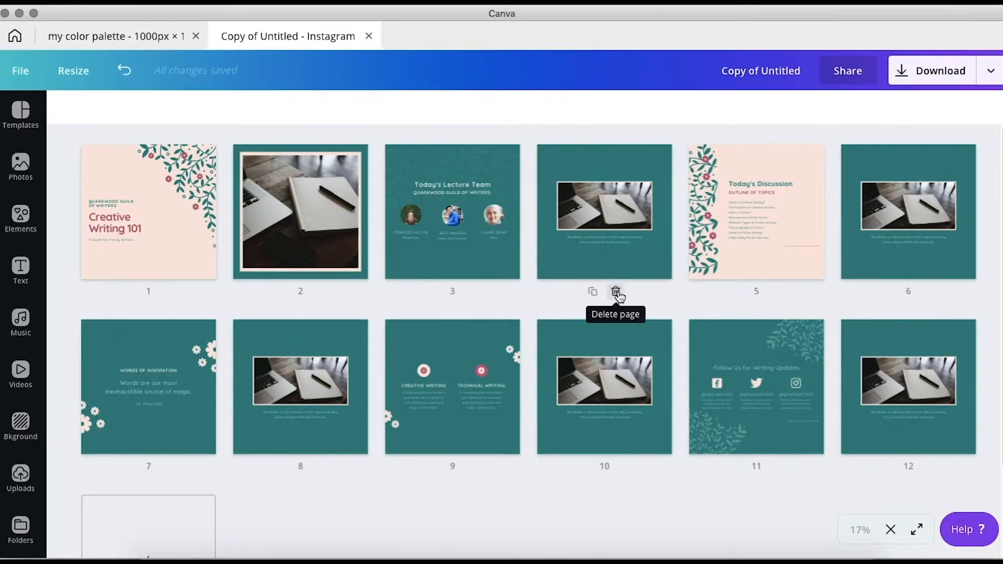
Replace small-photo tiles with the large framed photo tile so photos alternate with text
click(617, 293)
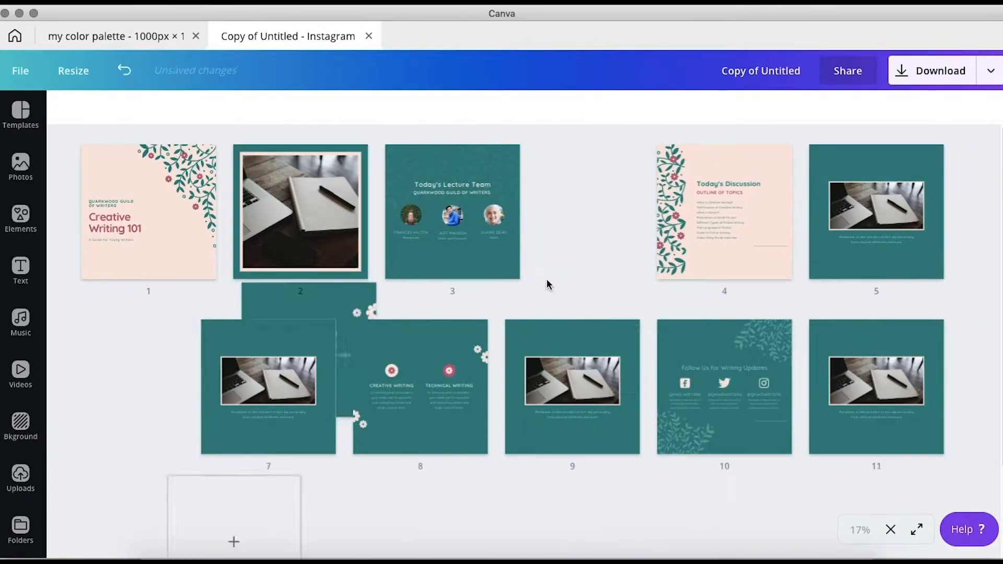
click(300, 211)
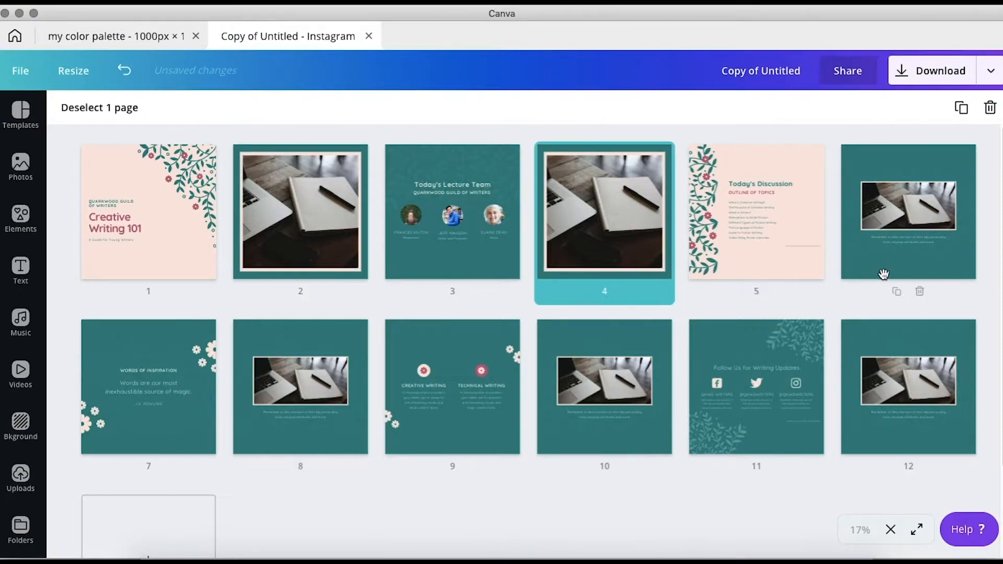
click(920, 292)
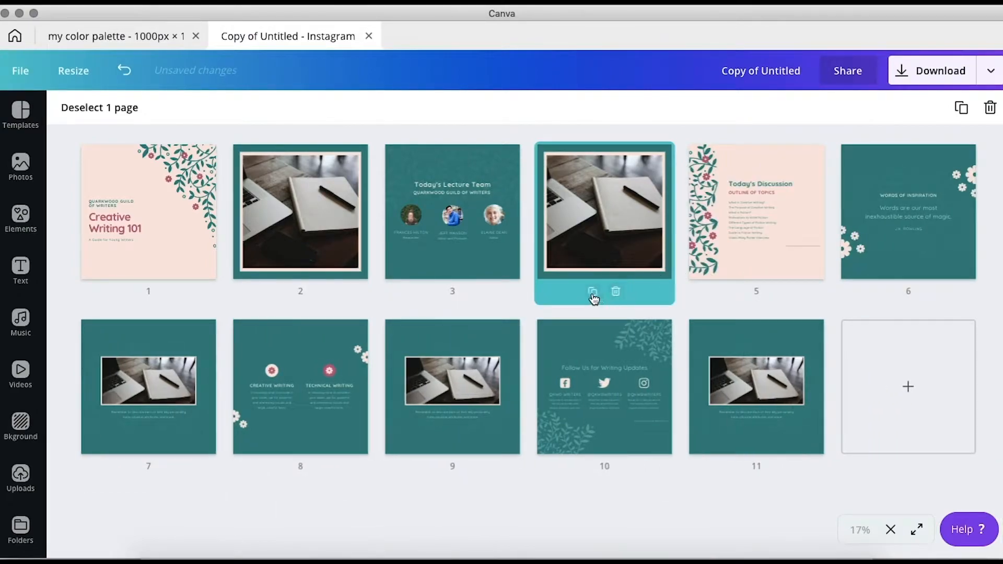
click(592, 291)
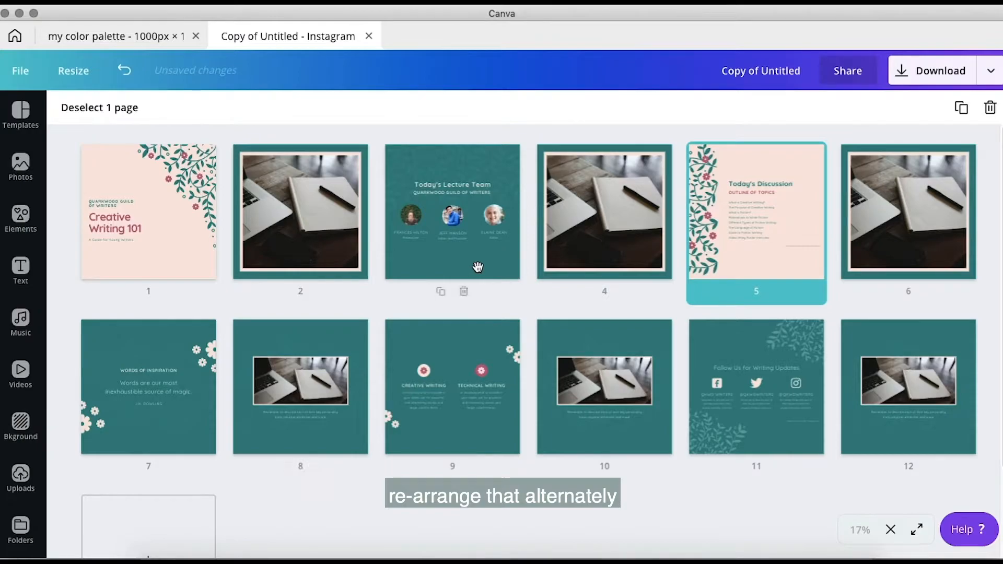
mouse_move(428, 338)
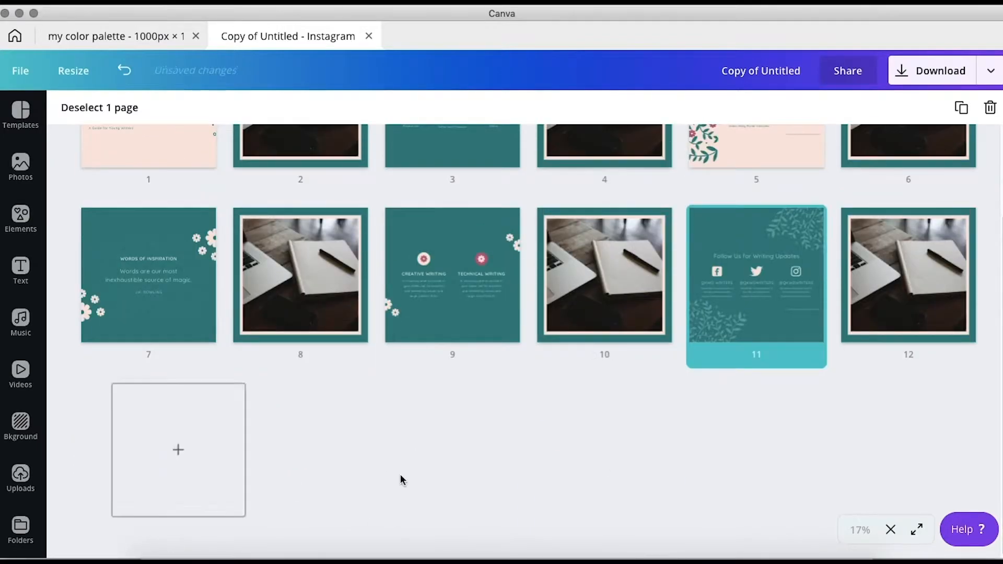
scroll(up, 3)
text(My Instagram Feed)
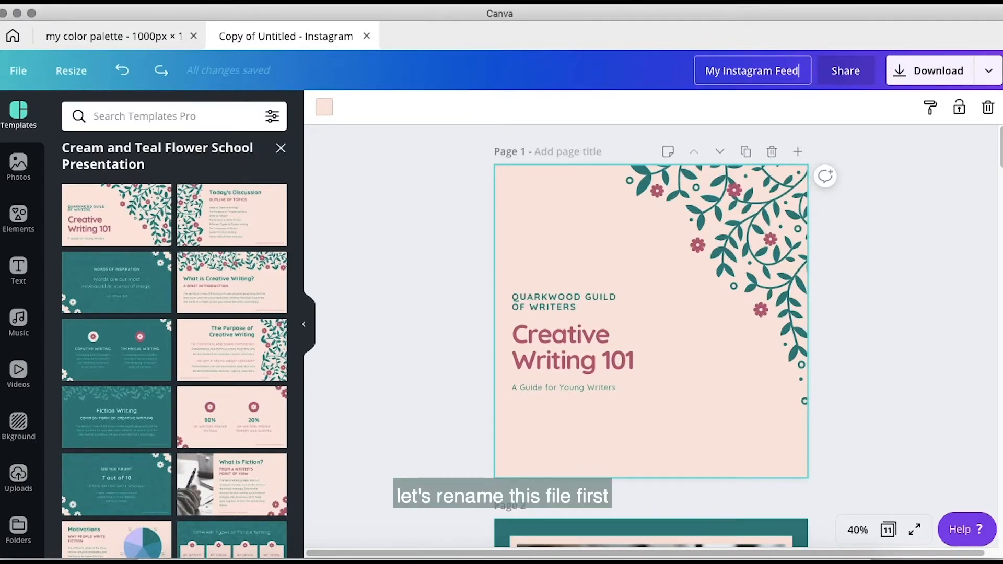
Name the design My Instagram Feed v1 and return to the colour palette design
text(v)
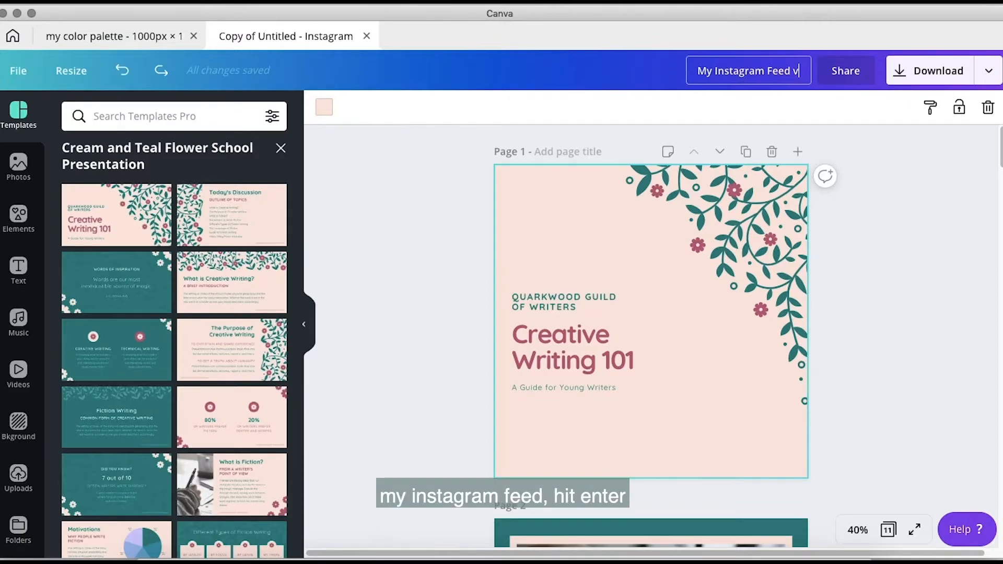
key(Return)
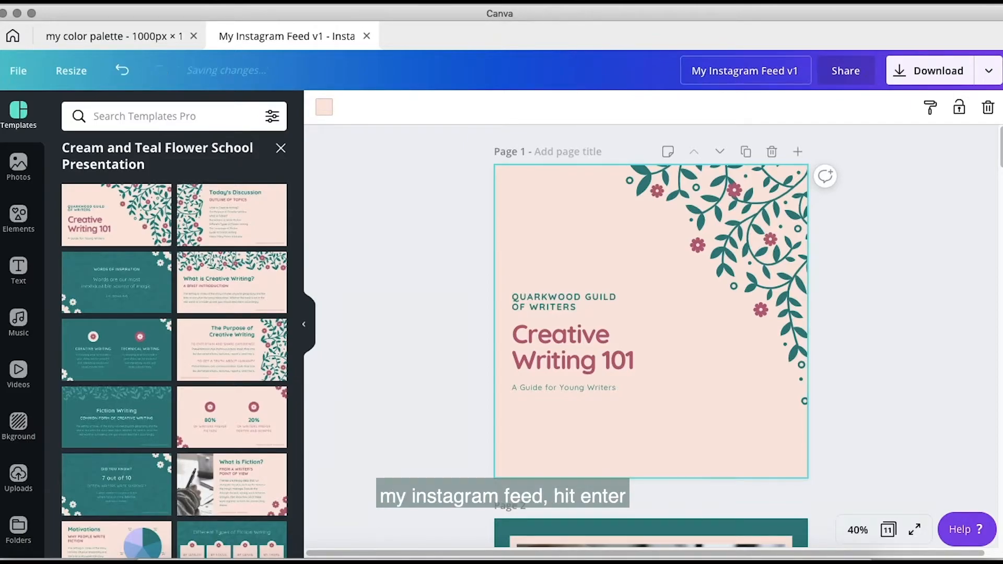
click(119, 36)
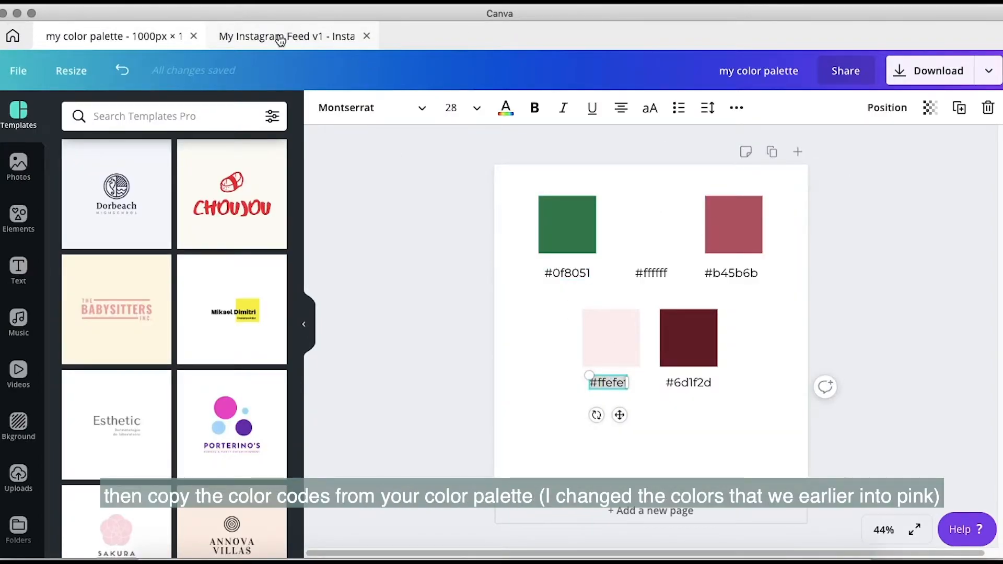
Set page 1's background pale pink and colour the Creative Writing 101 title maroon
click(283, 36)
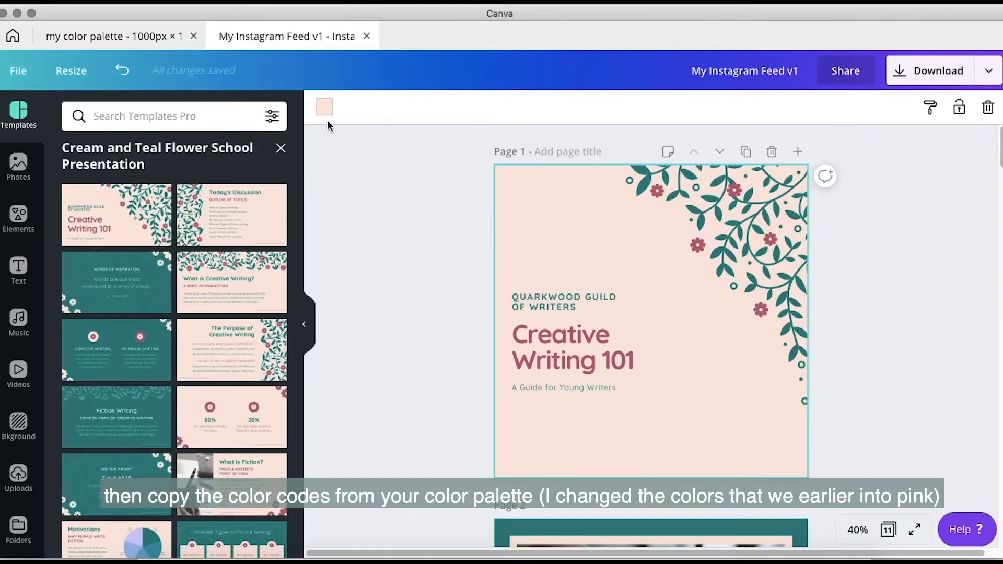
click(324, 106)
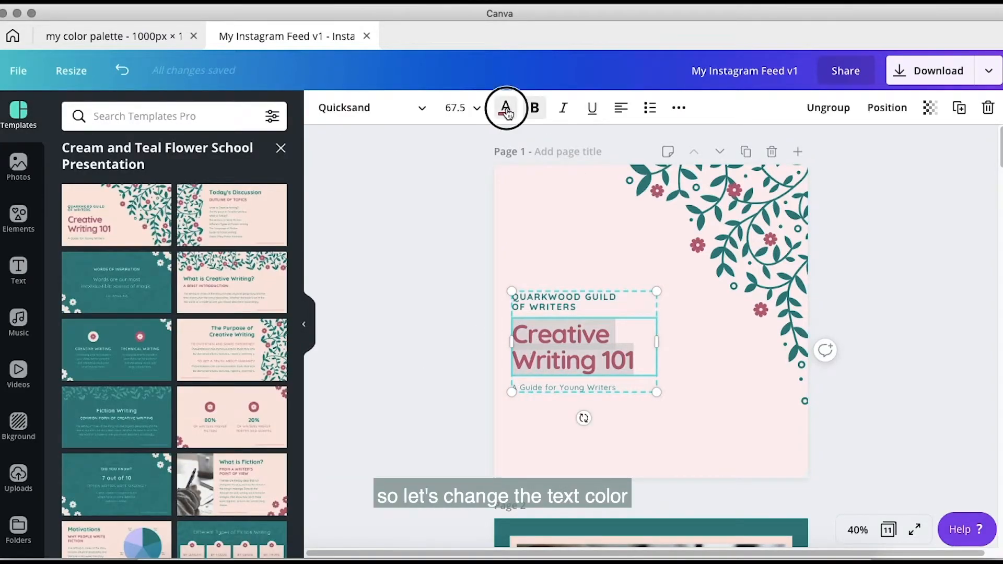
click(103, 36)
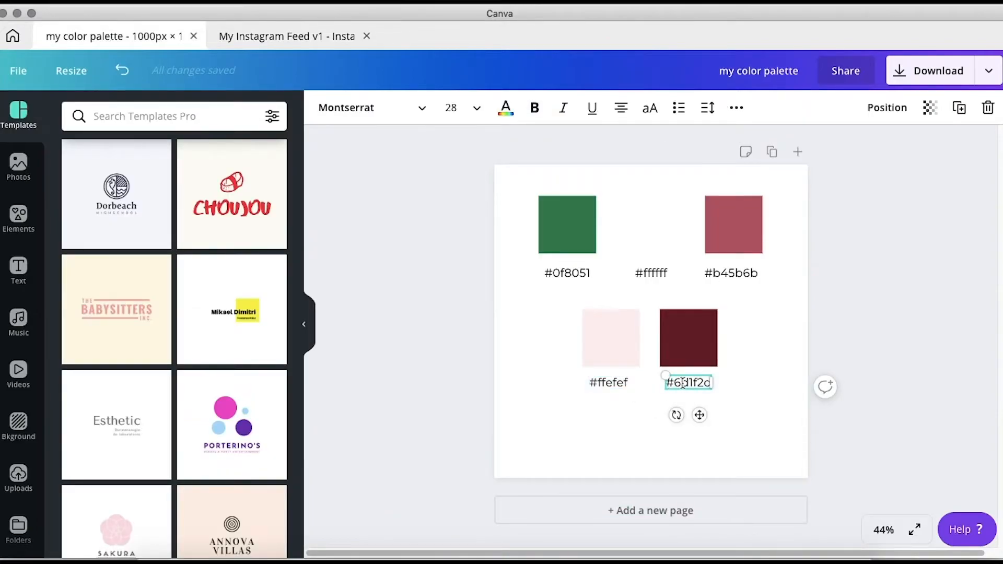
click(288, 36)
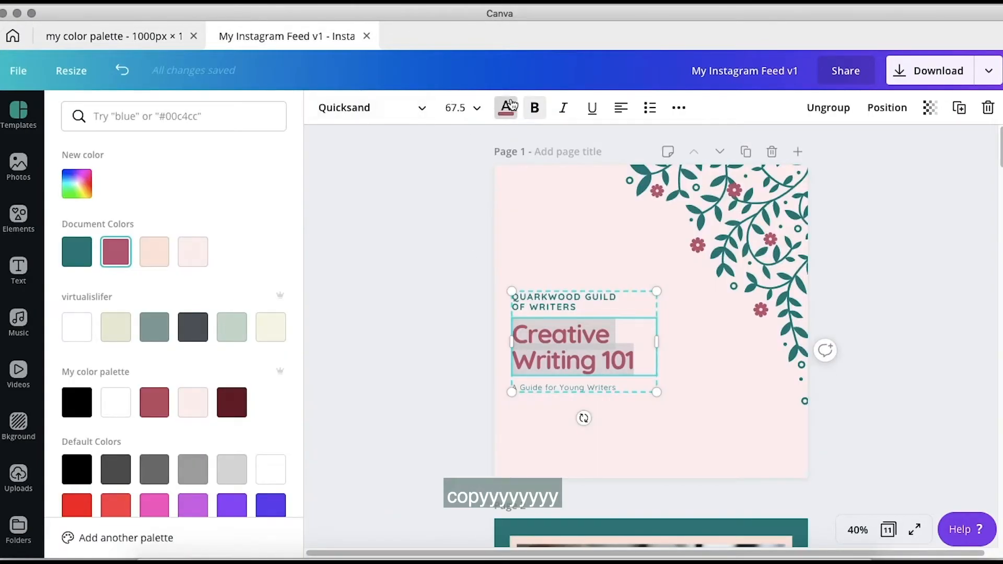
click(76, 184)
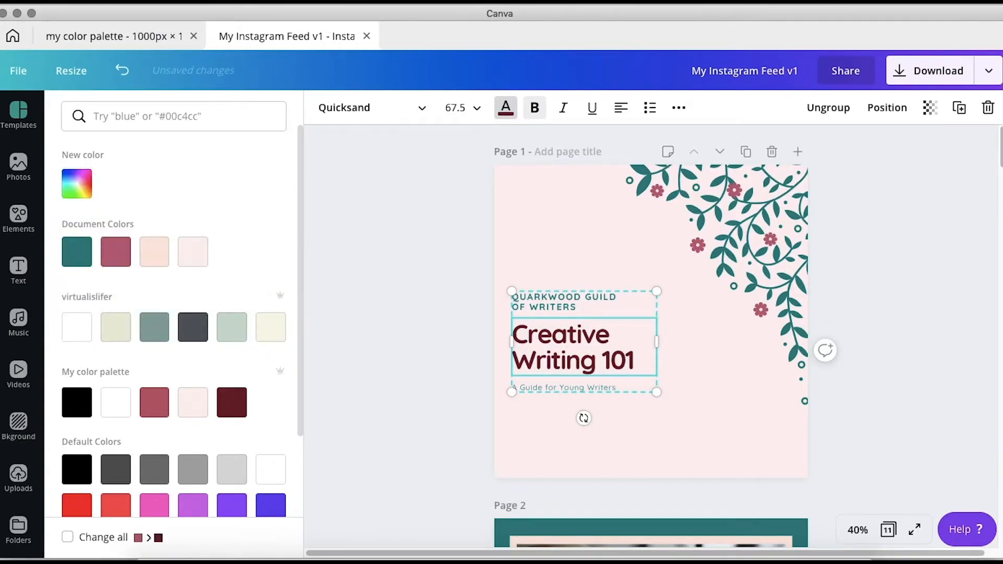
Copy the green code and colour the Quarkwood Guild of Writers heading green
click(115, 36)
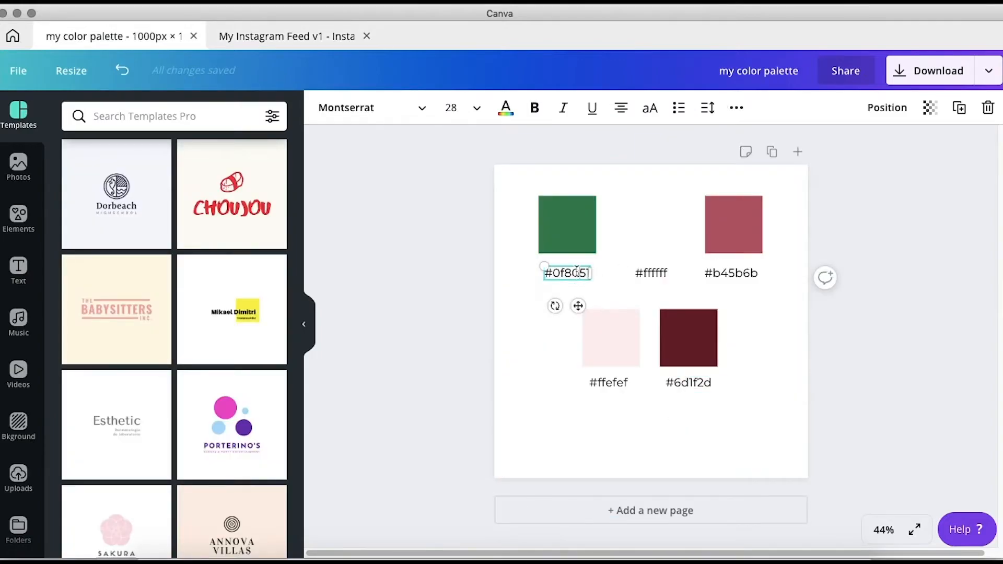
click(288, 35)
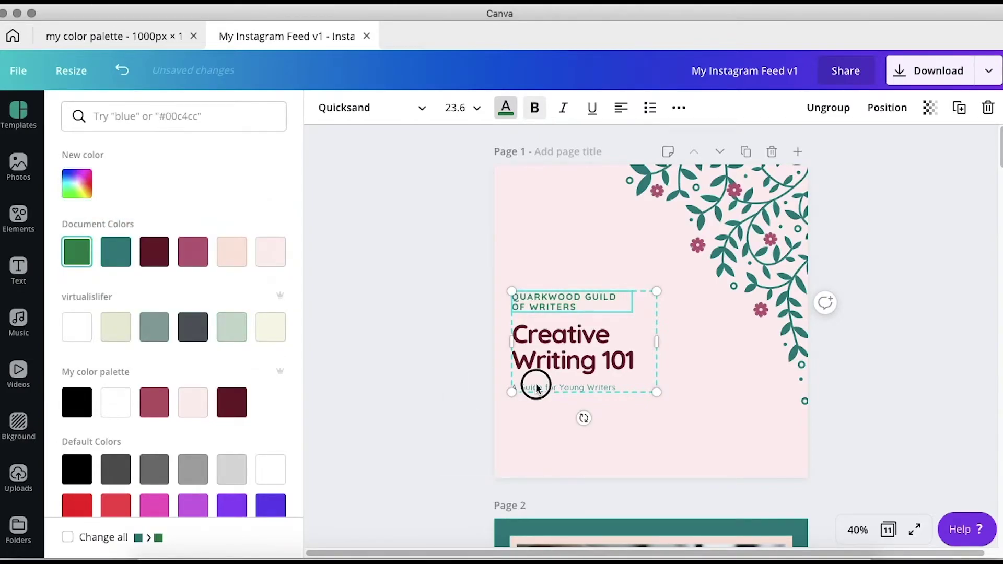
click(19, 115)
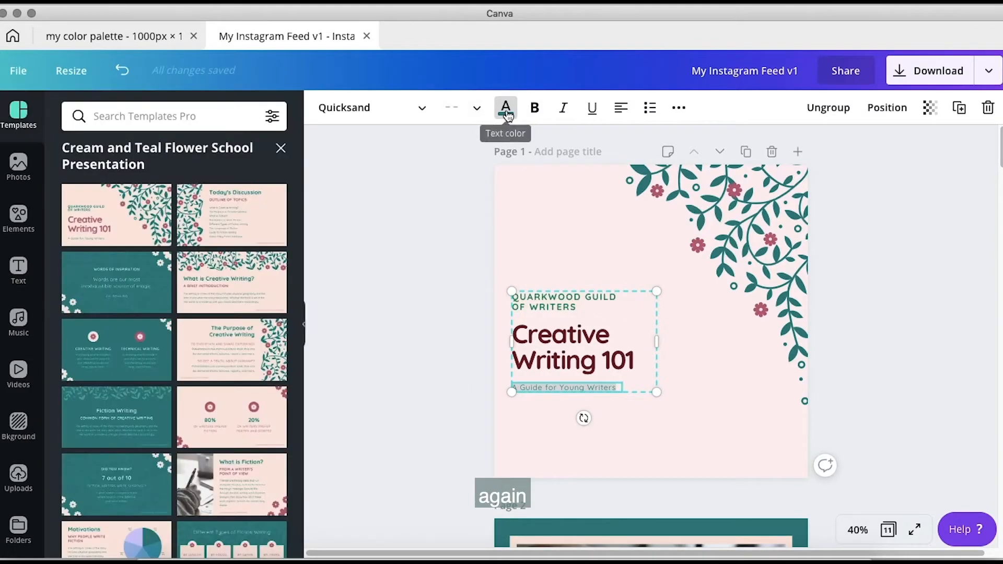
Colour the A Guide for Young Writers tagline and the corner leaves green
click(504, 108)
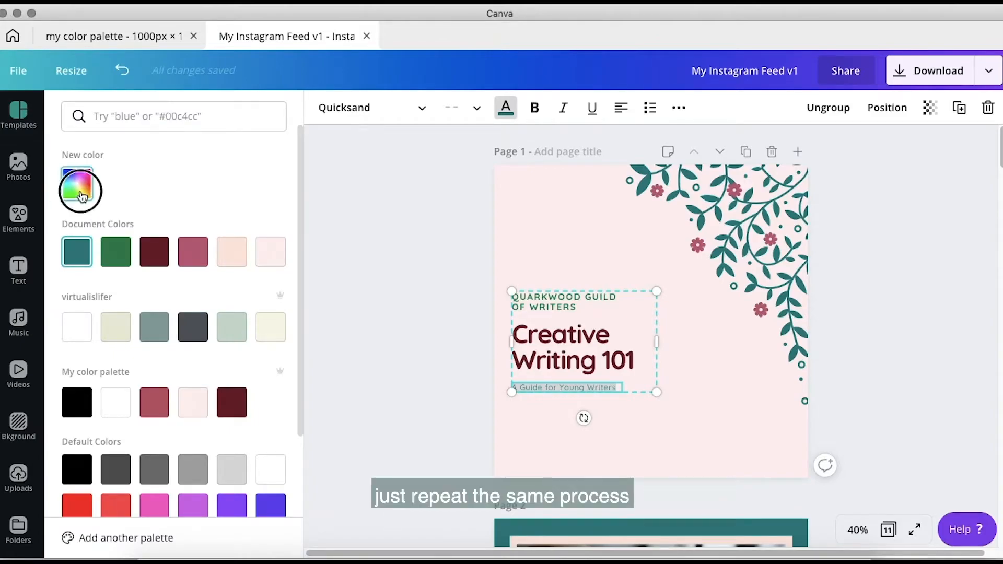
click(115, 252)
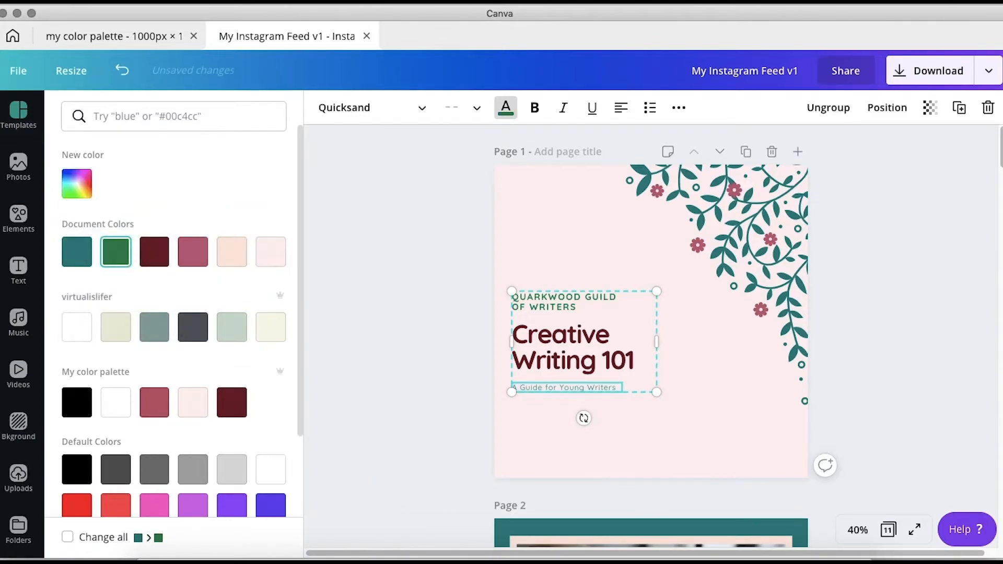
click(730, 256)
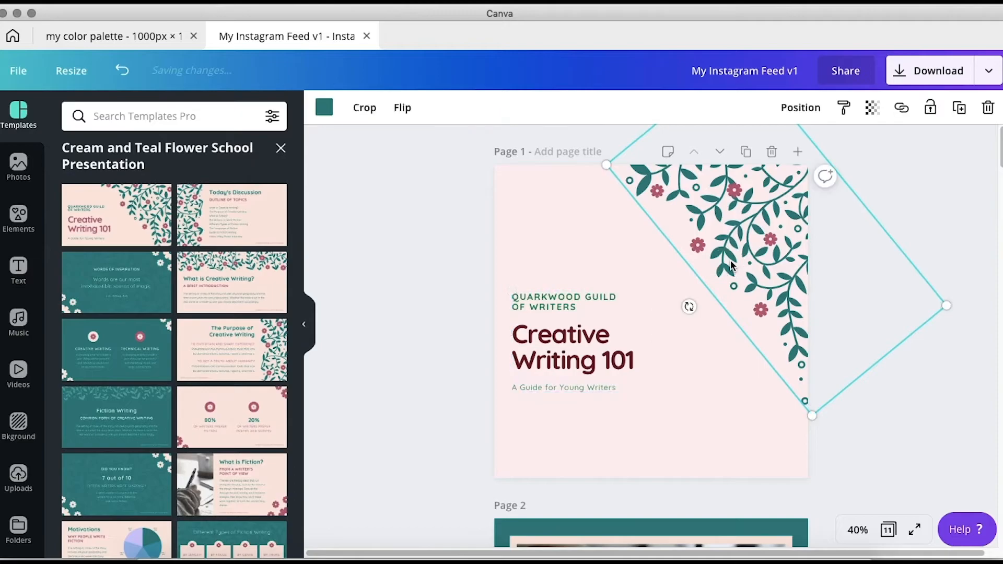
click(324, 106)
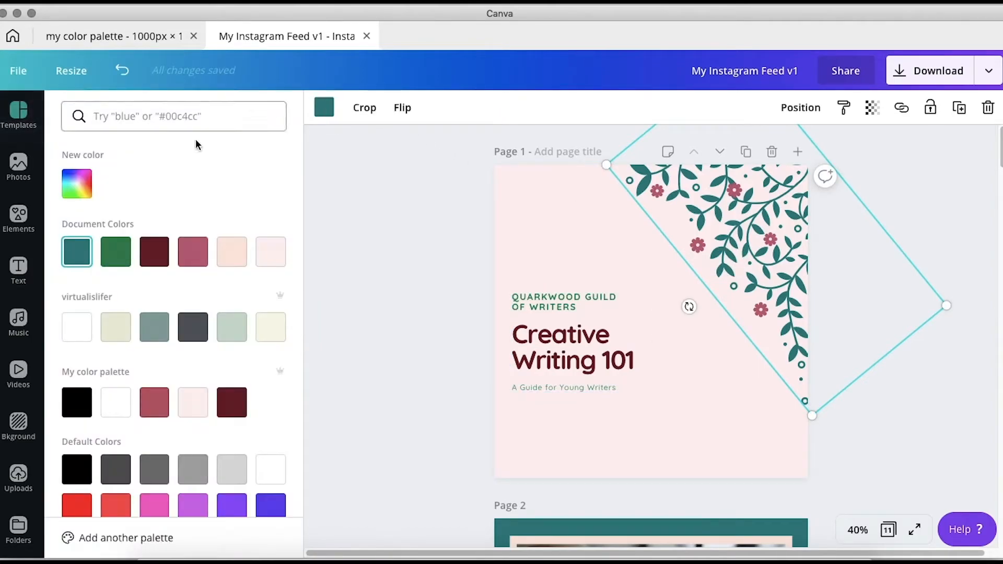
click(77, 184)
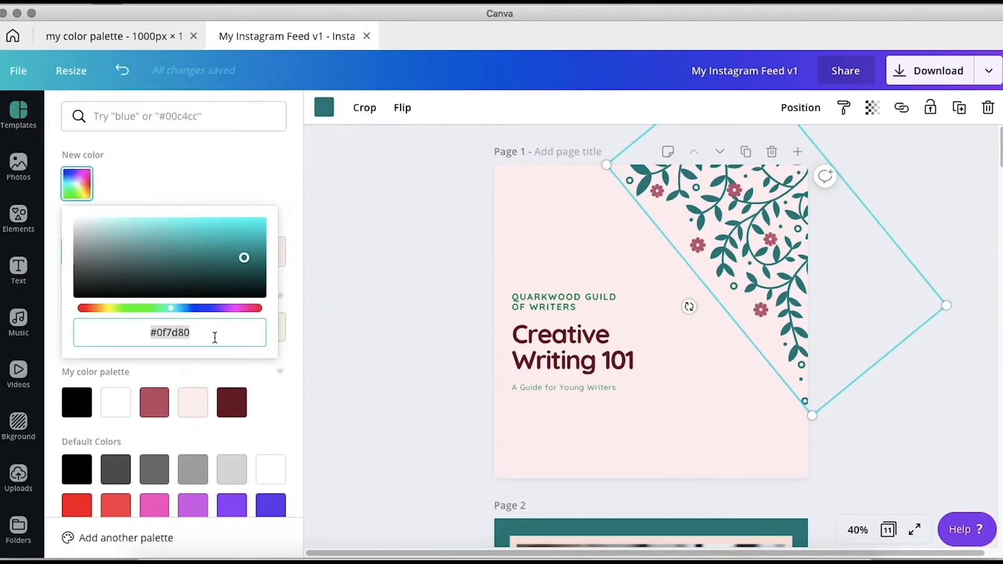
click(19, 115)
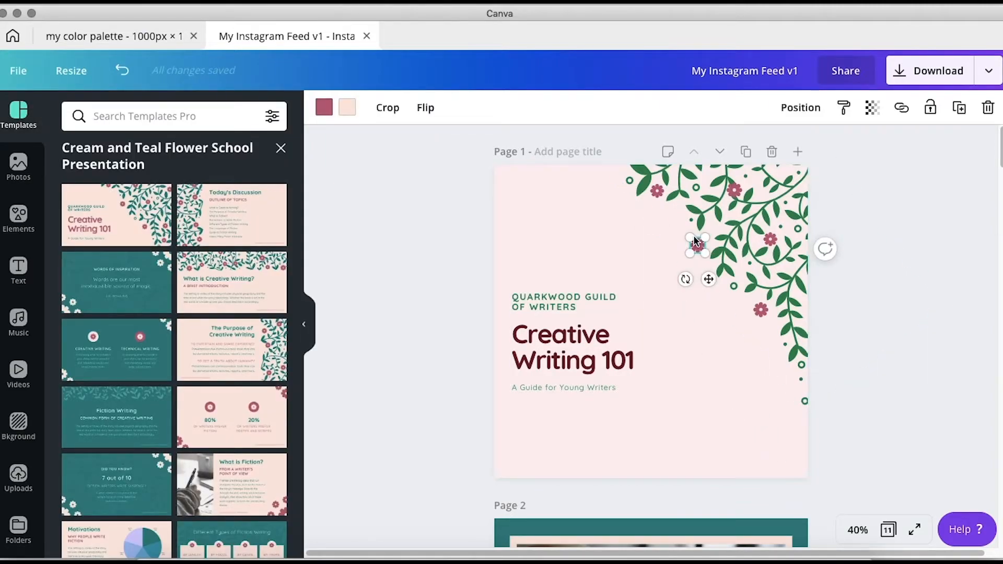
Recolour all the pink flowers in the illustration maroon
click(697, 244)
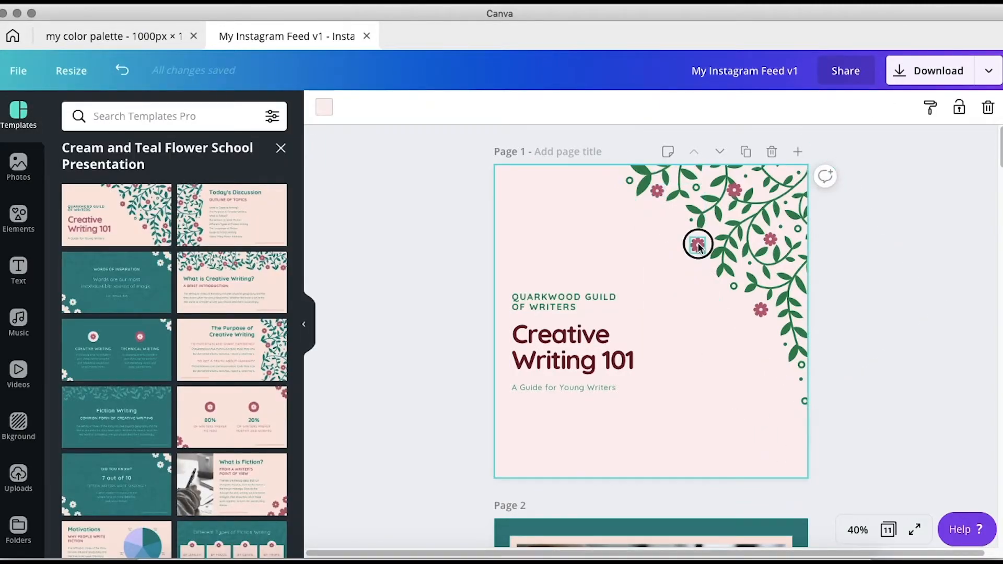
click(698, 244)
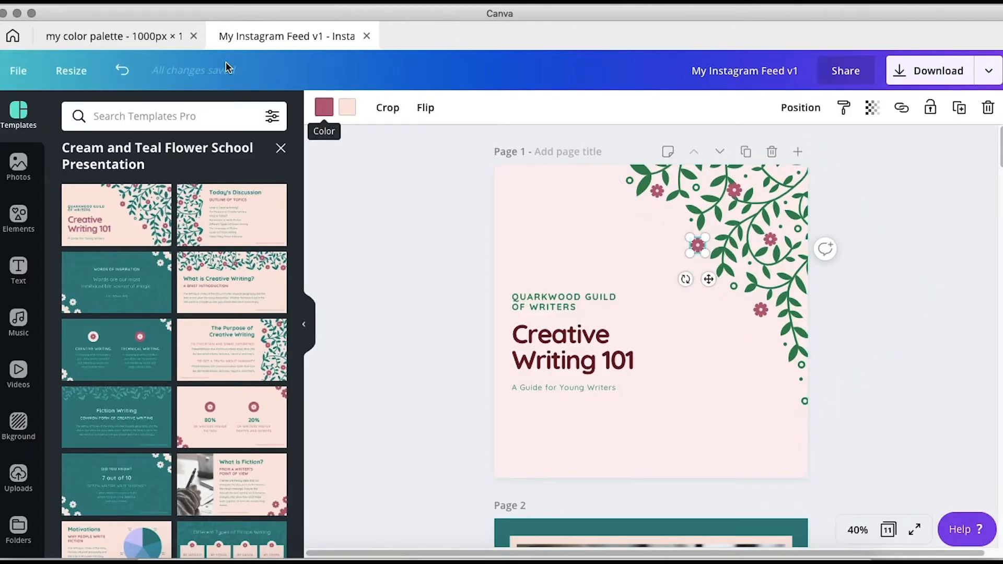
click(96, 36)
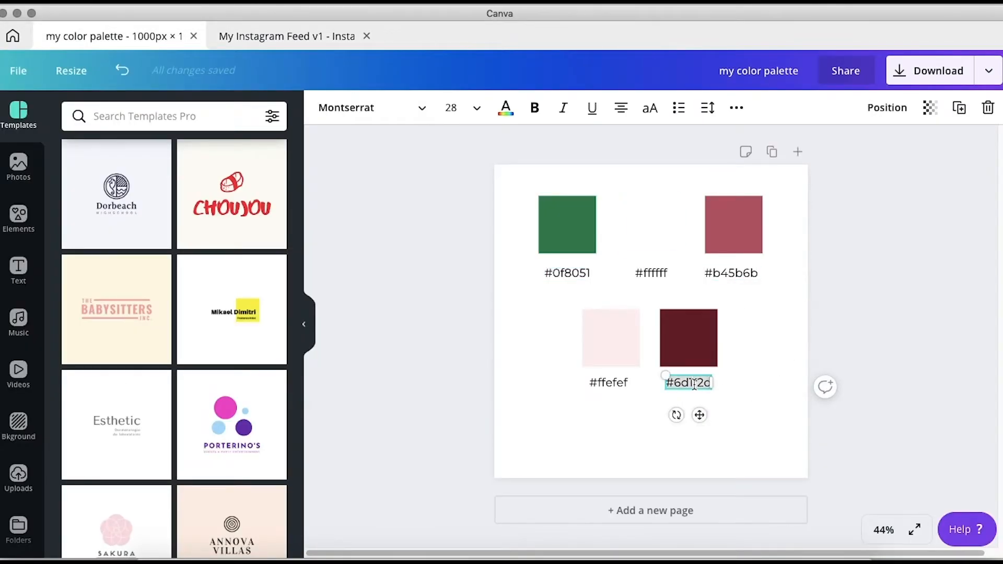
click(285, 36)
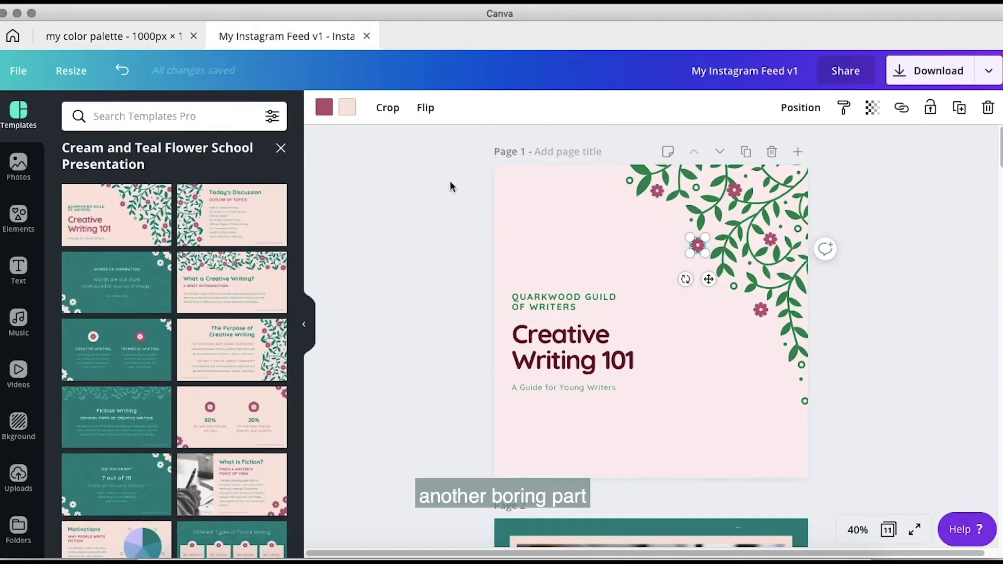
click(324, 107)
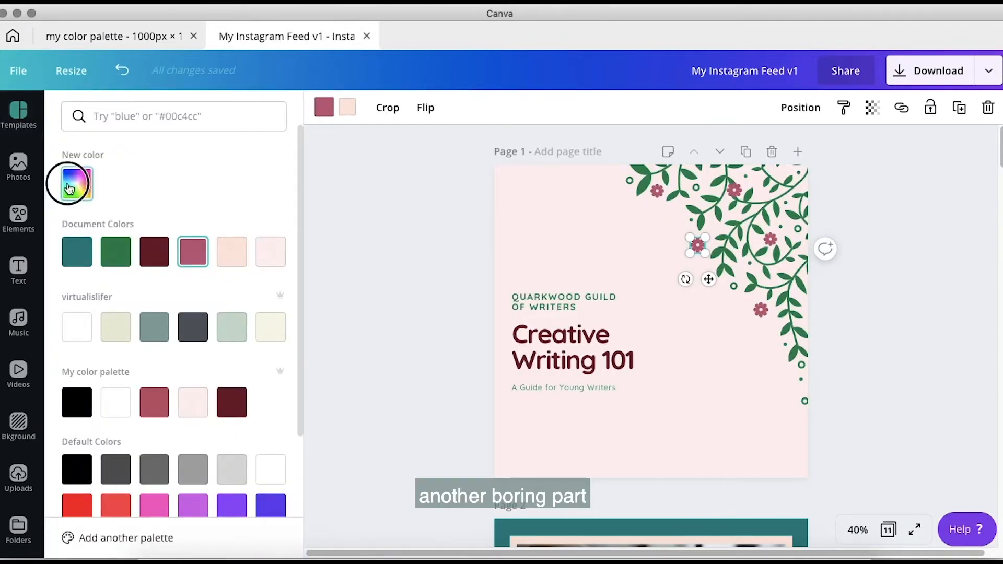
click(76, 184)
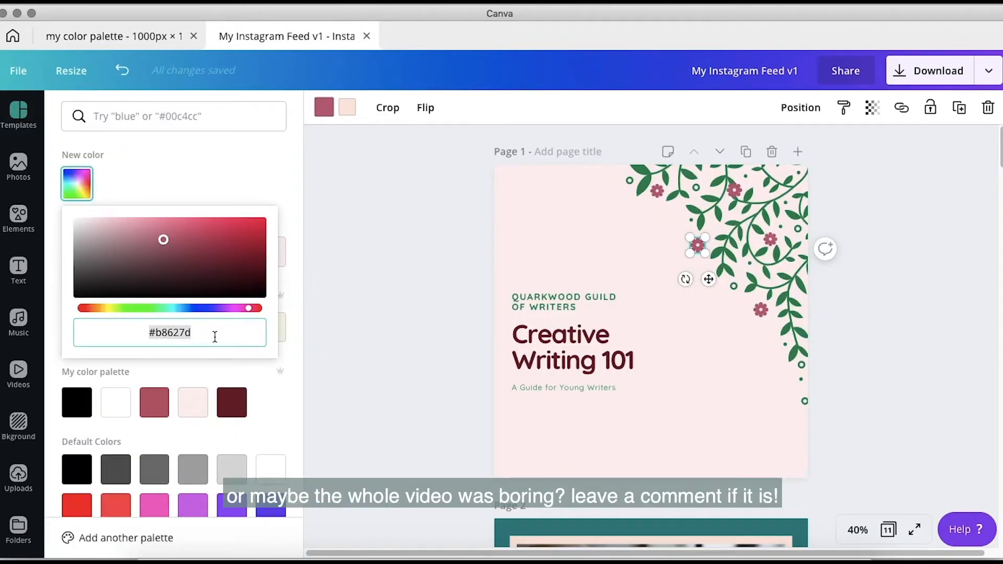
click(323, 107)
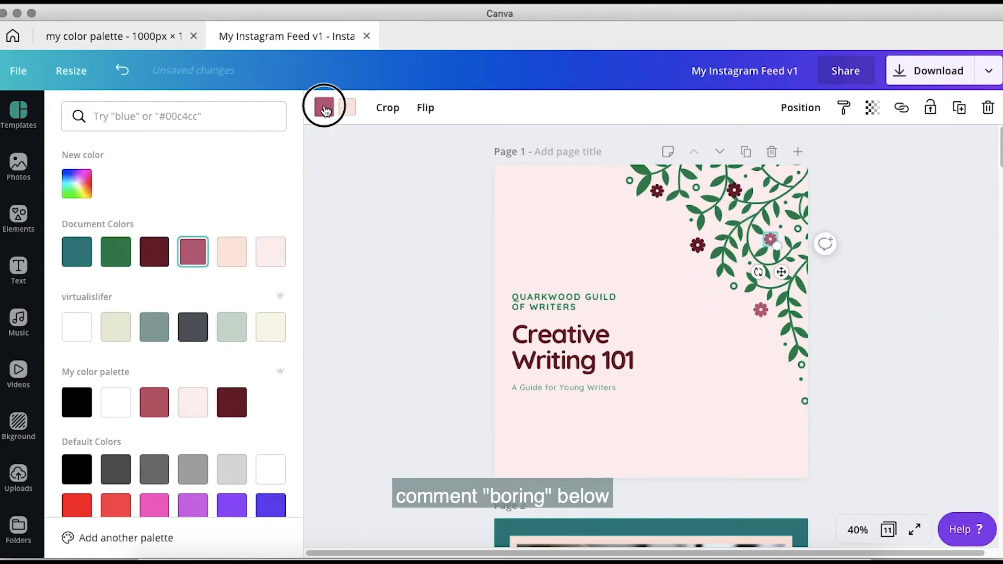
click(18, 115)
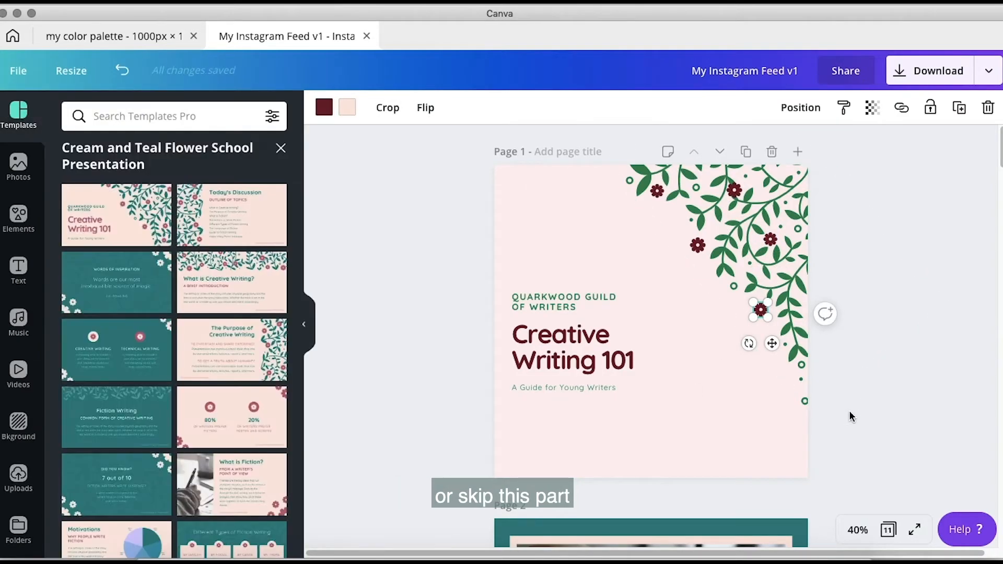
click(564, 301)
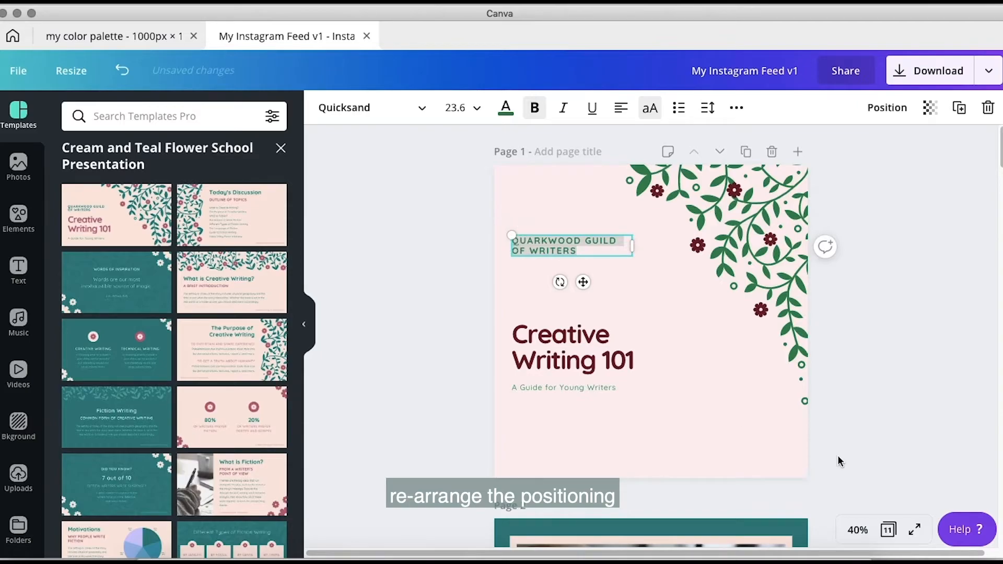
Retype page 1's heading as THIS IS MY FEED and the big title as a new maroon slogan
text(THIS IS MY)
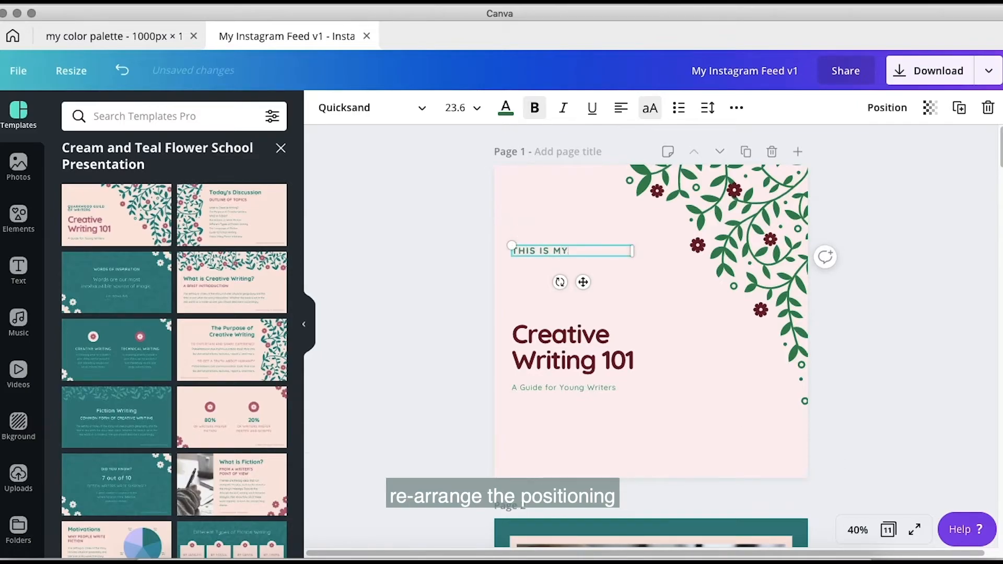
click(572, 347)
text(I CAN DO WHATEVER THE HE)
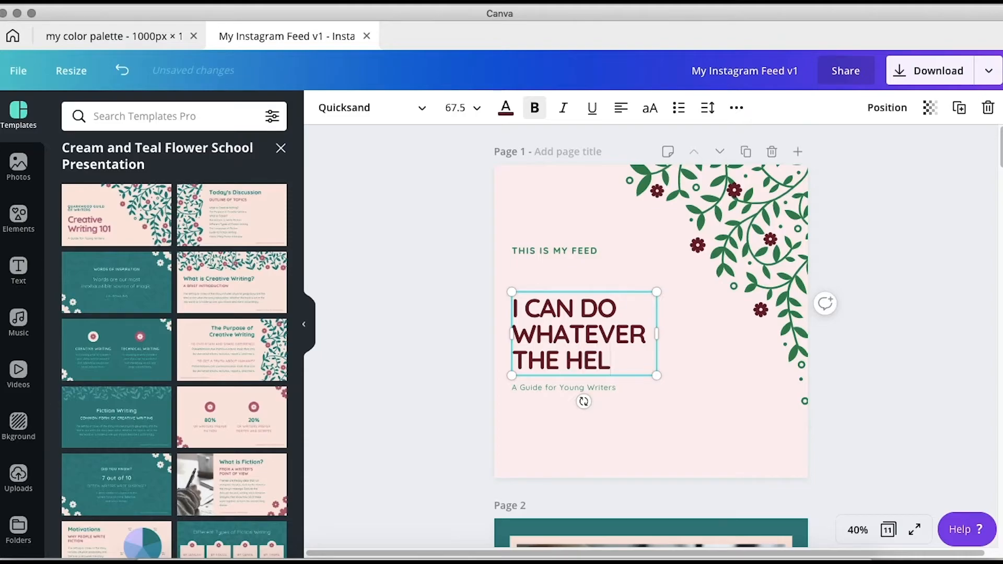
text(L I WANT WIT IT)
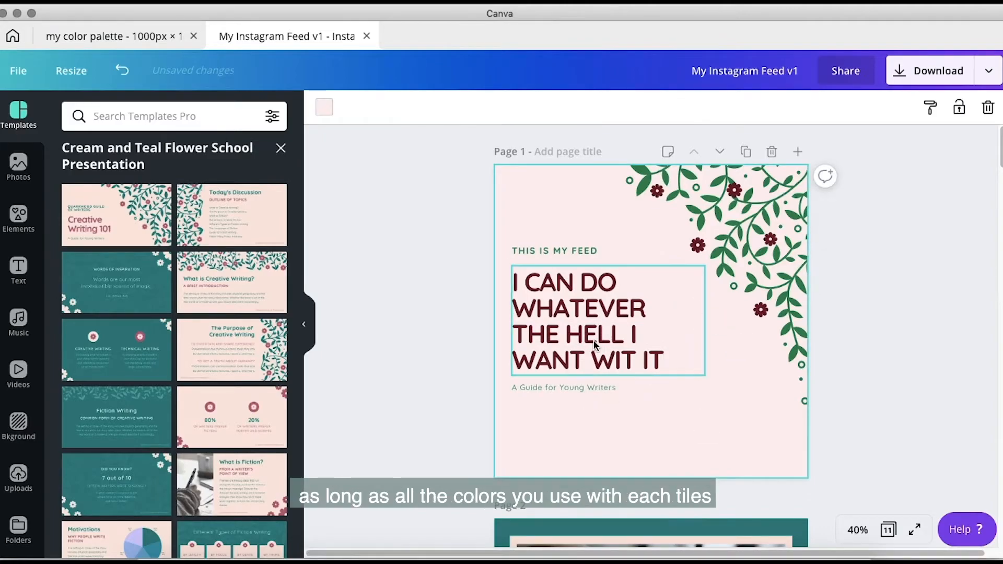
Replace the 'A Guide for Young Writers' subtitle with YOUR NAME and finish editing
click(566, 386)
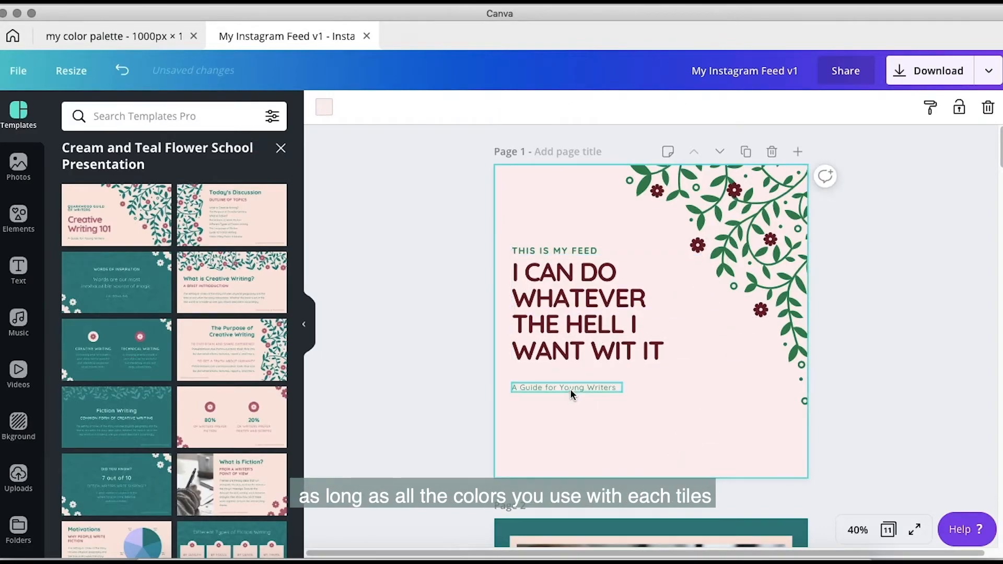
click(566, 387)
text(YOUR NAME)
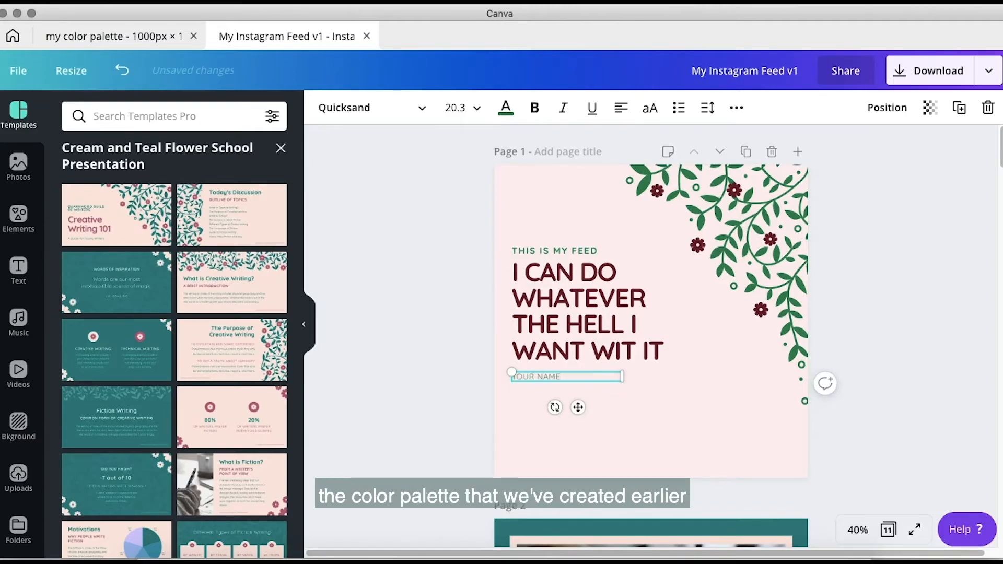
click(759, 346)
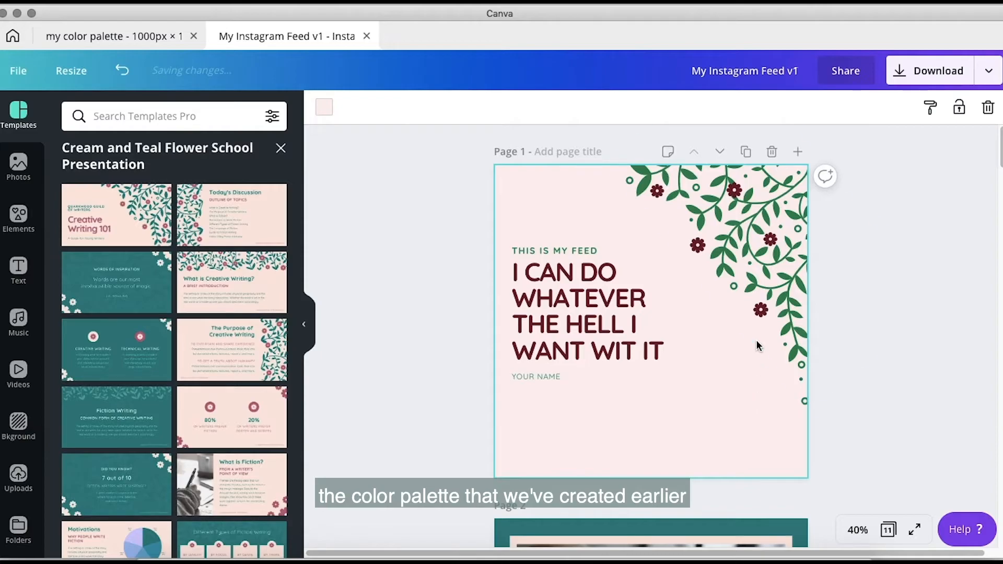
scroll(down, 3)
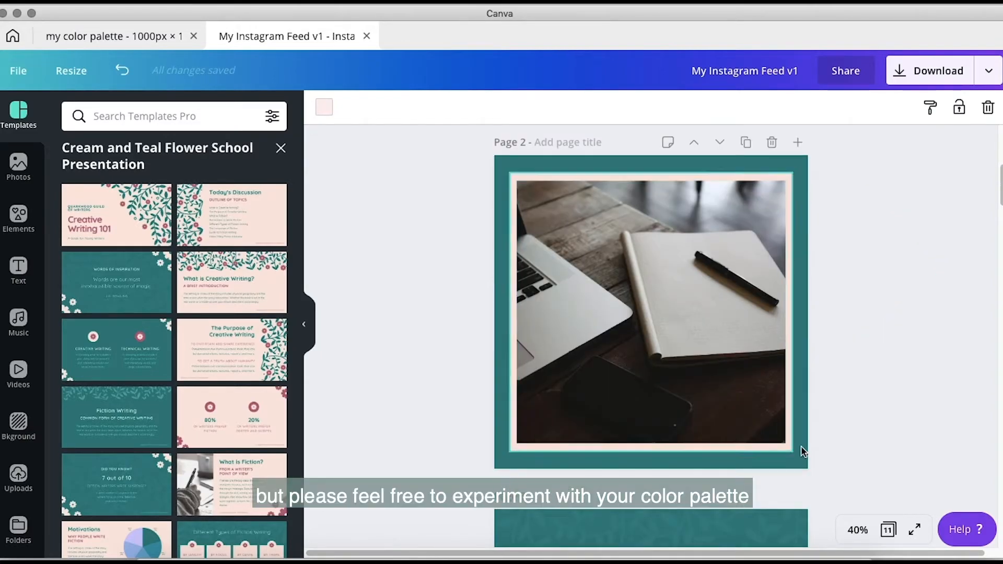
Recolour page 2's teal background to the light pink hex from the palette
click(323, 107)
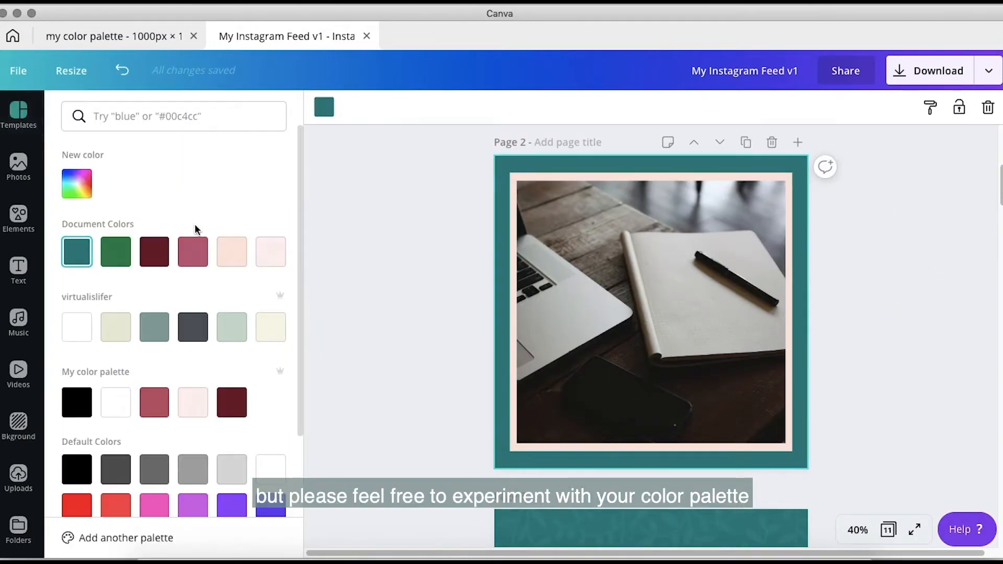
scroll(up, 3)
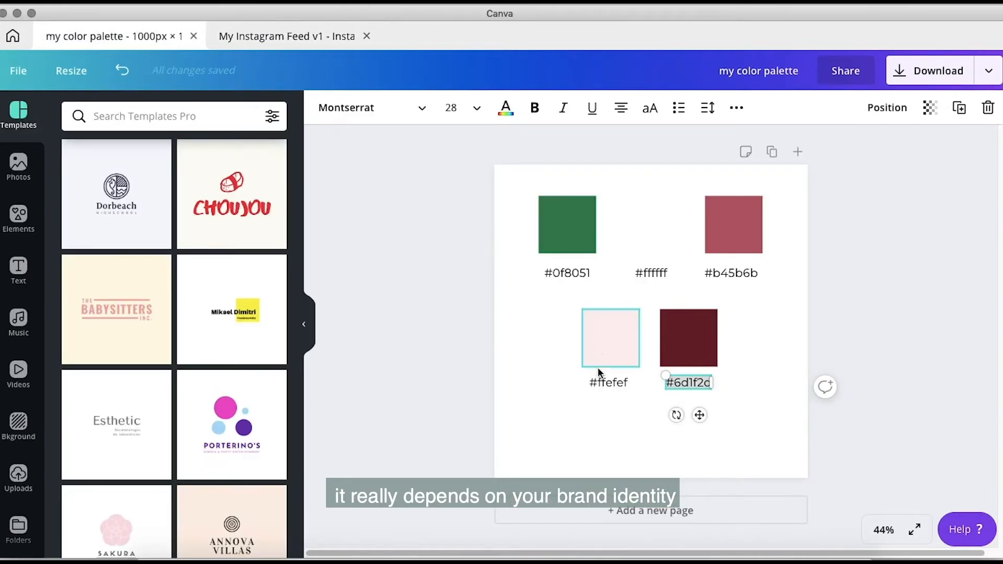
click(286, 35)
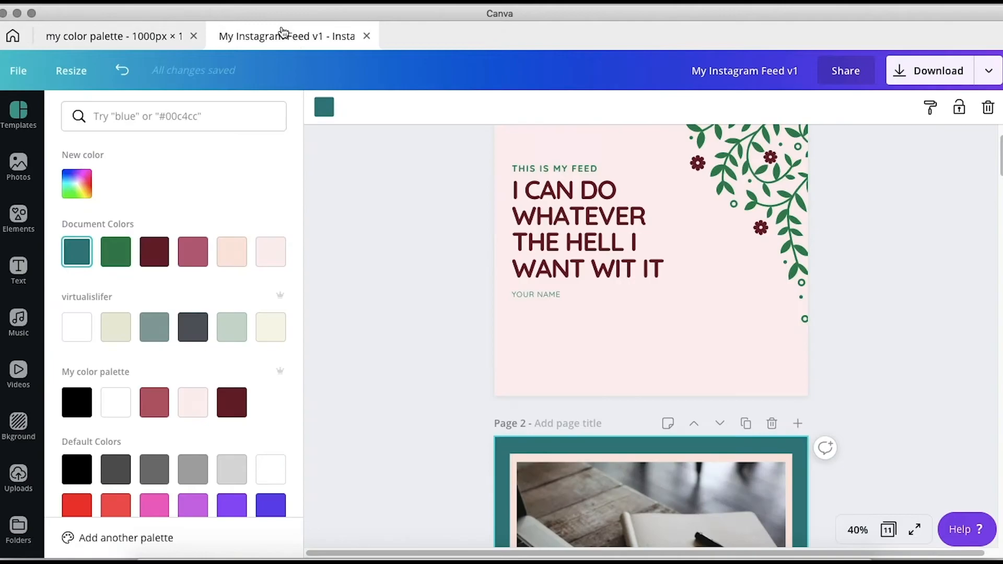
scroll(down, 3)
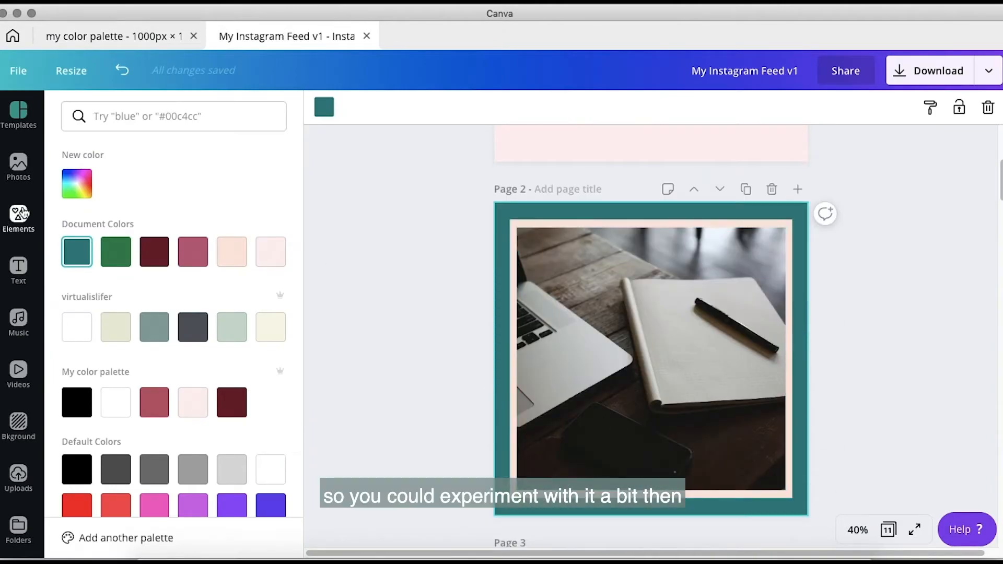
Copy the maroon hex from the palette design and apply it to page 2's photo frame
click(269, 251)
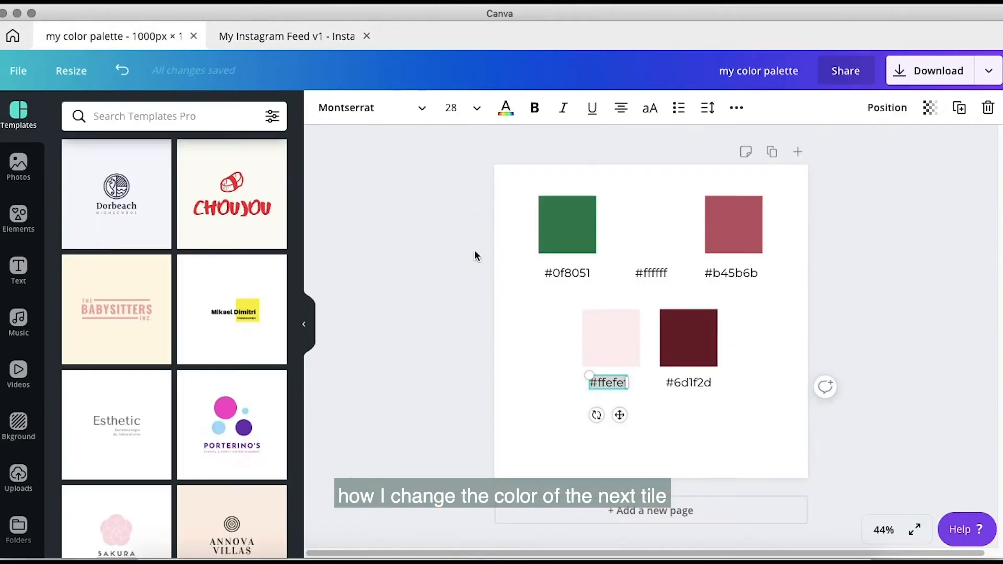
click(689, 383)
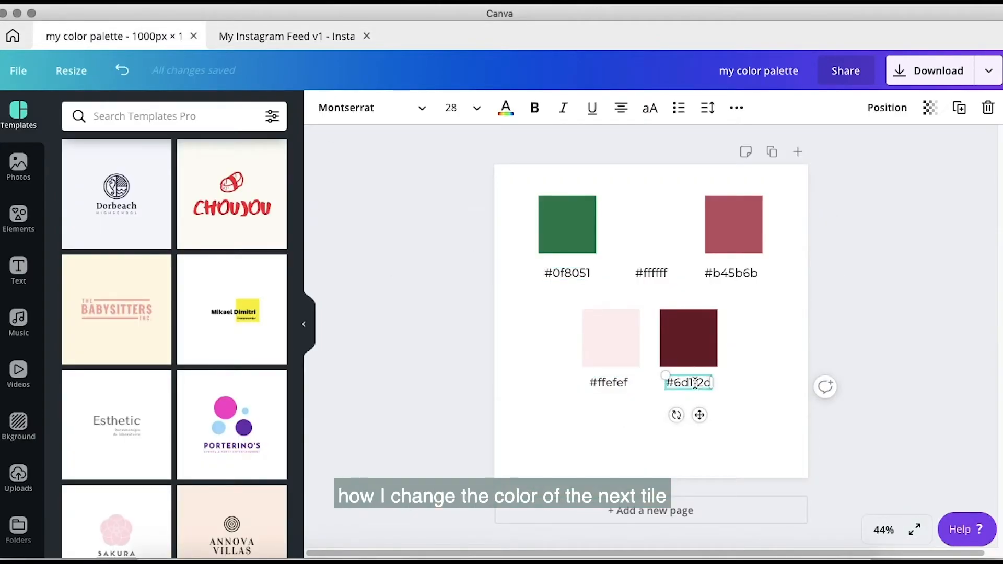
click(286, 36)
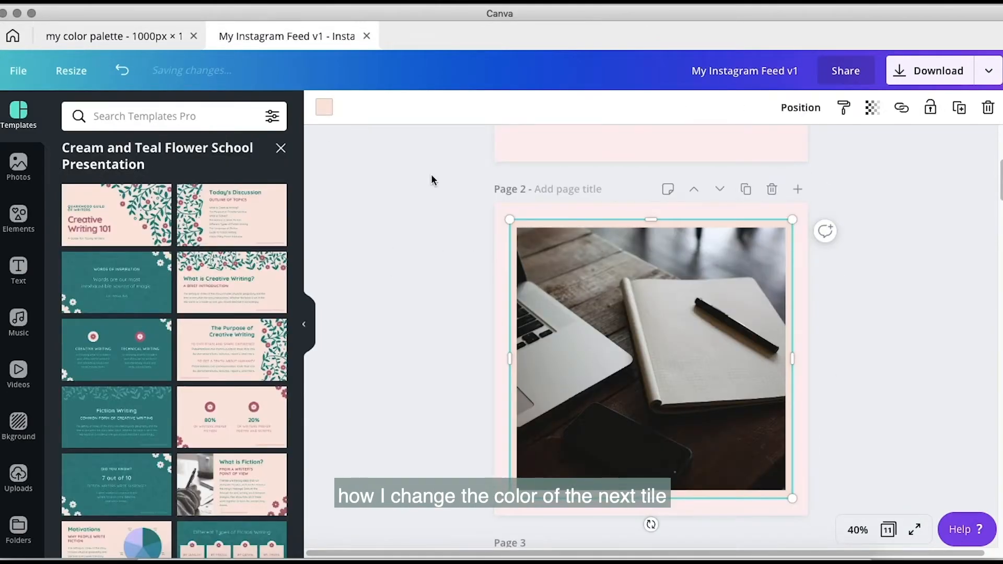
click(324, 107)
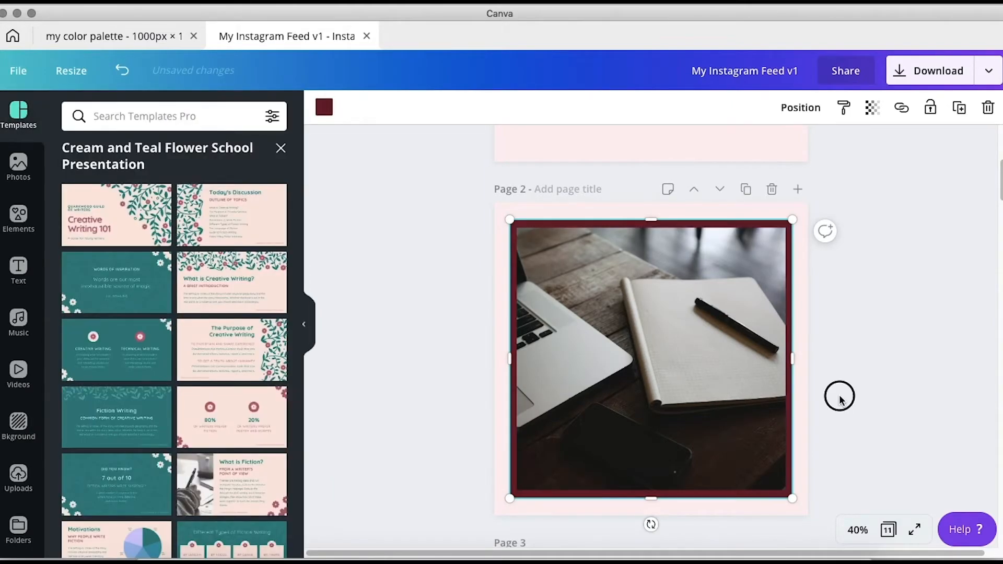
click(18, 168)
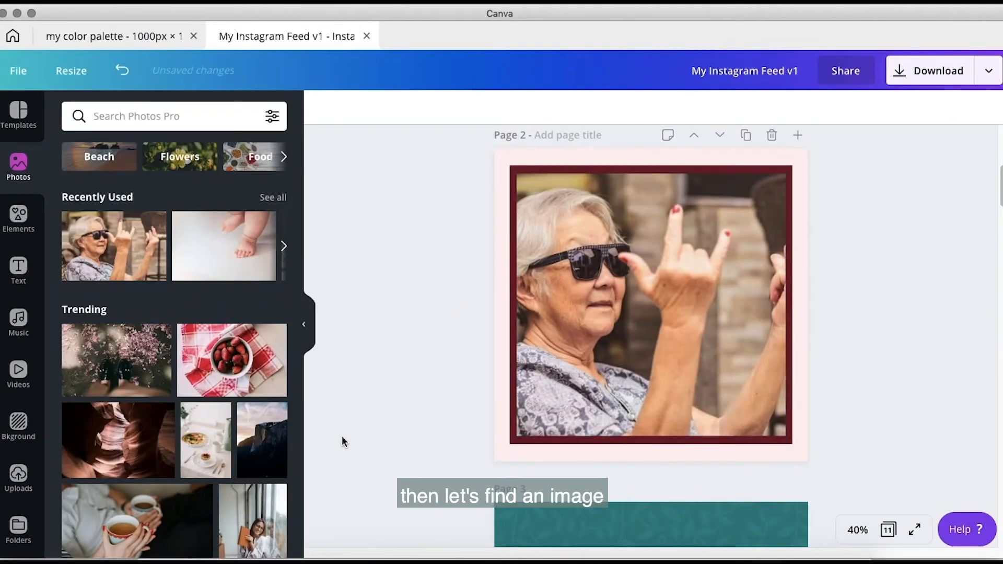
Search Photos for 'woman' and pick a free photo of a smiling woman
text(wo)
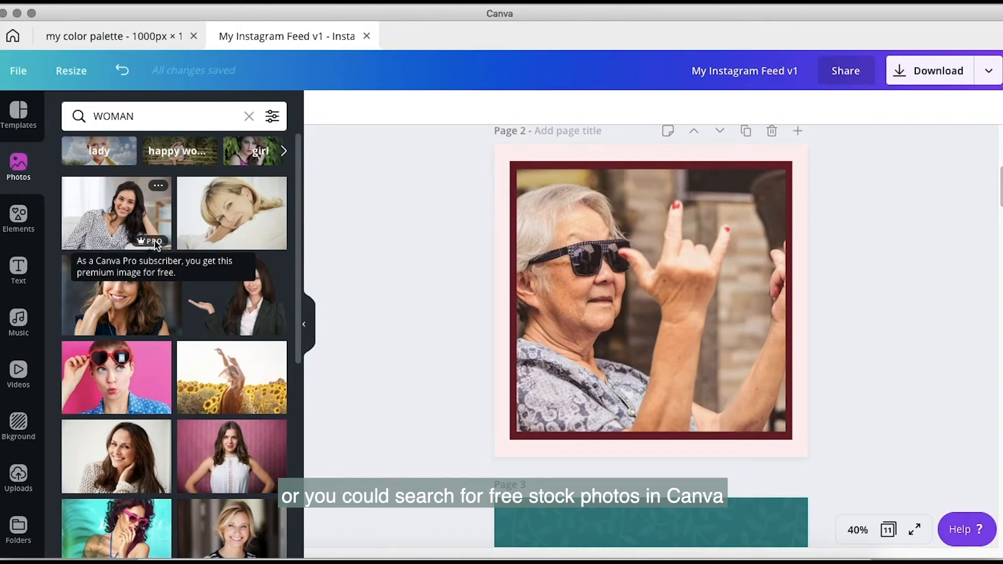
mouse_move(141, 326)
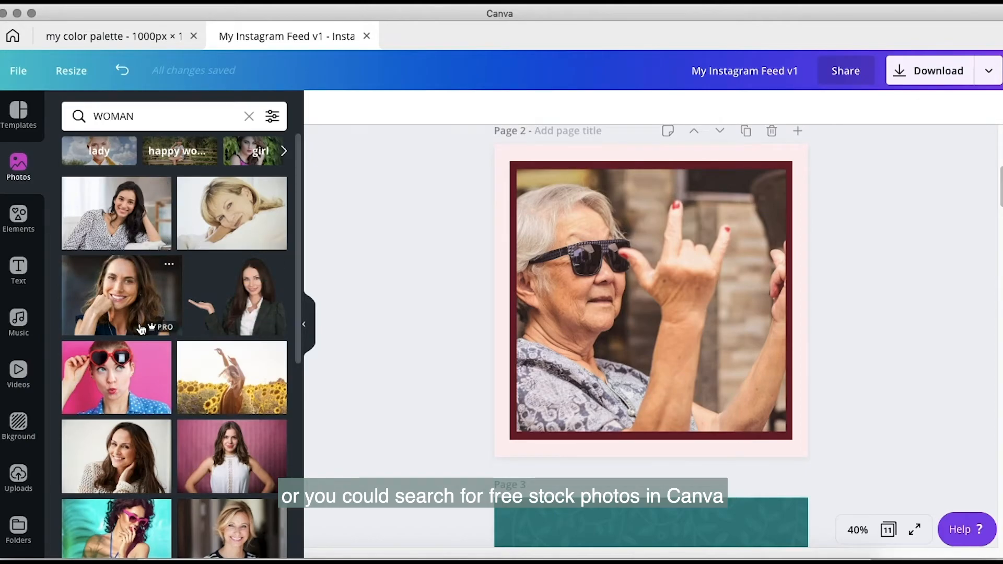
scroll(down, 3)
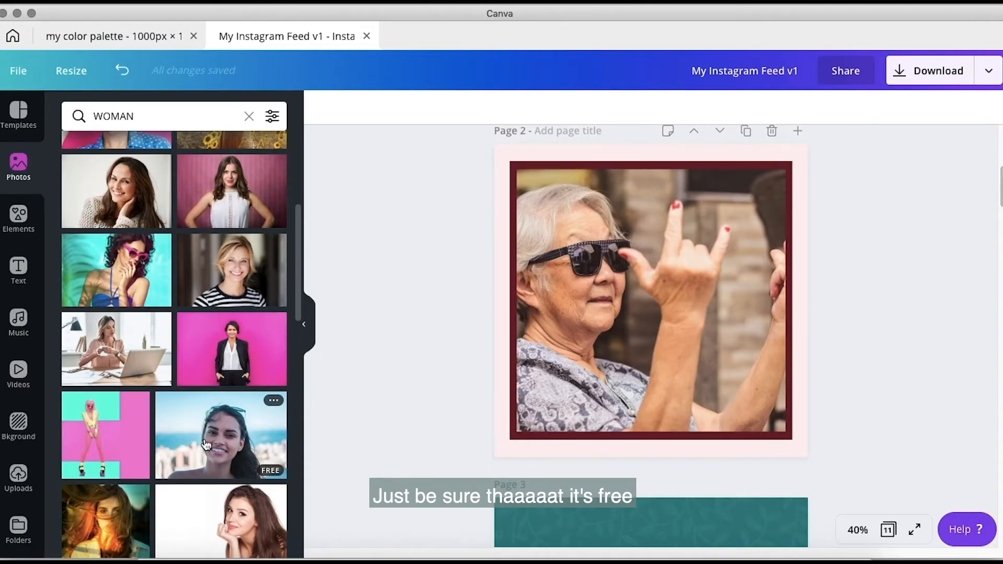
click(888, 530)
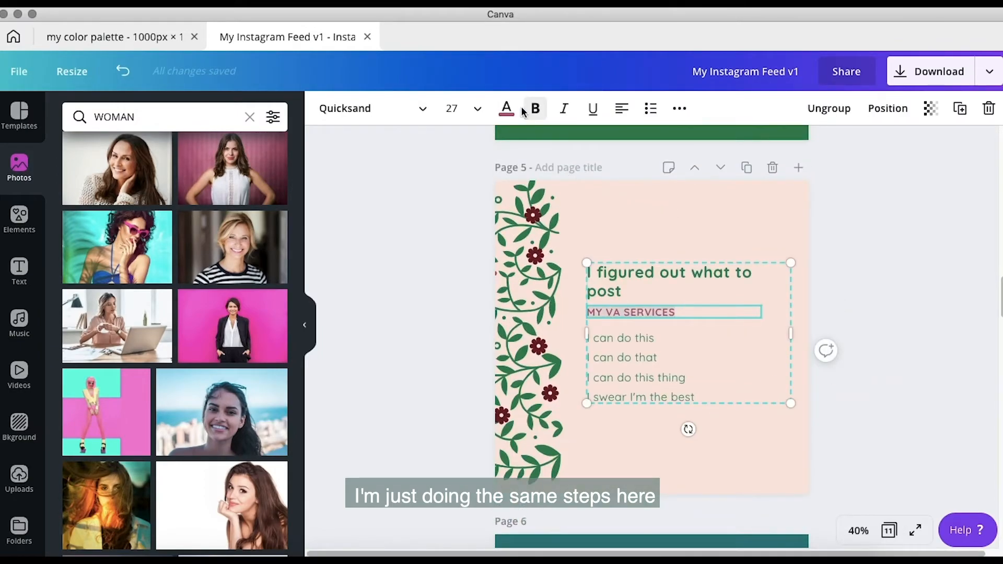
Recolour page 7's flower cluster using a hex code from the colour palette design
scroll(up, 3)
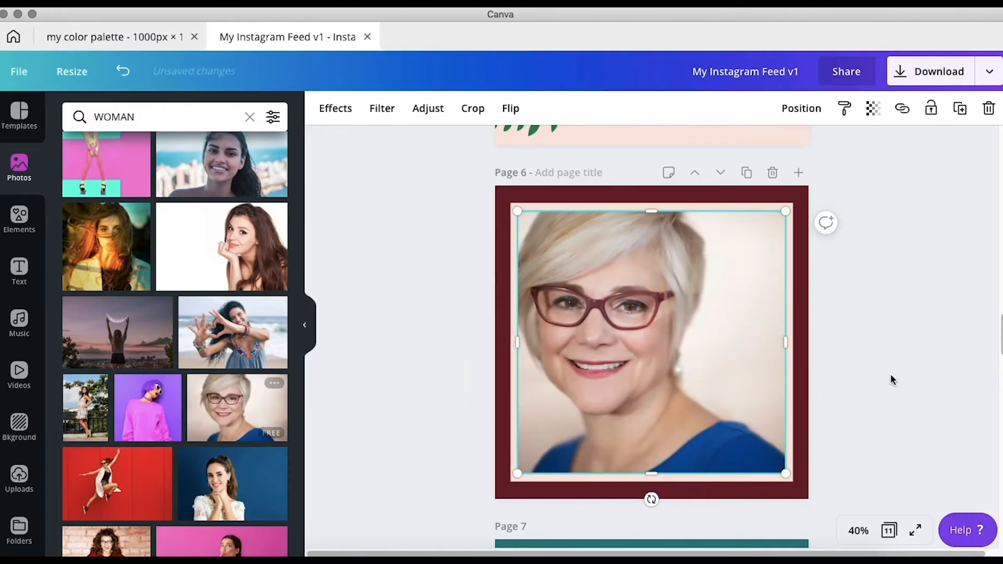
click(325, 108)
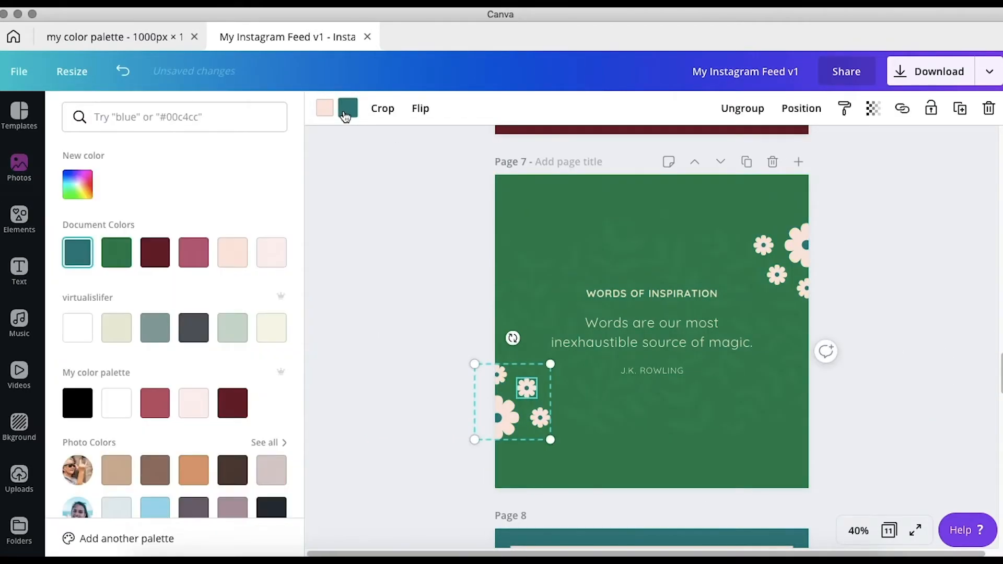
click(194, 252)
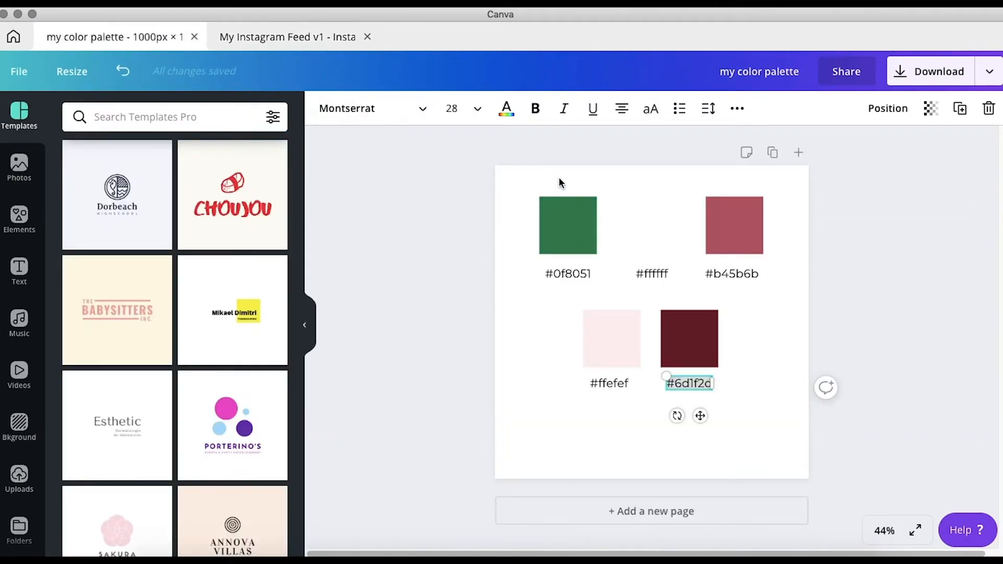
click(286, 36)
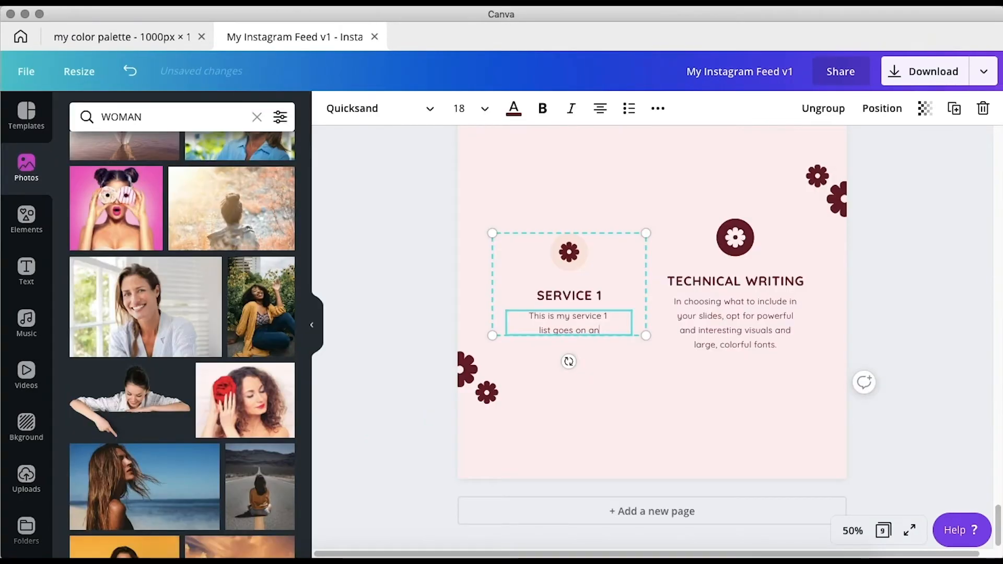
Retype the second service heading as SERVICE 2
click(735, 323)
text(S)
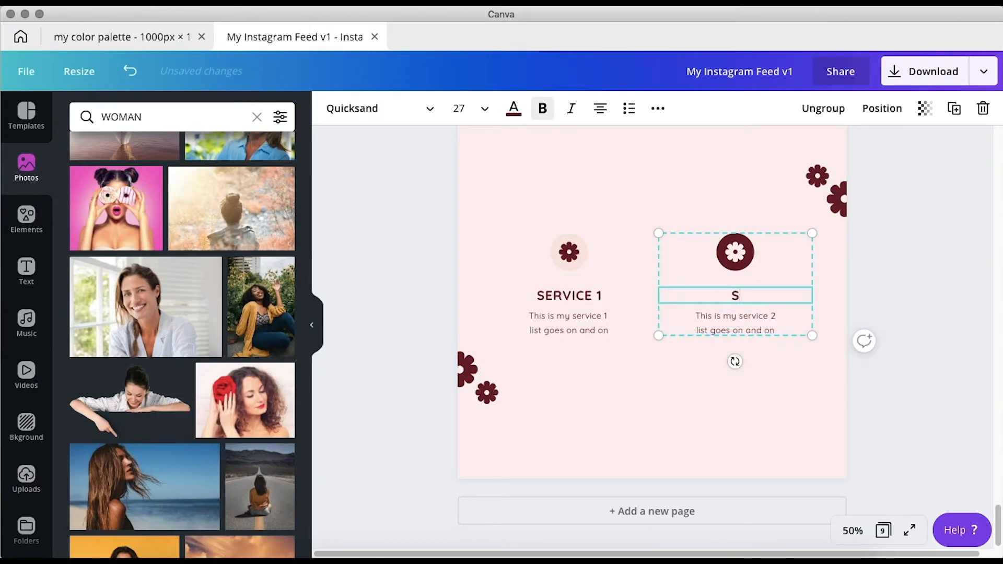
text(ERVICE 2)
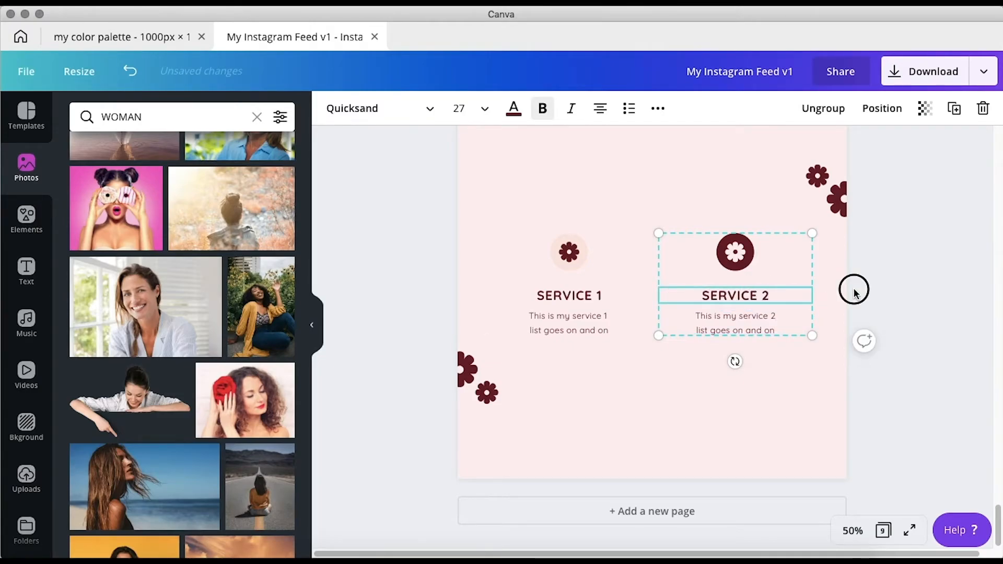
scroll(down, 3)
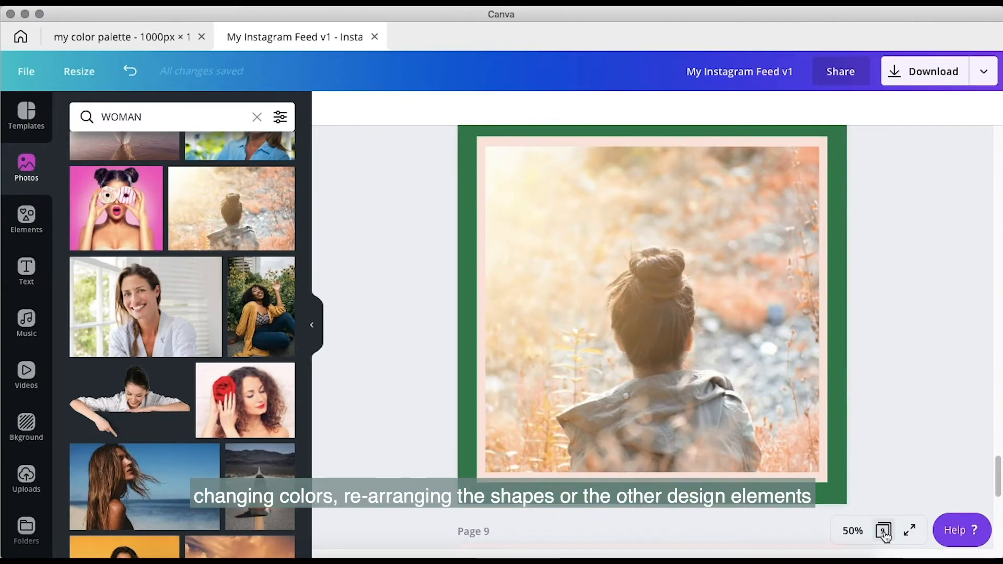
In grid view, recolour page 6's photo frame green
click(884, 531)
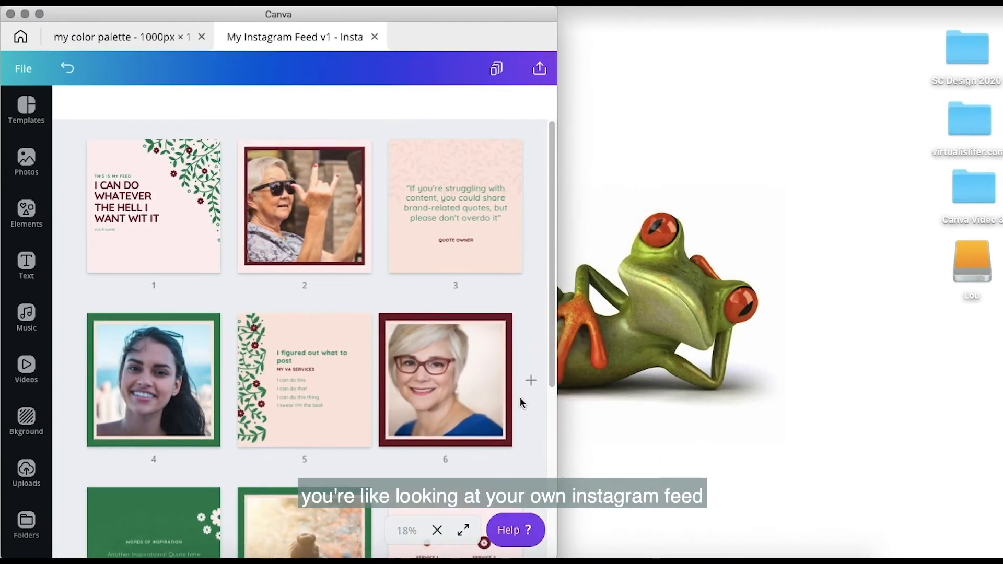
scroll(down, 3)
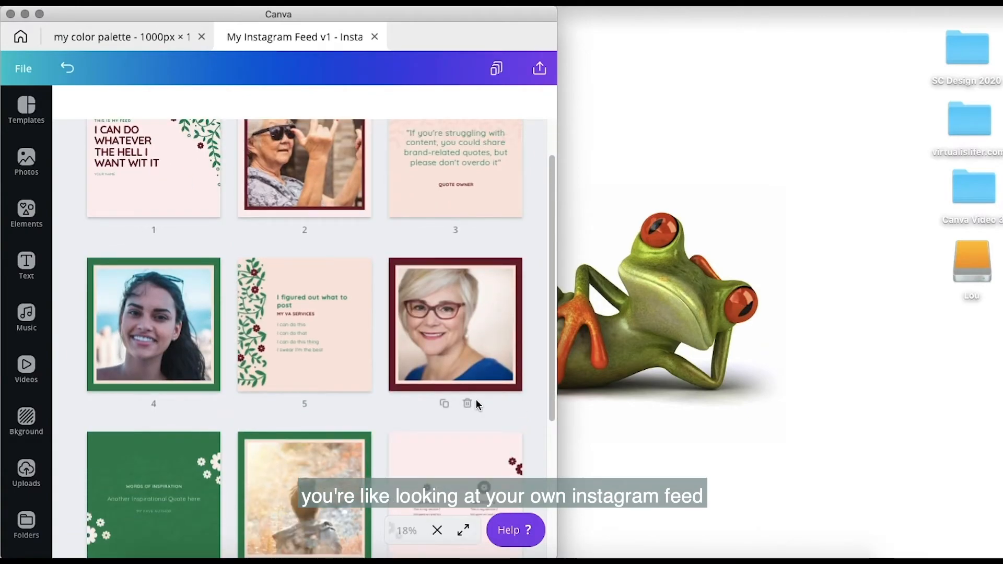
scroll(down, 3)
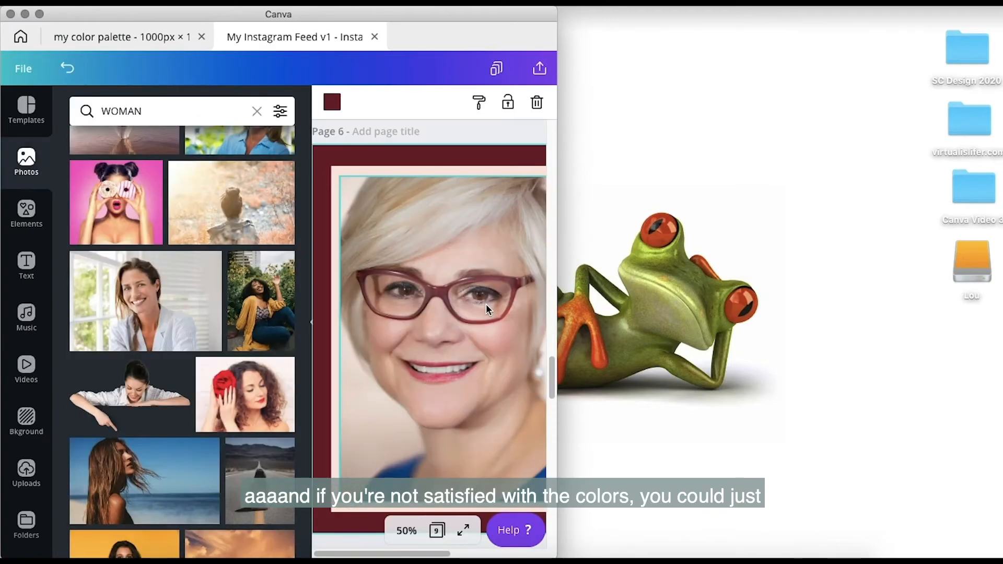
click(332, 103)
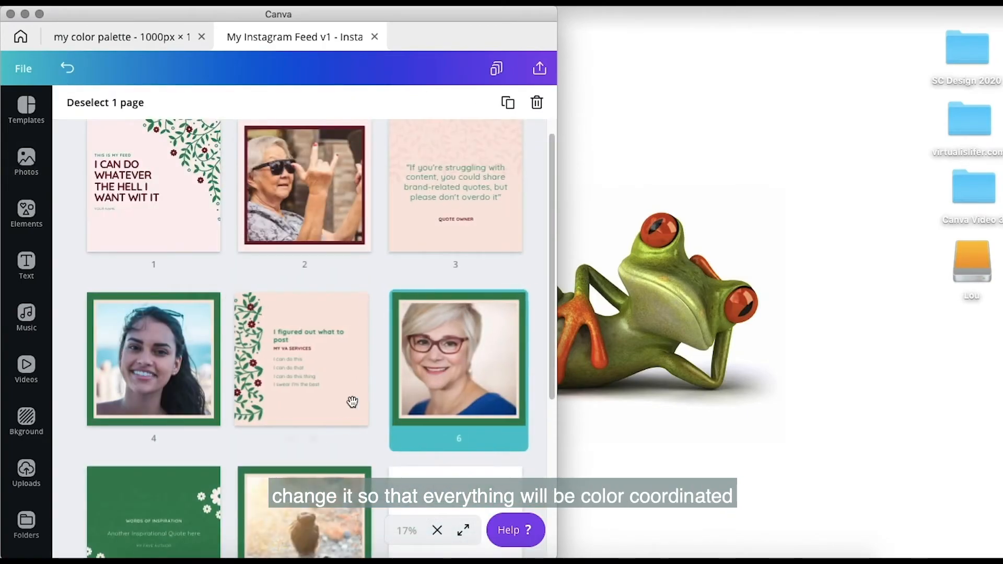
Make page 7's background pink and its flowers maroon from Document Colors
scroll(down, 3)
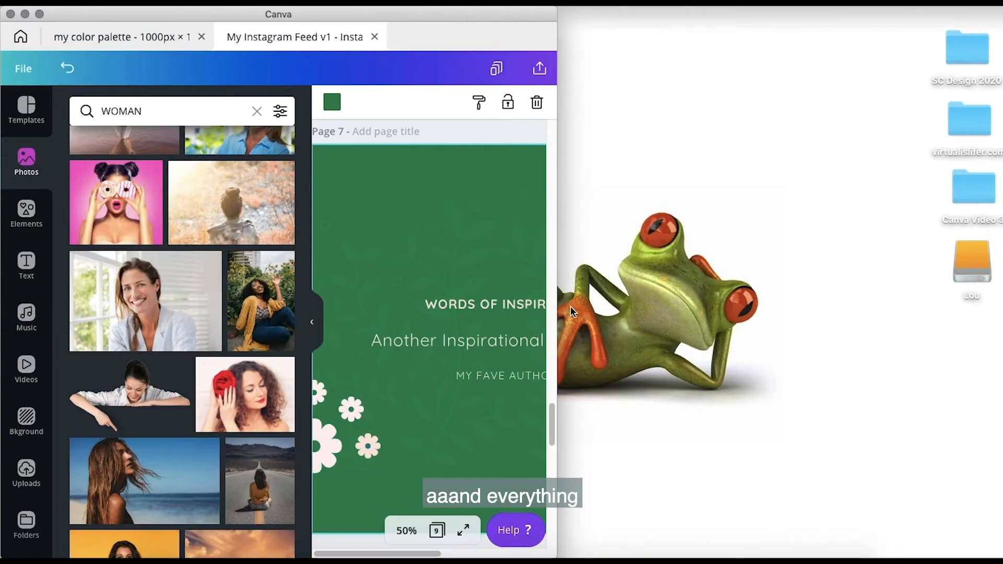
click(331, 103)
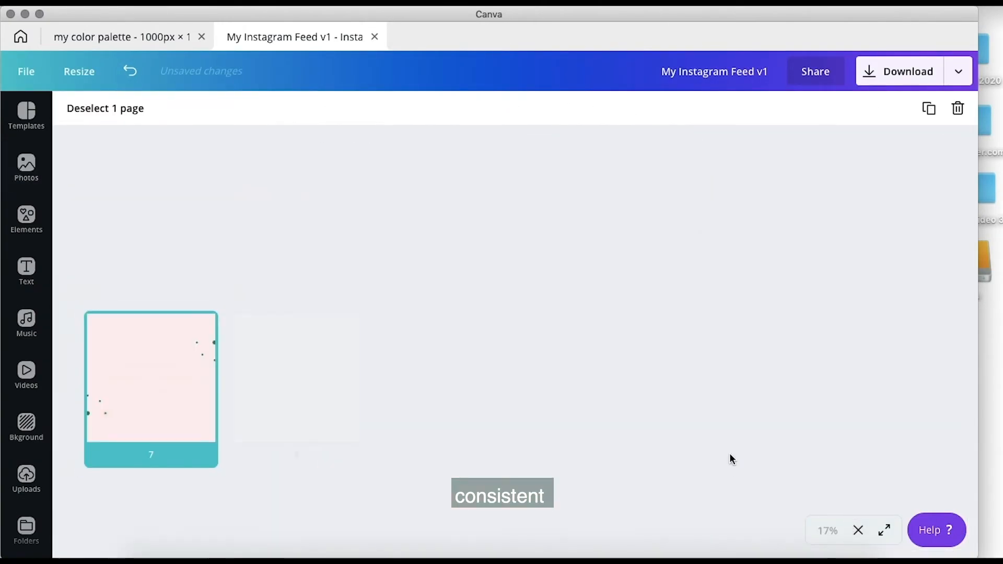
click(332, 108)
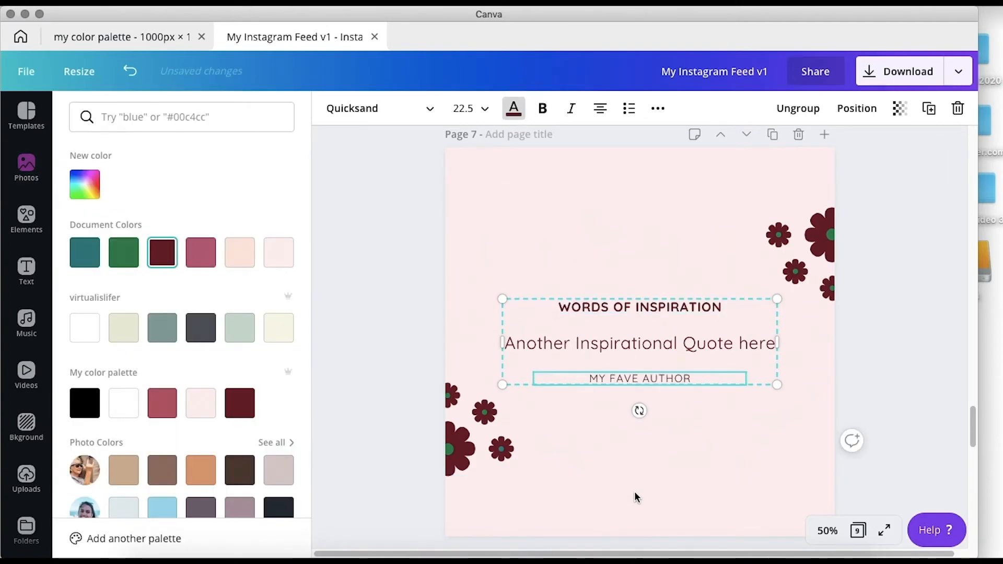
click(858, 531)
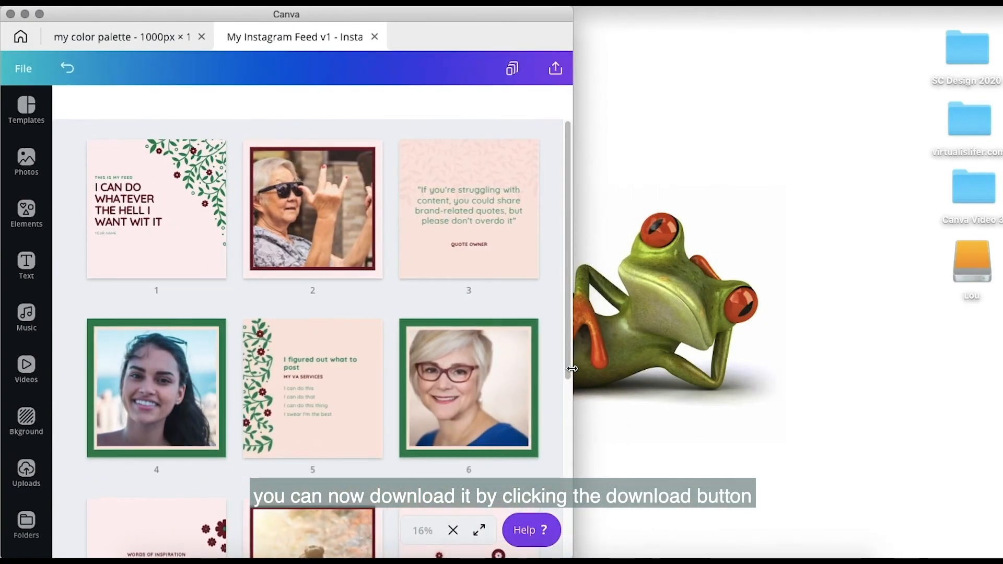
Scroll the grid view to review all nine pages before downloading
scroll(down, 3)
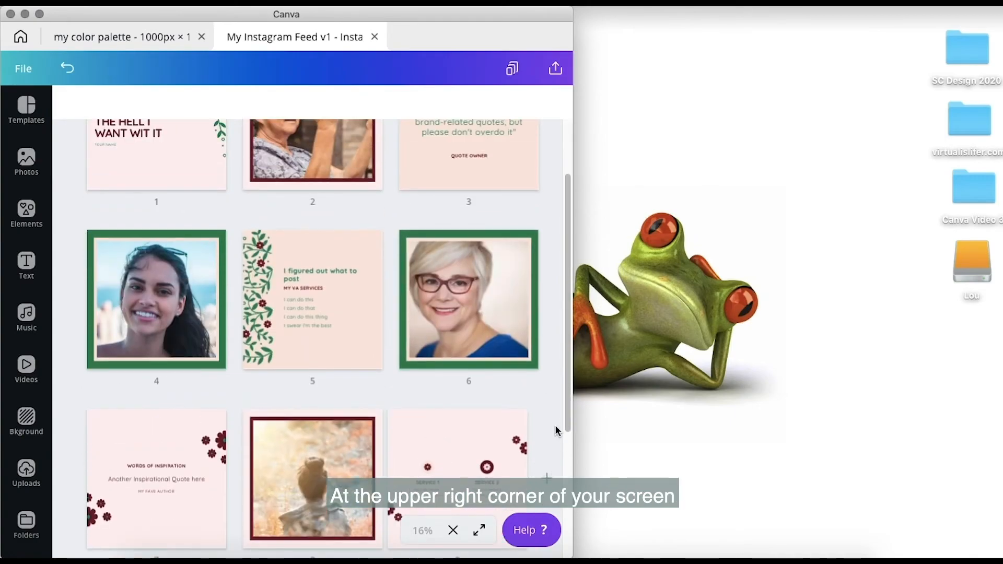
scroll(down, 3)
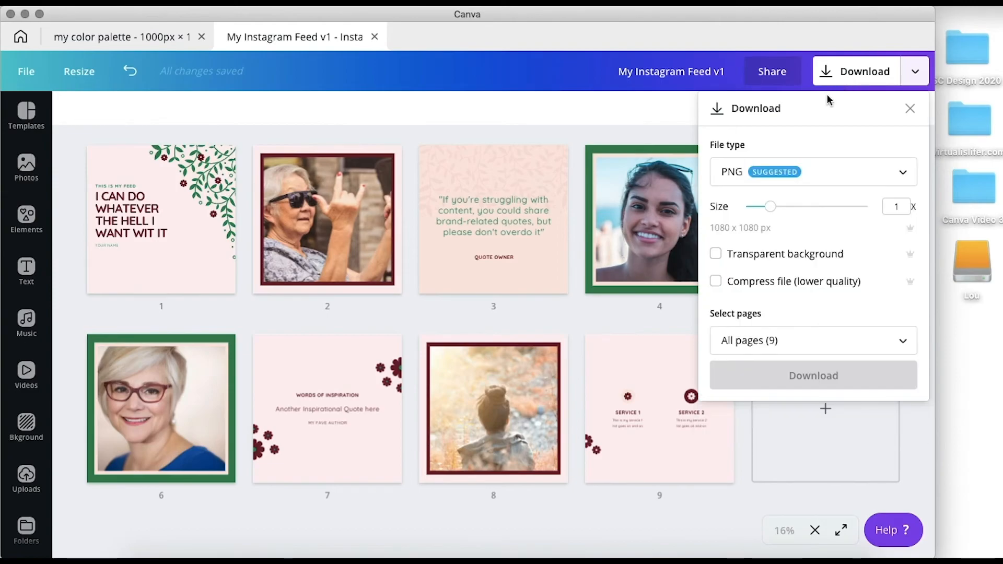
Start a page selection with page 1 and keep PNG as the file type
click(813, 341)
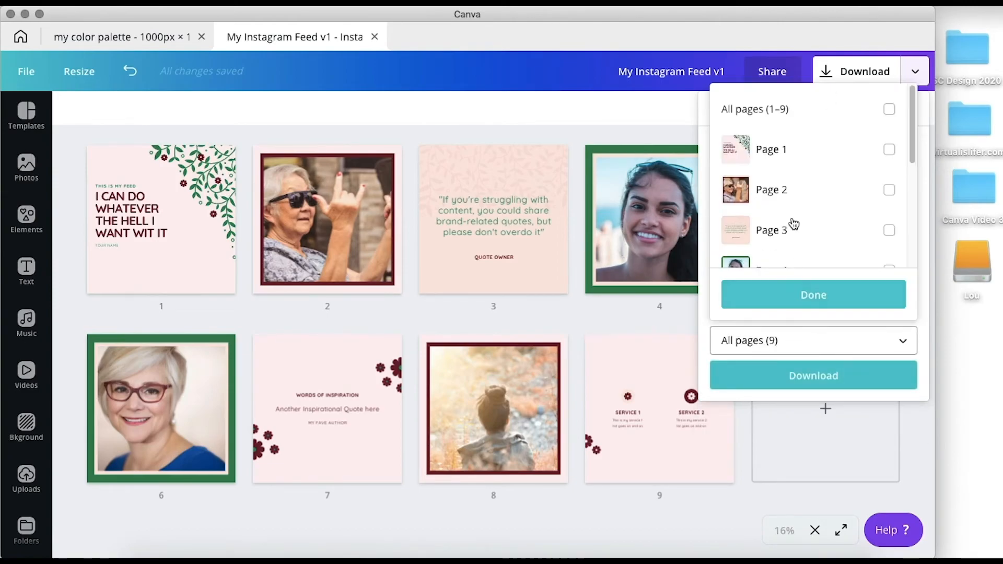
click(888, 150)
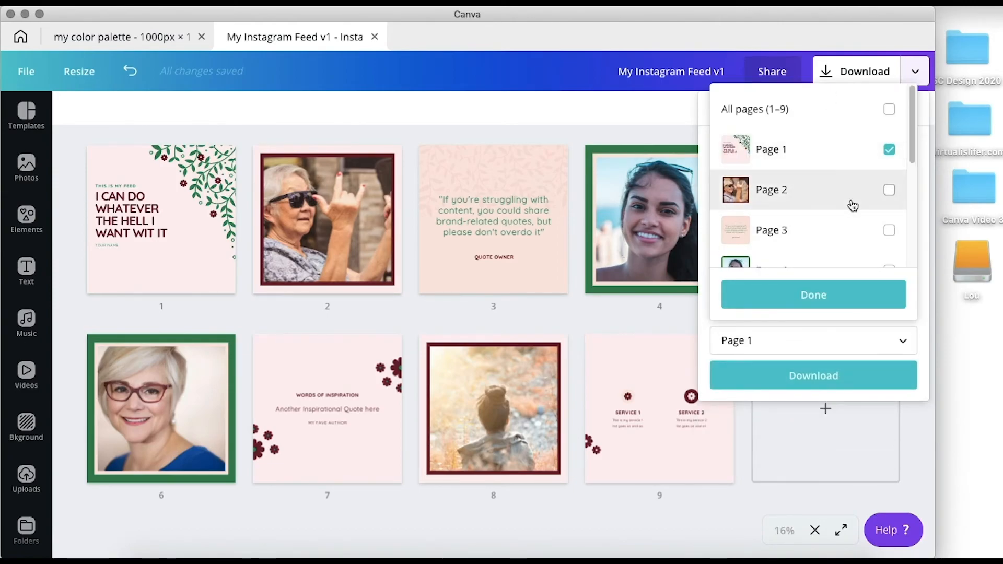
mouse_move(838, 310)
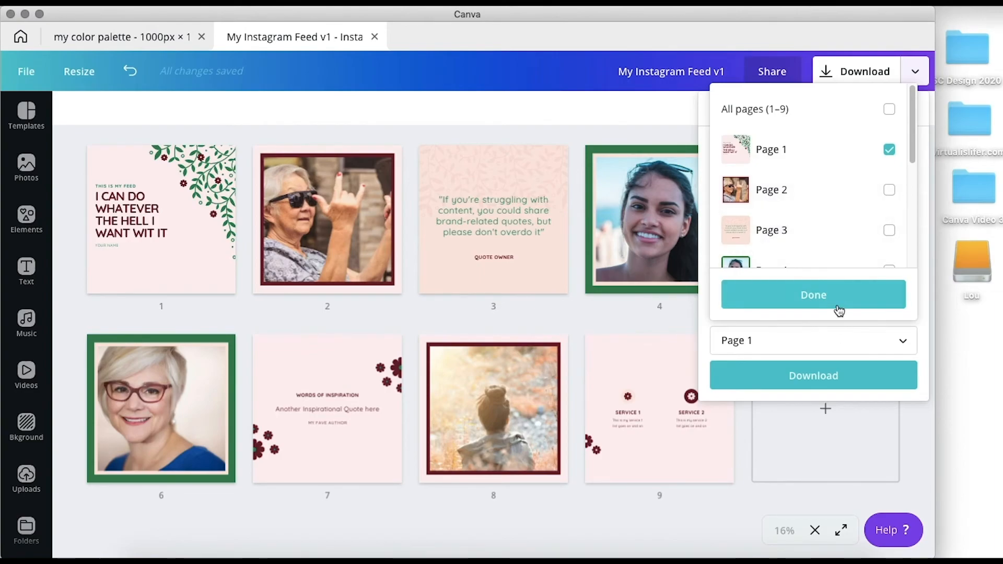
click(813, 295)
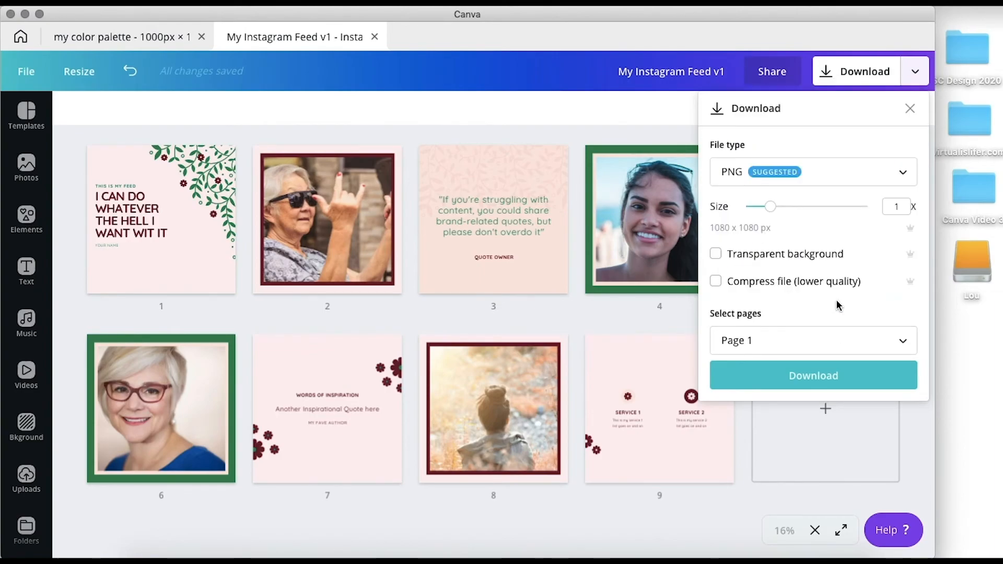
click(813, 172)
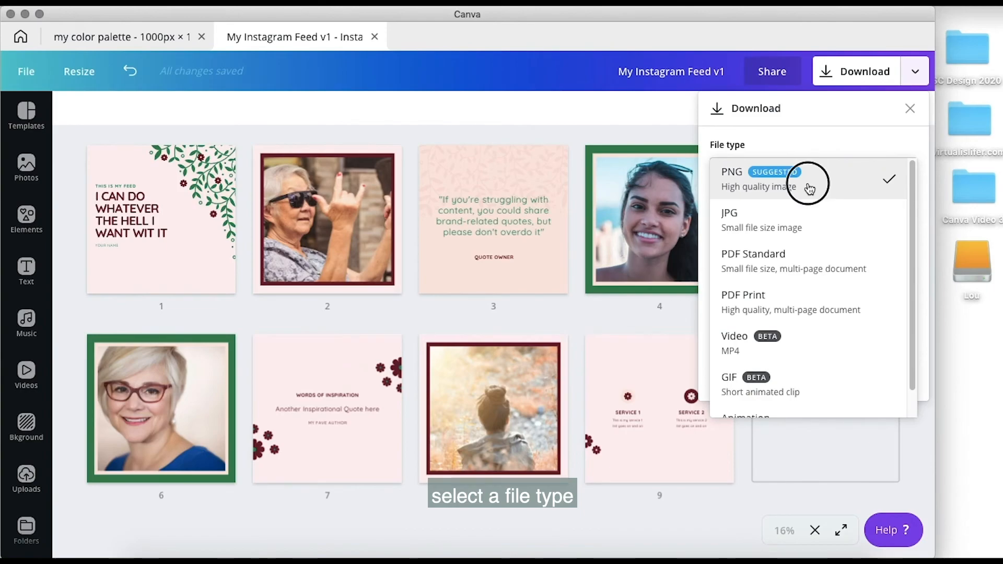
click(808, 178)
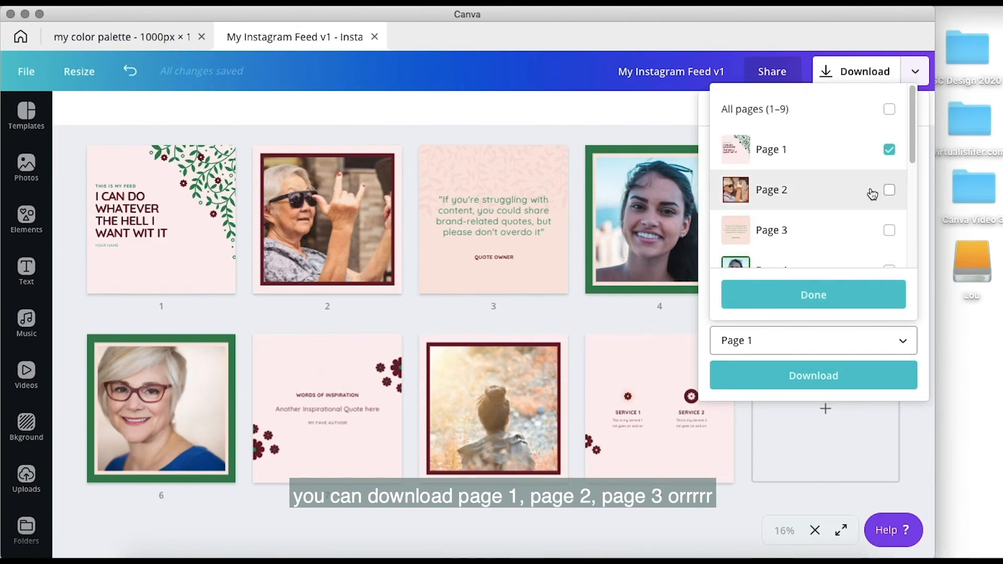
Select all nine pages and download them as PNG images
click(888, 230)
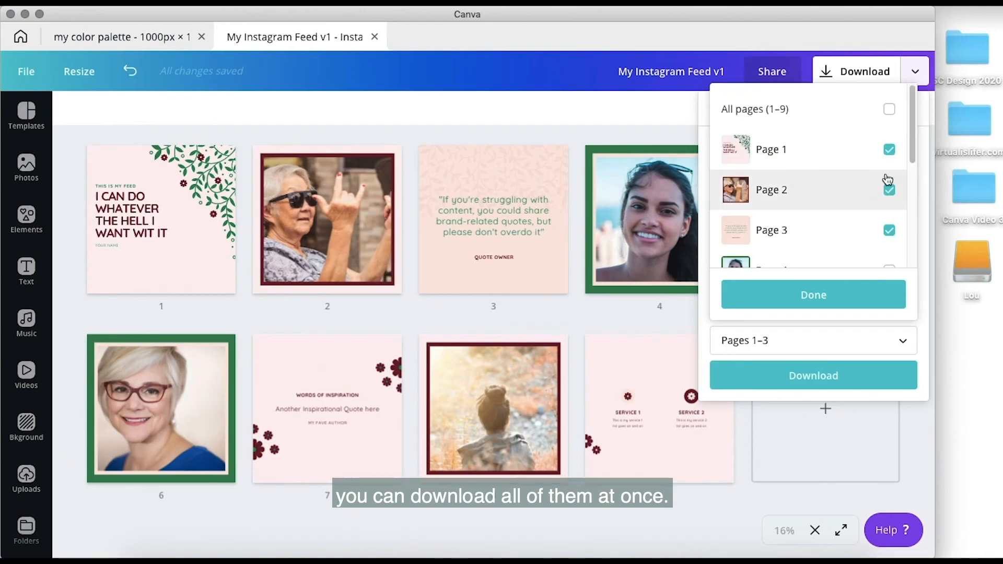
click(888, 108)
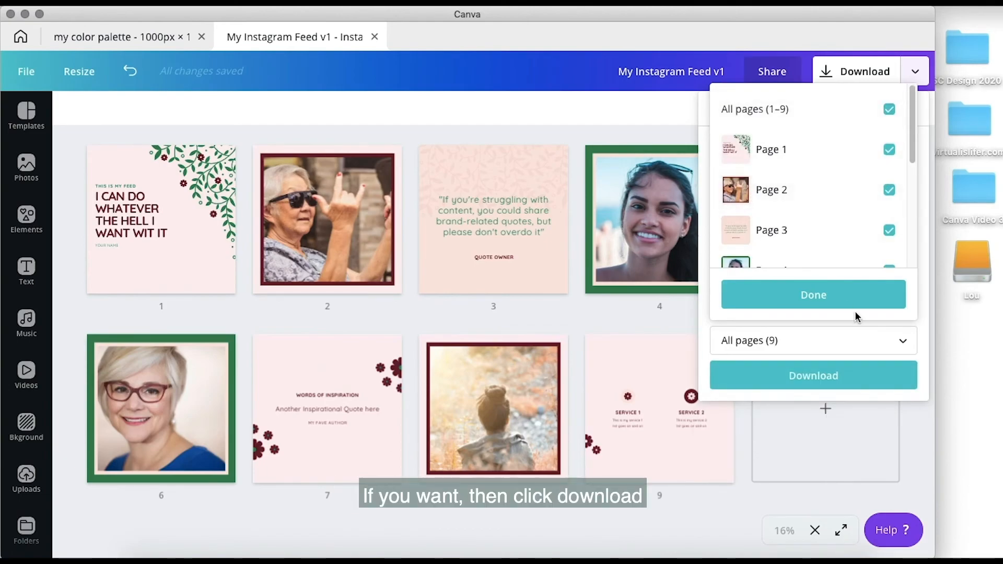
click(813, 295)
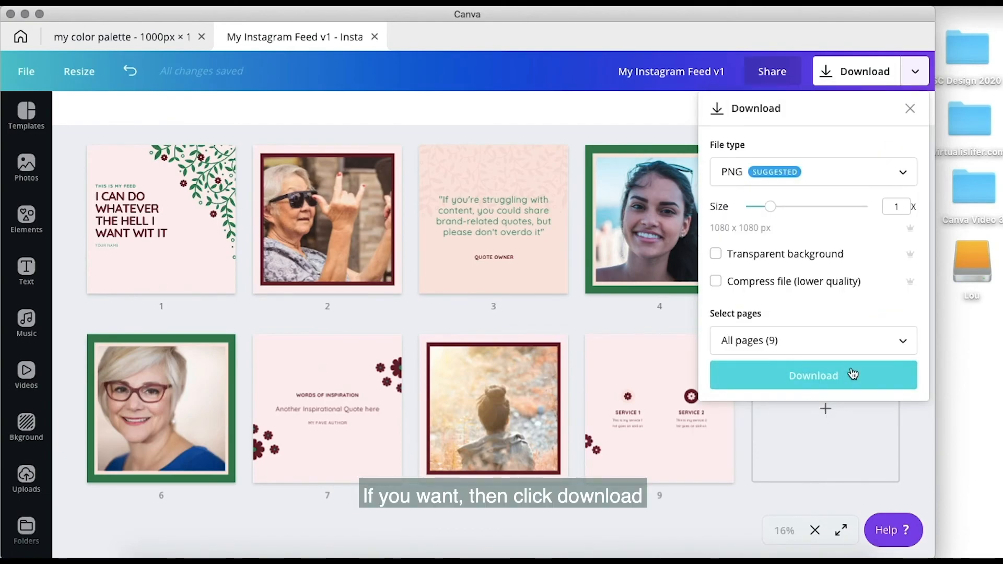
click(813, 375)
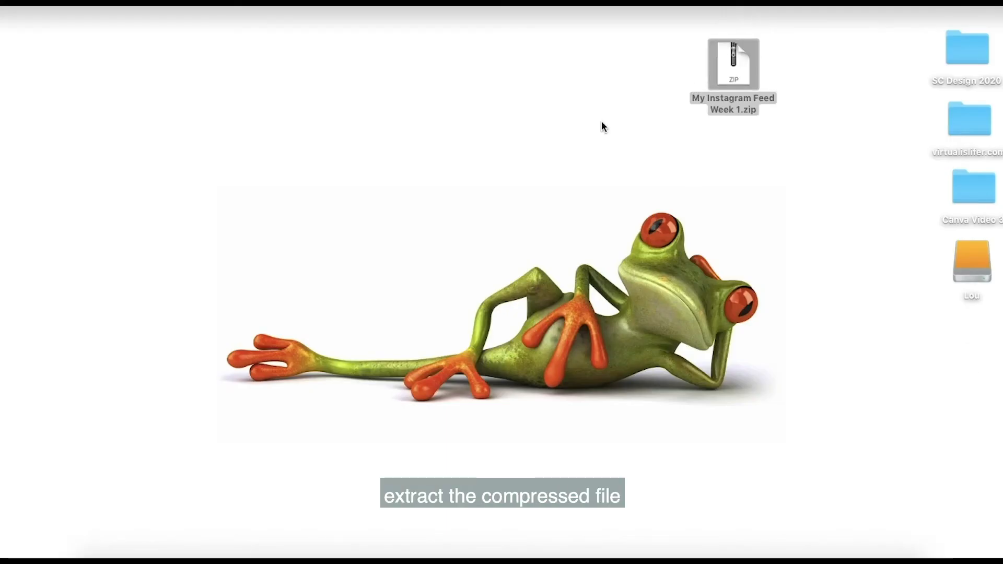
Extract My Instagram Feed Week 1.zip on the desktop and open the resulting folder
double_click(734, 64)
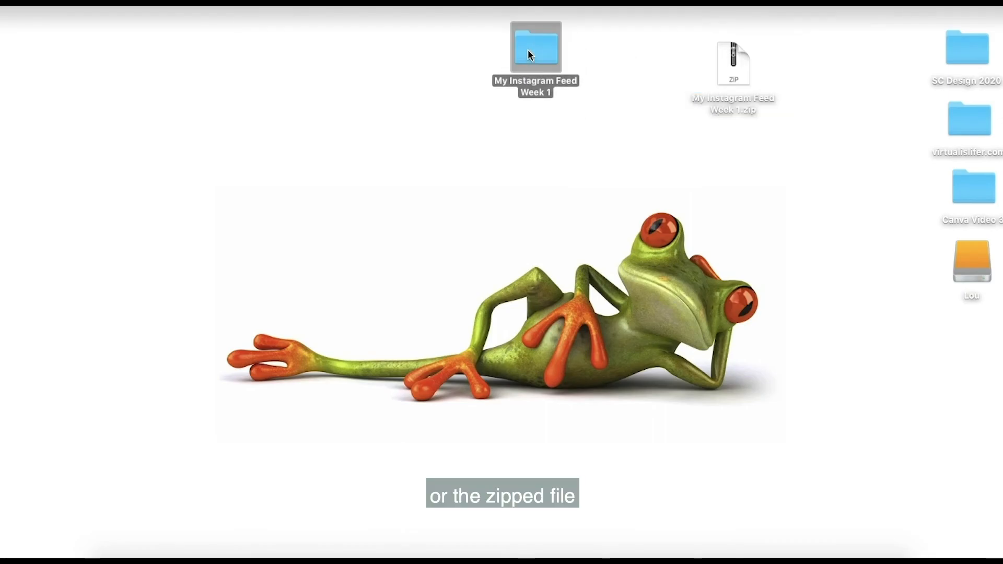
double_click(535, 48)
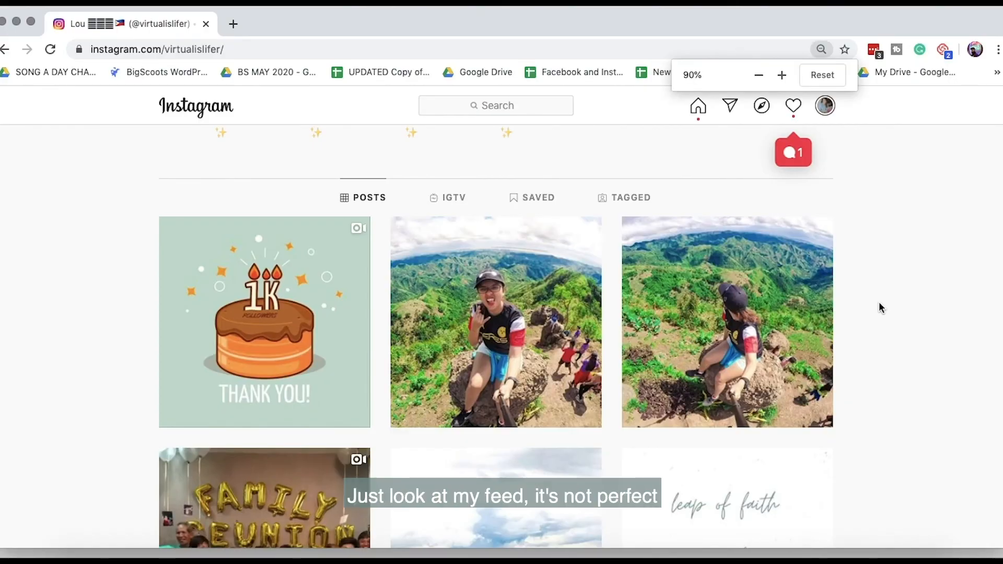
Zoom the Instagram profile out and scroll down through the grid of past posts
click(759, 75)
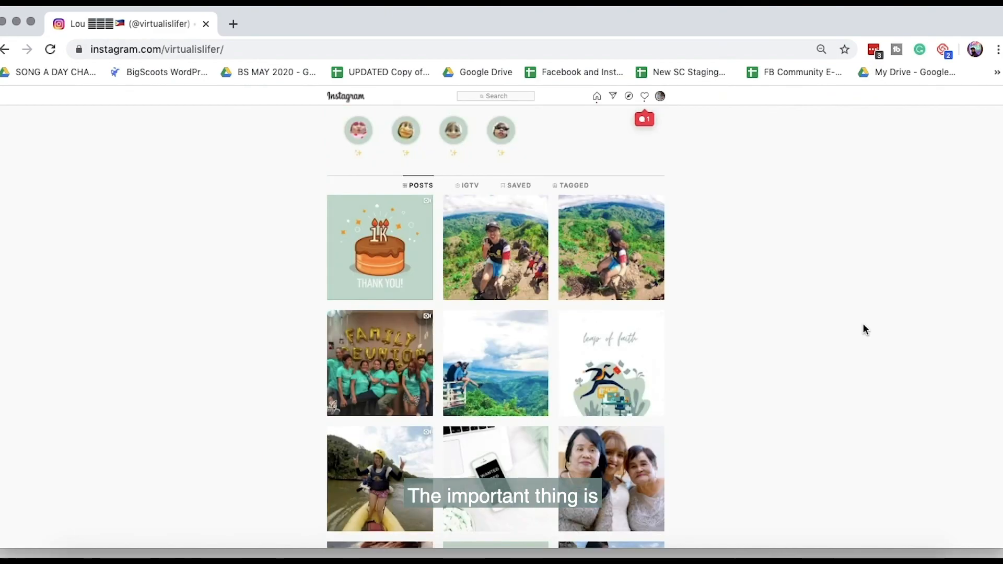
scroll(down, 3)
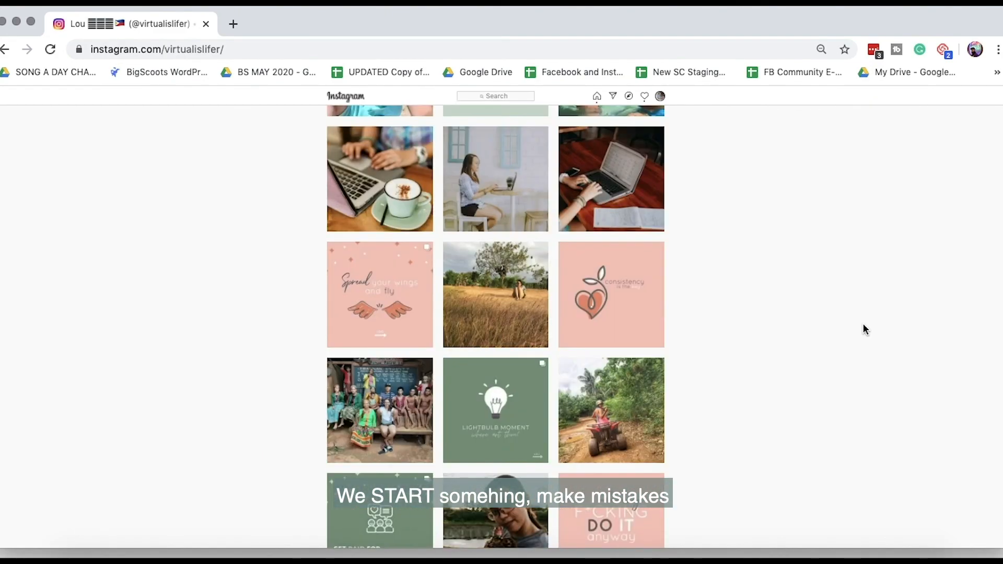
scroll(down, 3)
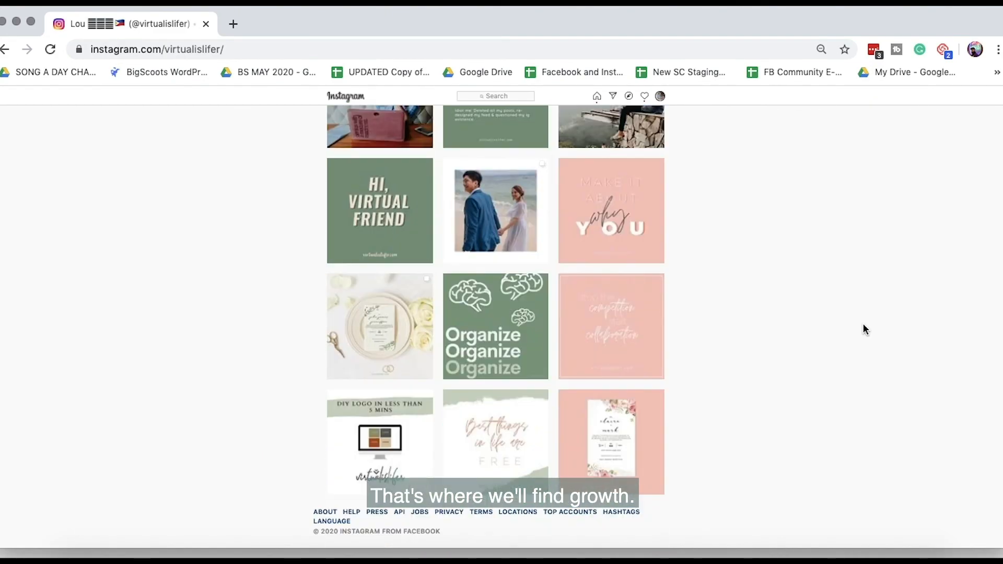
scroll(down, 3)
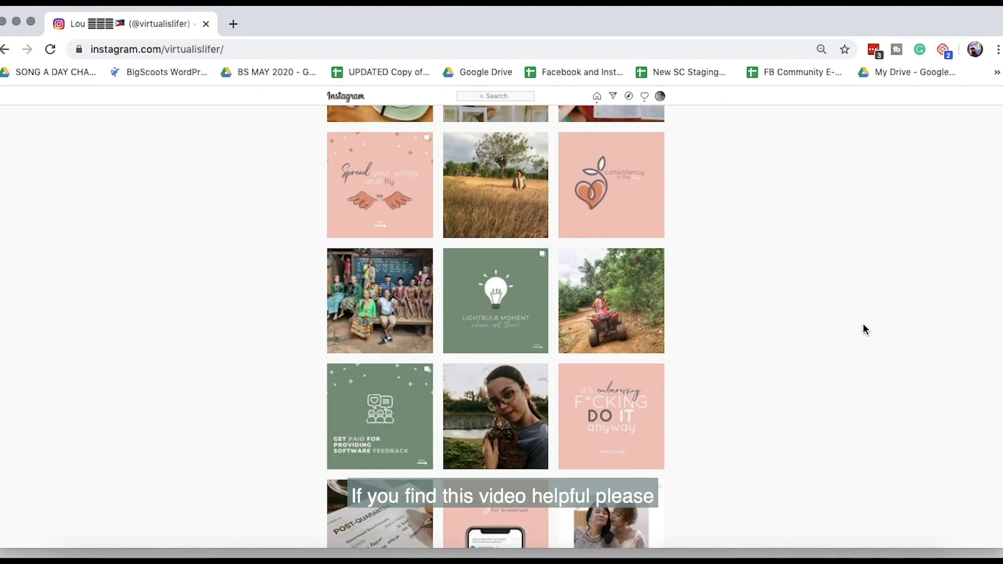